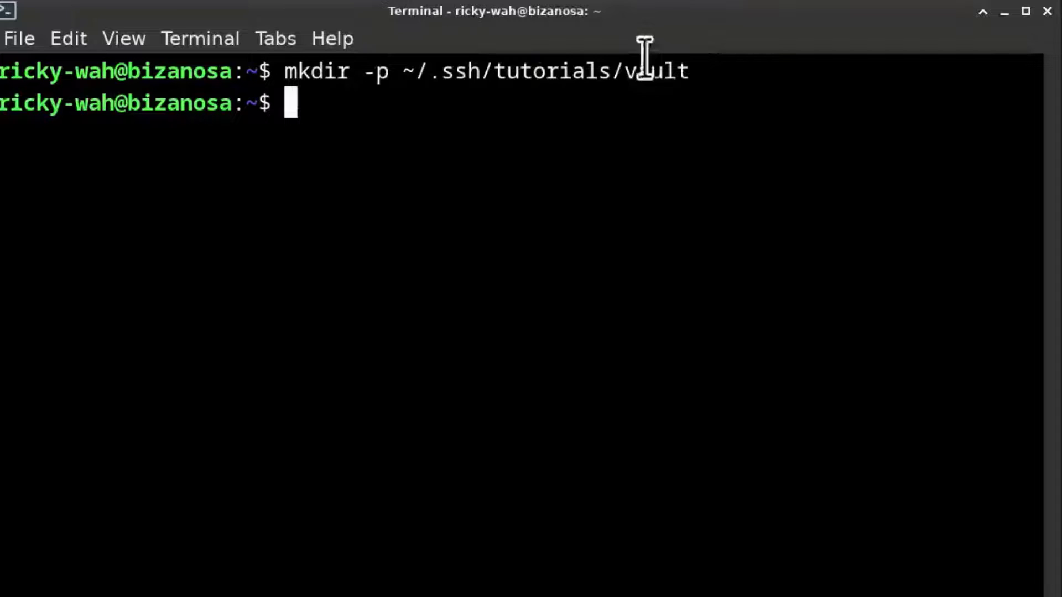
# Select the vault folder name in the drafted ssh-keygen command for reuse.
pyautogui.doubleClick(653, 71)
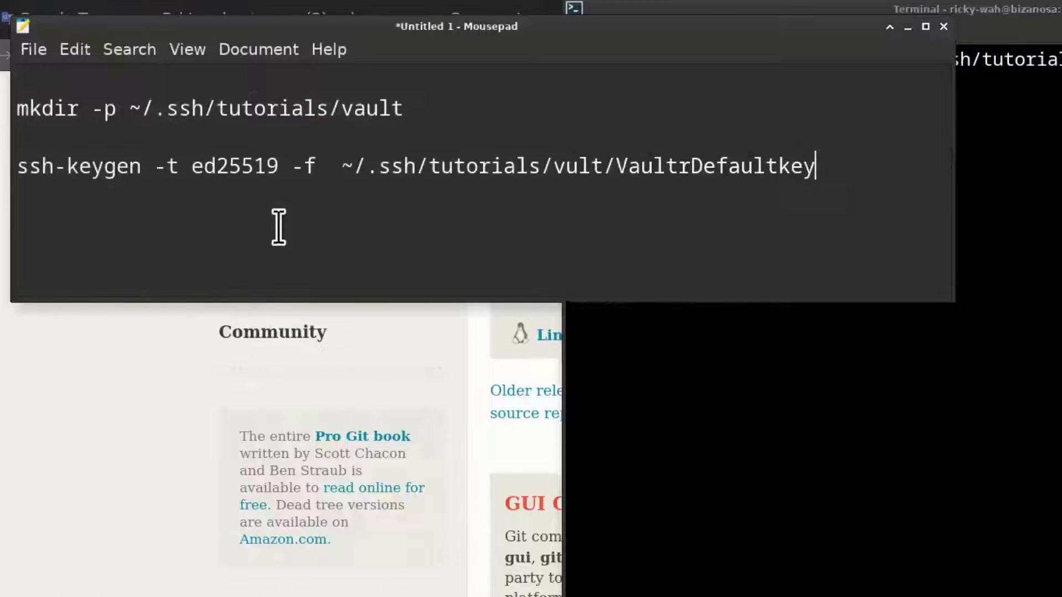
pyautogui.moveTo(664, 124)
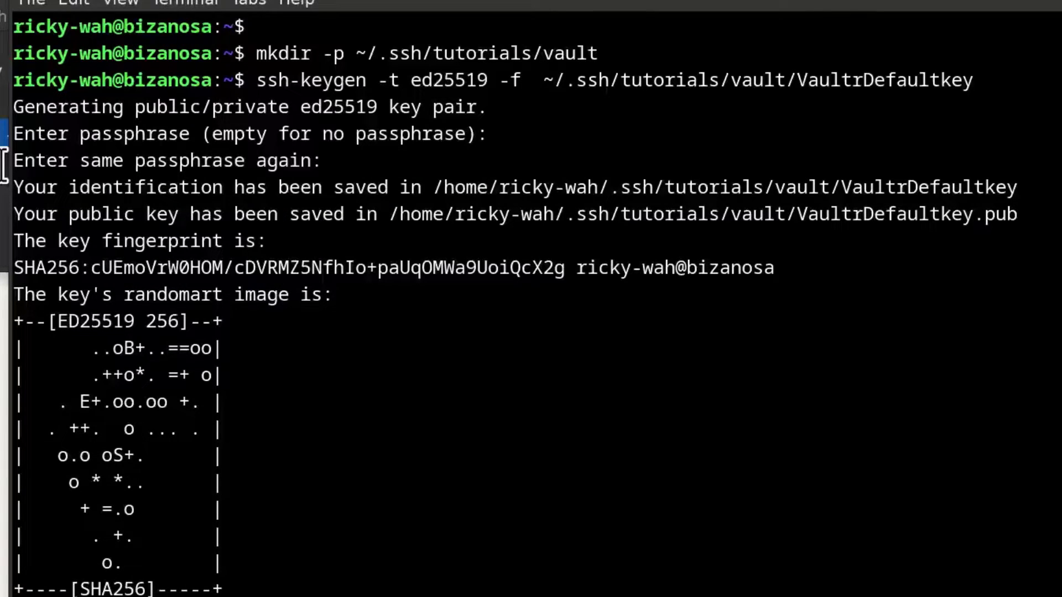
pyautogui.moveTo(236, 190)
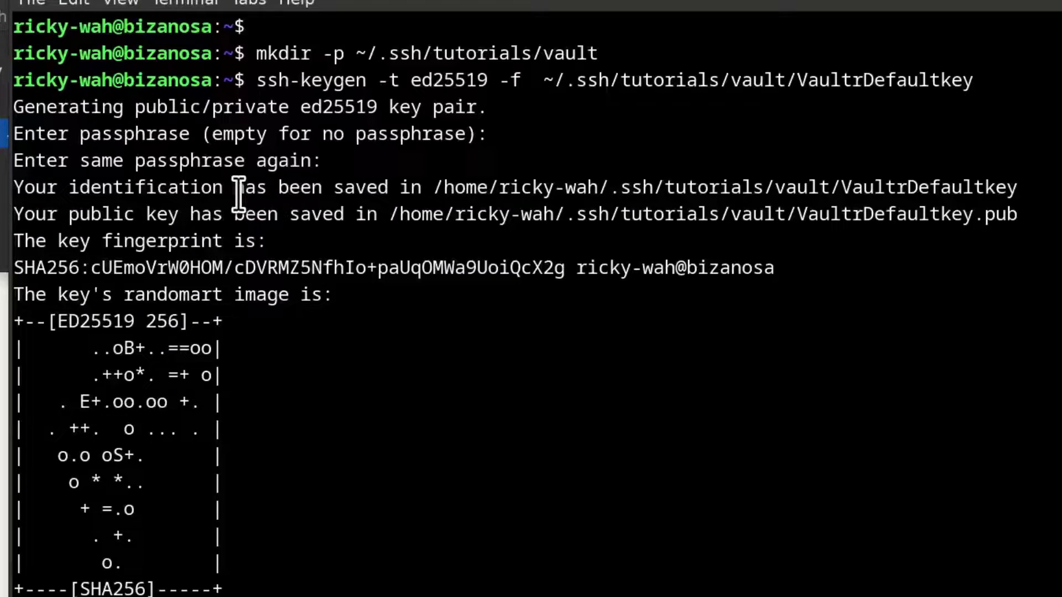
pyautogui.moveTo(614, 236)
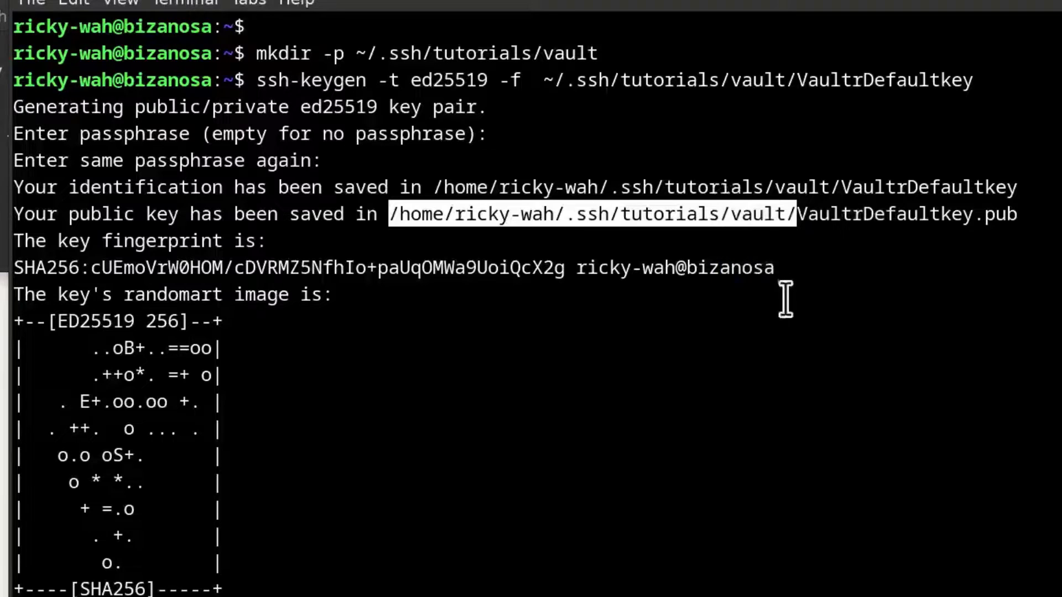
# Change into the vault folder, list the key files and cat VaultrDefaultkey.pub.
pyautogui.write('cd')
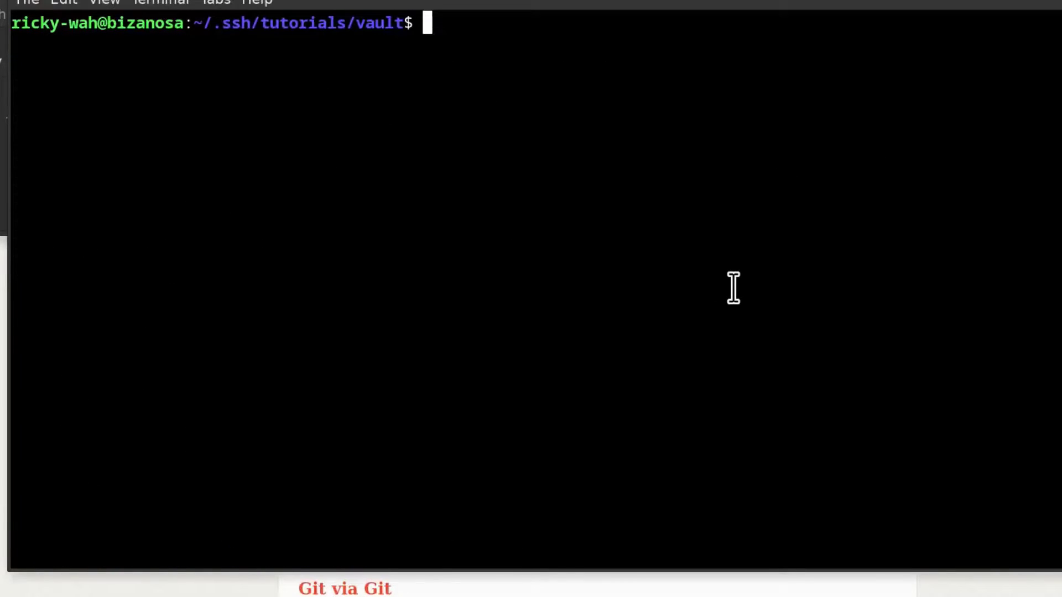
pyautogui.write('ls')
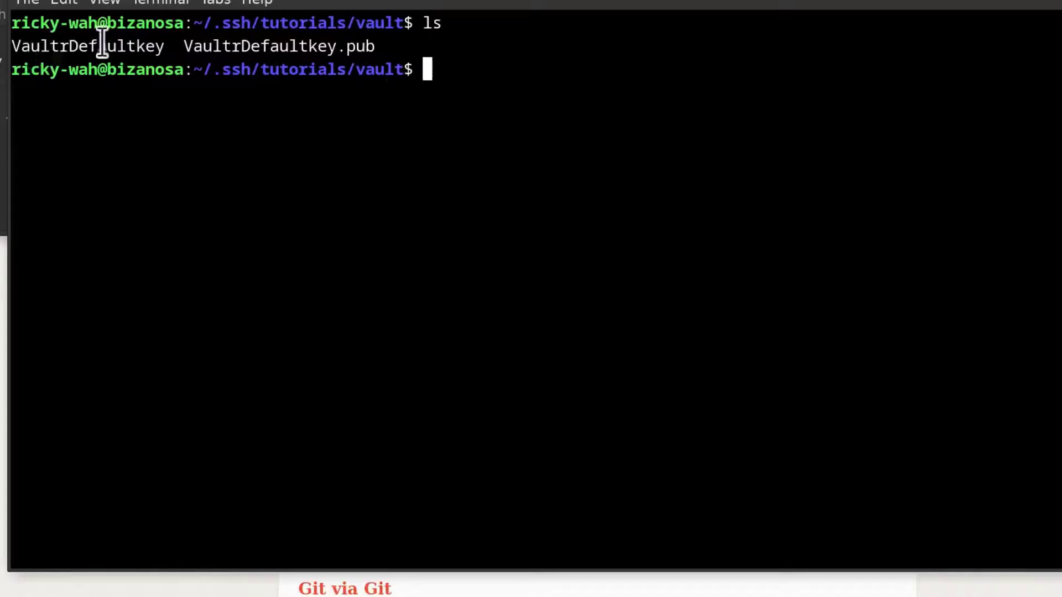
pyautogui.moveTo(286, 46)
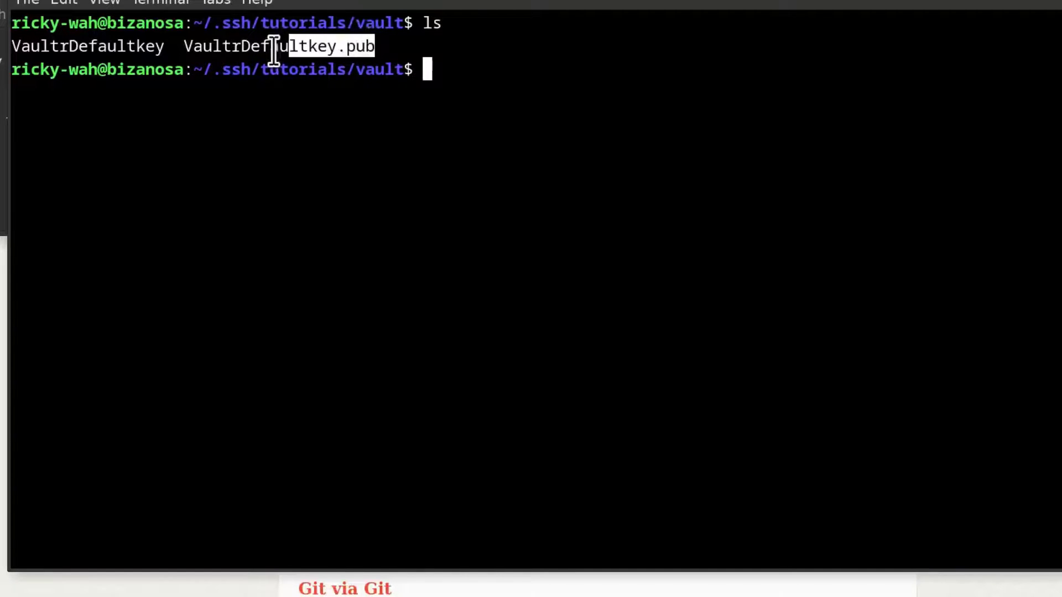
pyautogui.moveTo(444, 76)
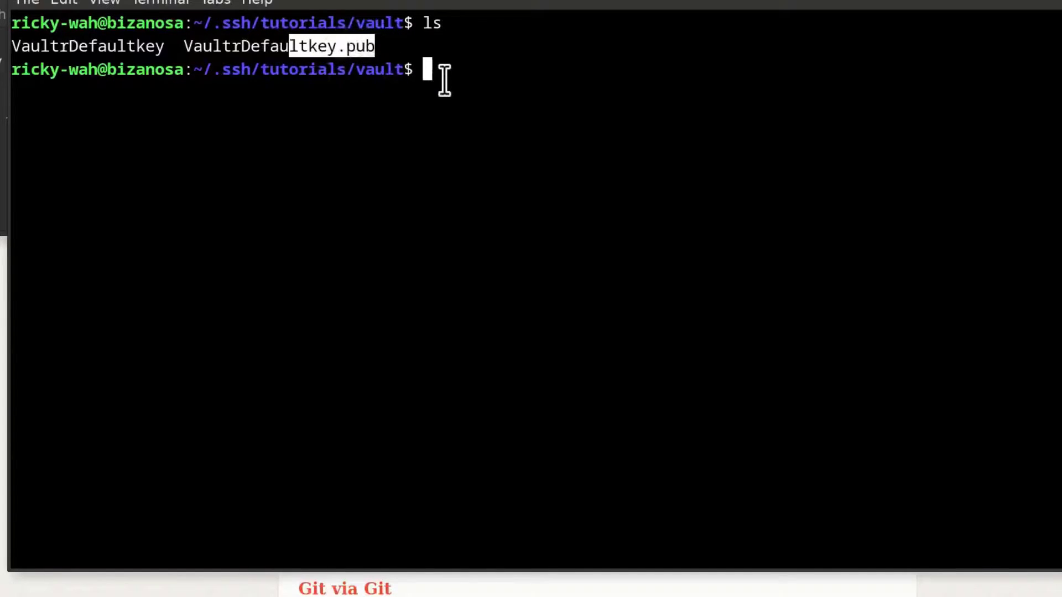
pyautogui.write('ct')
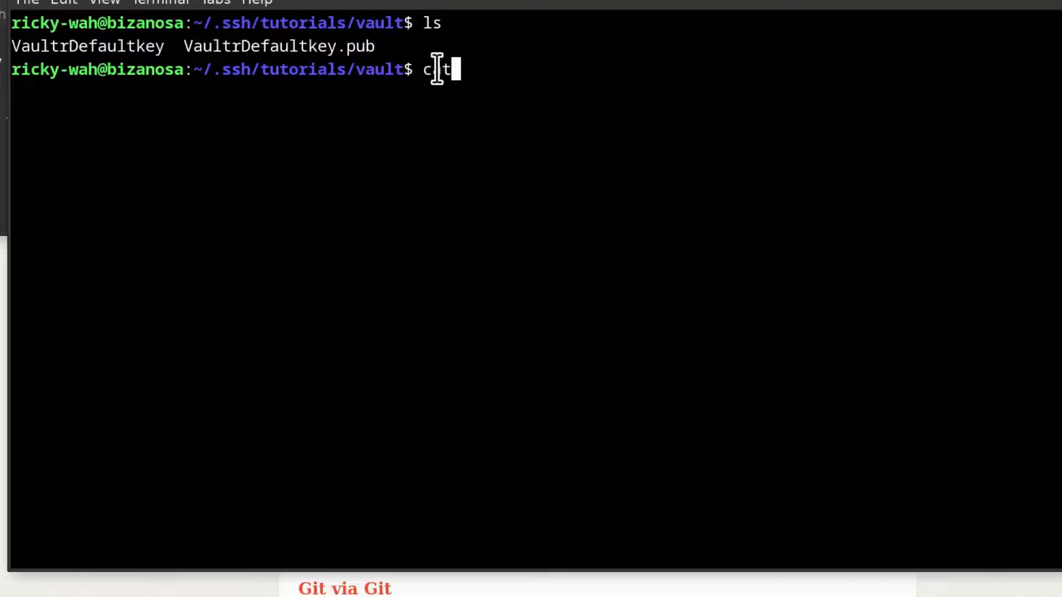
pyautogui.write('at VaultrDefaultkey')
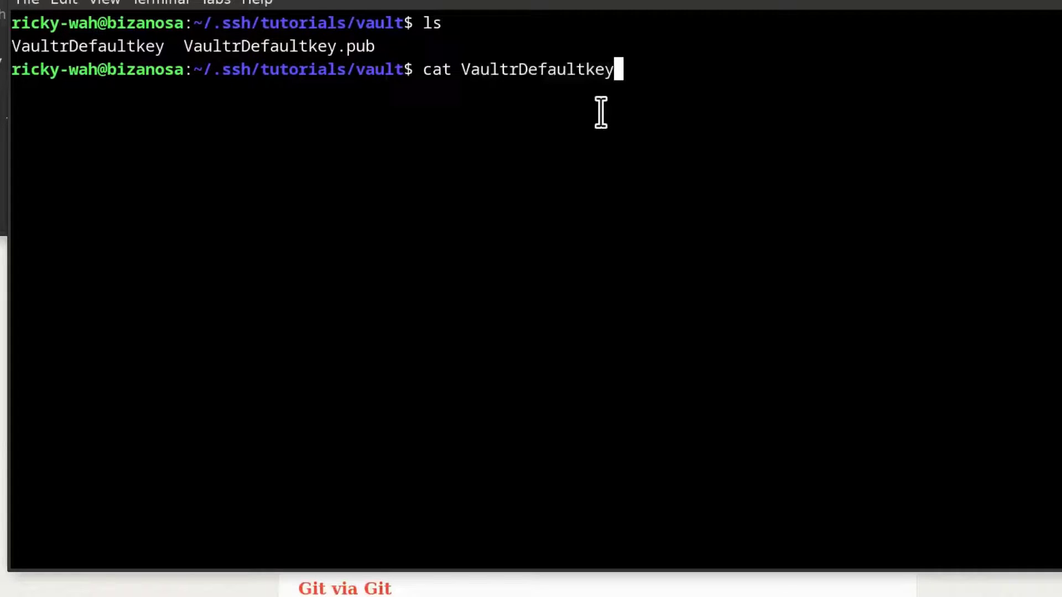
pyautogui.write('.pub')
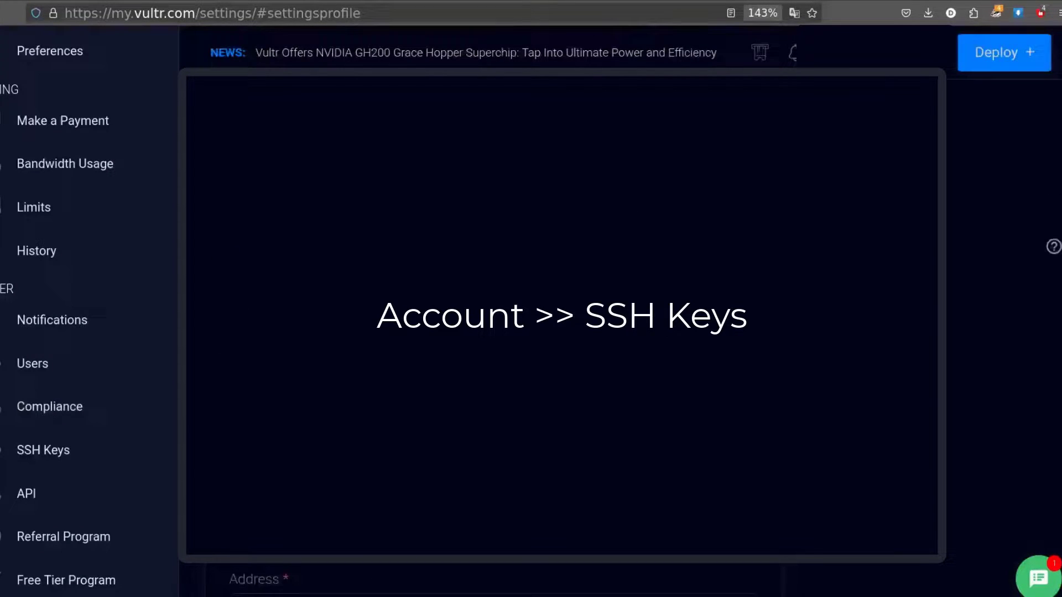
pyautogui.moveTo(43, 450)
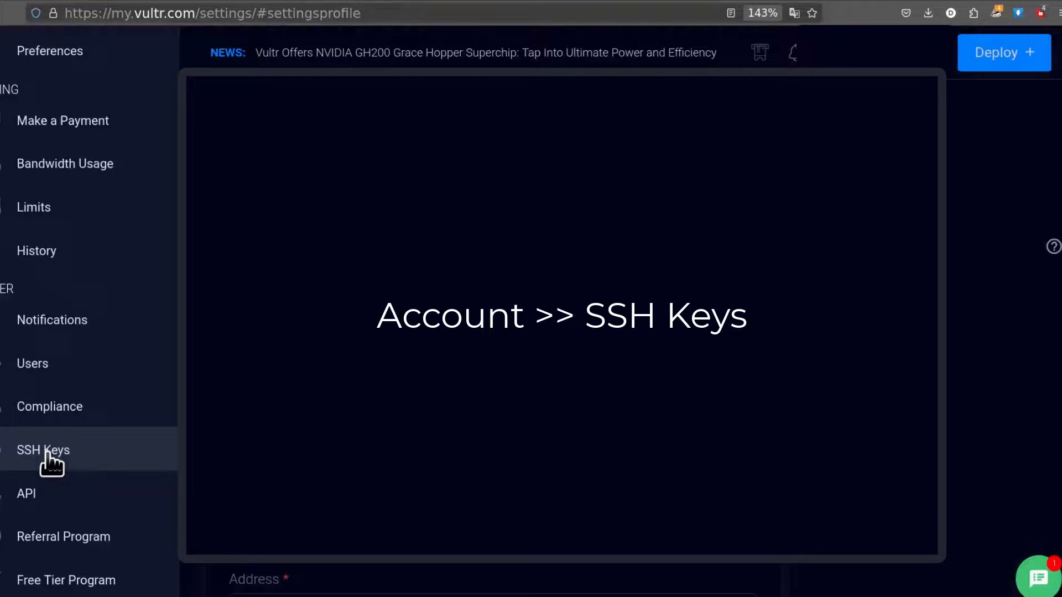
# Reach the Add SSH Key form from the account's SSH Keys page via the Deploy + menu.
pyautogui.click(43, 449)
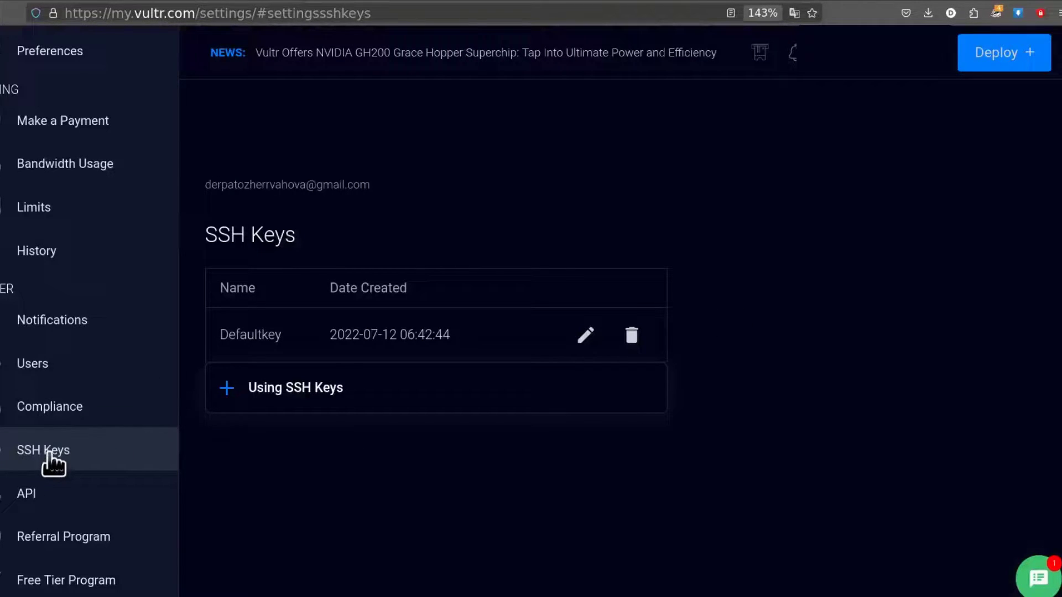
pyautogui.click(1002, 52)
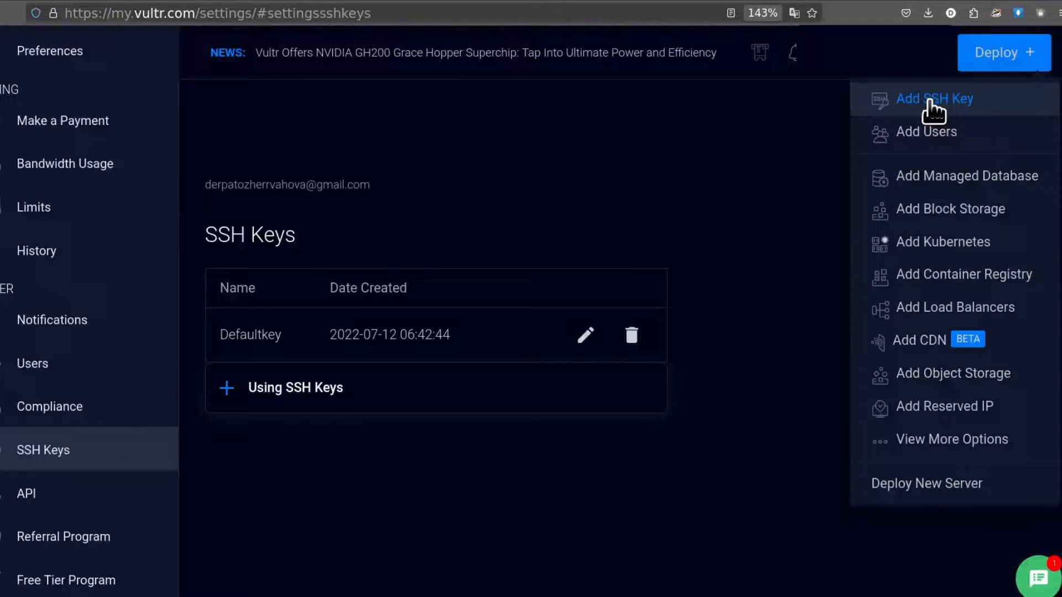
pyautogui.click(933, 99)
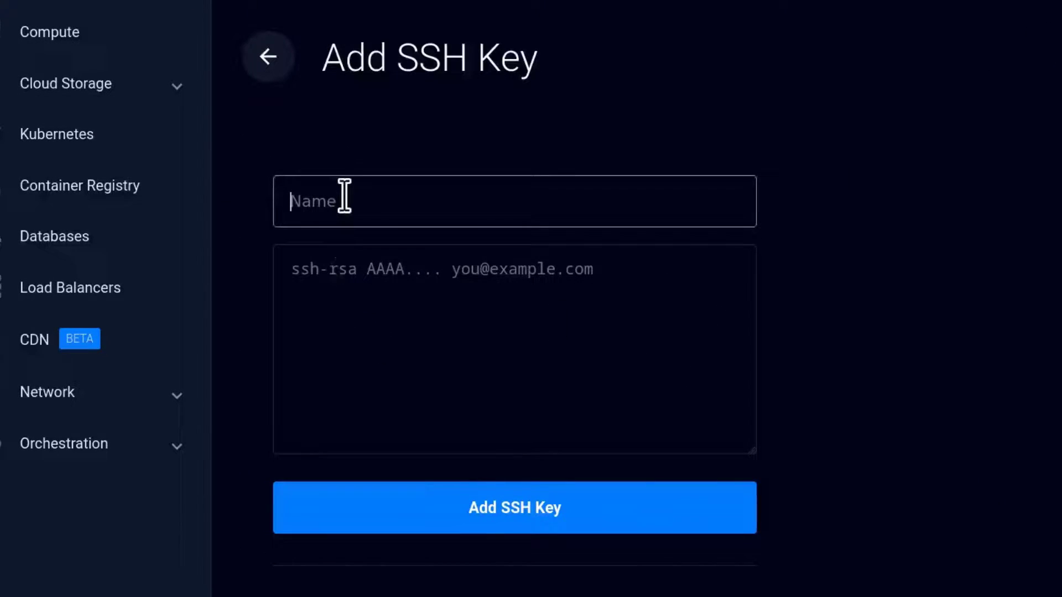
# Add an SSH key named newedd holding the ssh-ed25519 AAAAC3Nza... rick public key.
pyautogui.write('n')
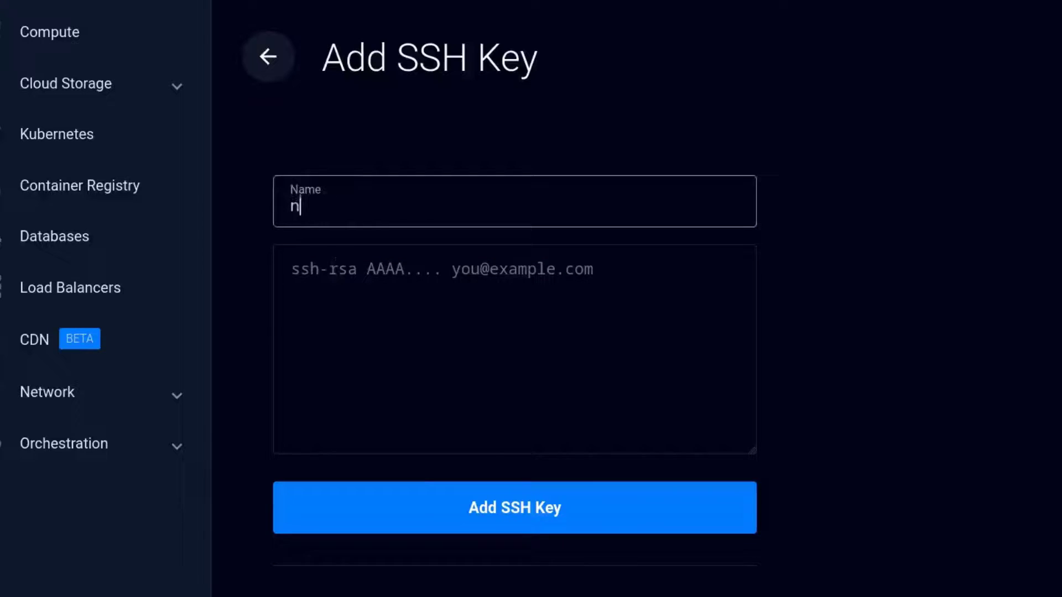
pyautogui.write('ewedd')
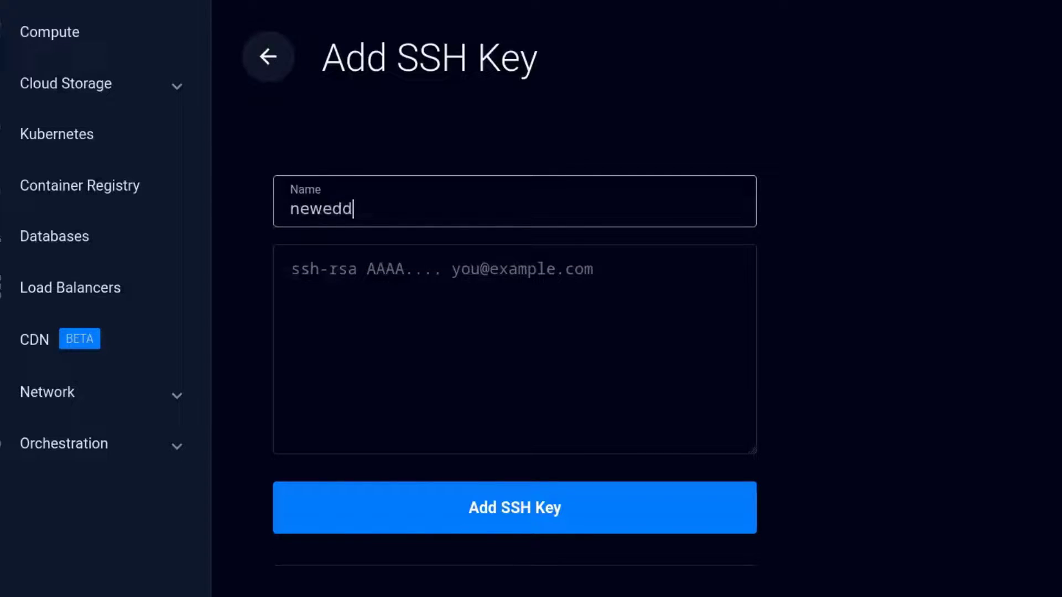
pyautogui.click(330, 303)
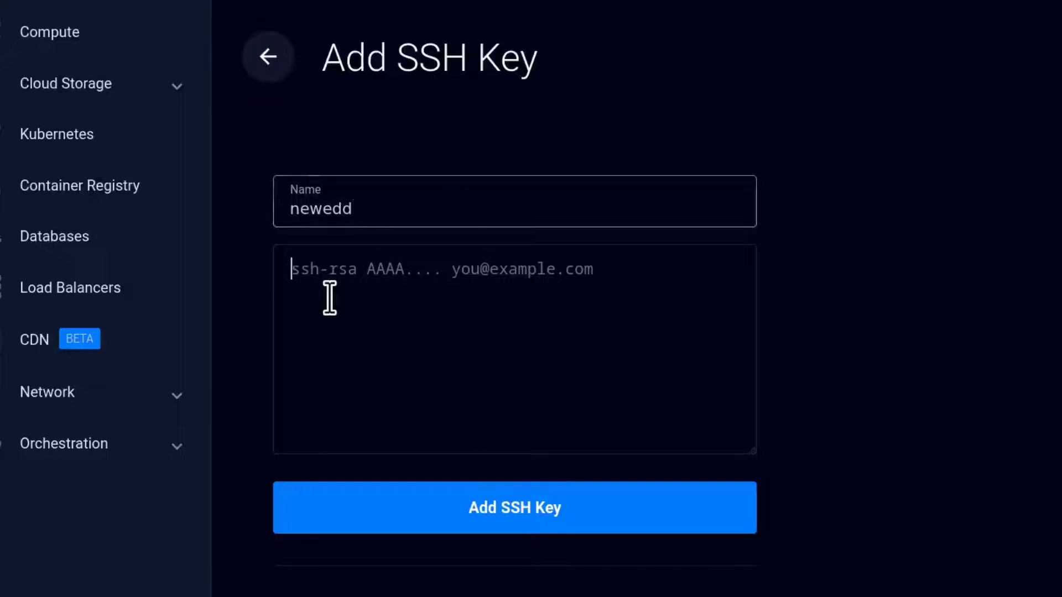
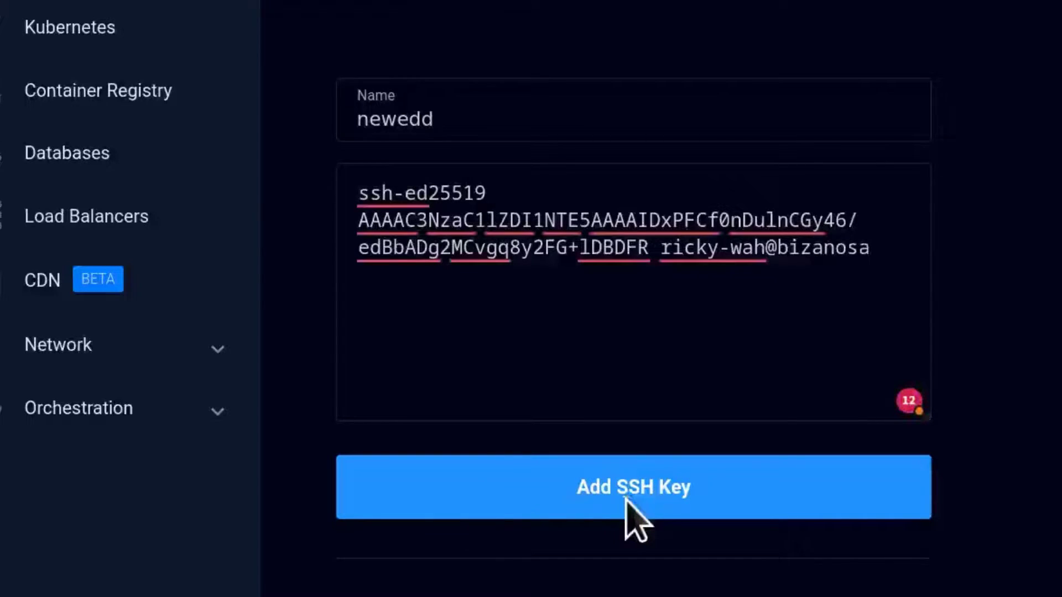
pyautogui.click(633, 488)
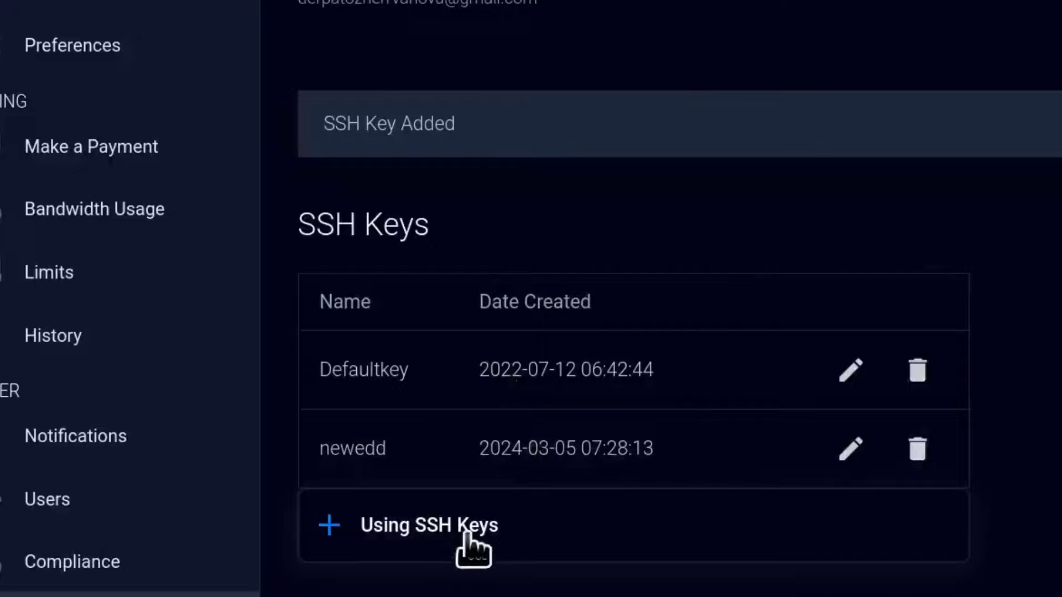
pyautogui.moveTo(586, 150)
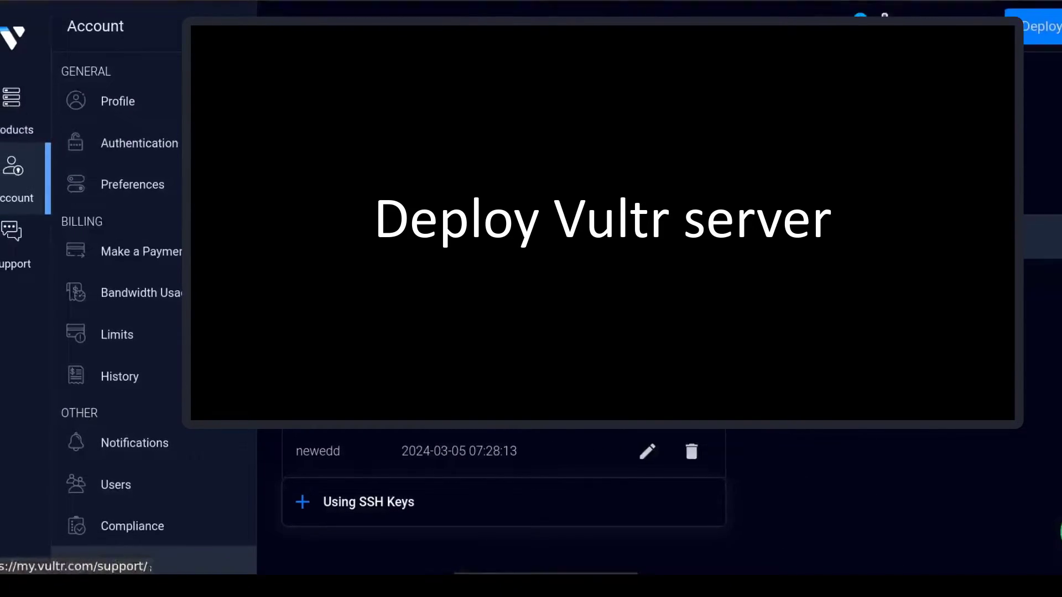
# Return to Products and start Deploy New Server from the Deploy + menu.
pyautogui.click(993, 55)
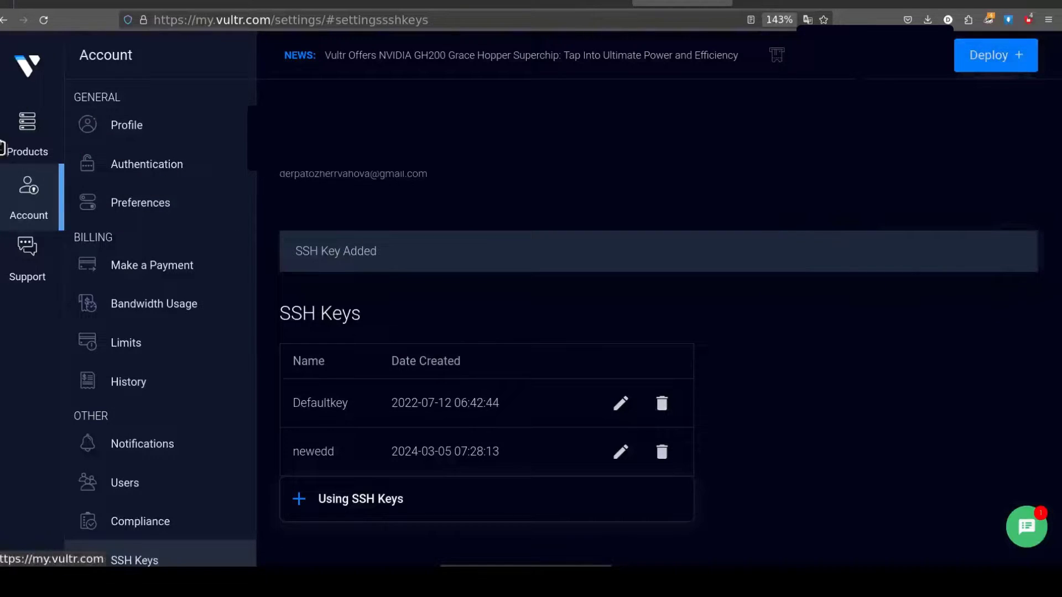
pyautogui.click(998, 55)
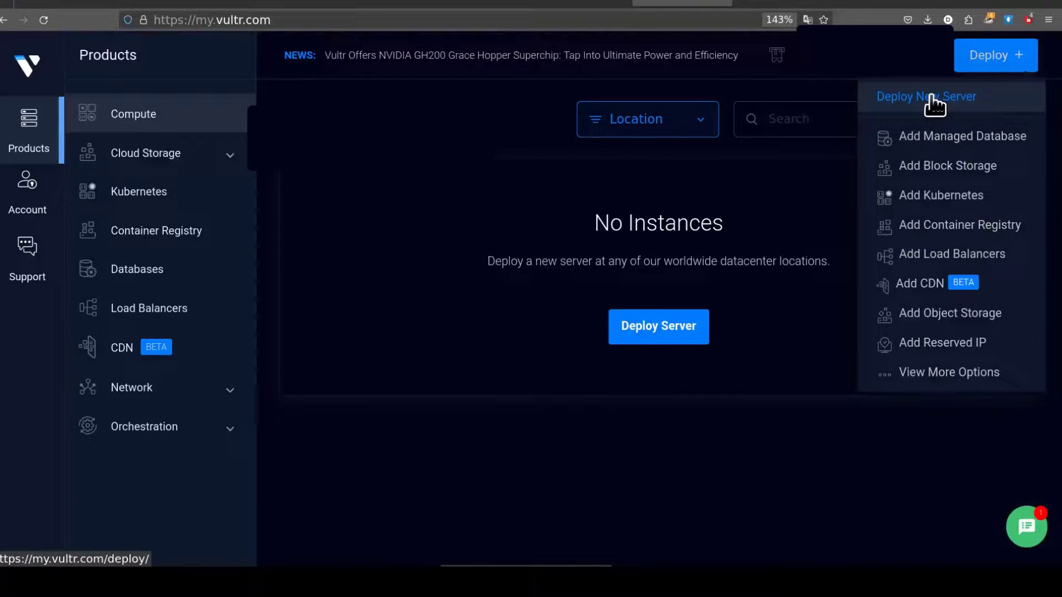
pyautogui.click(909, 286)
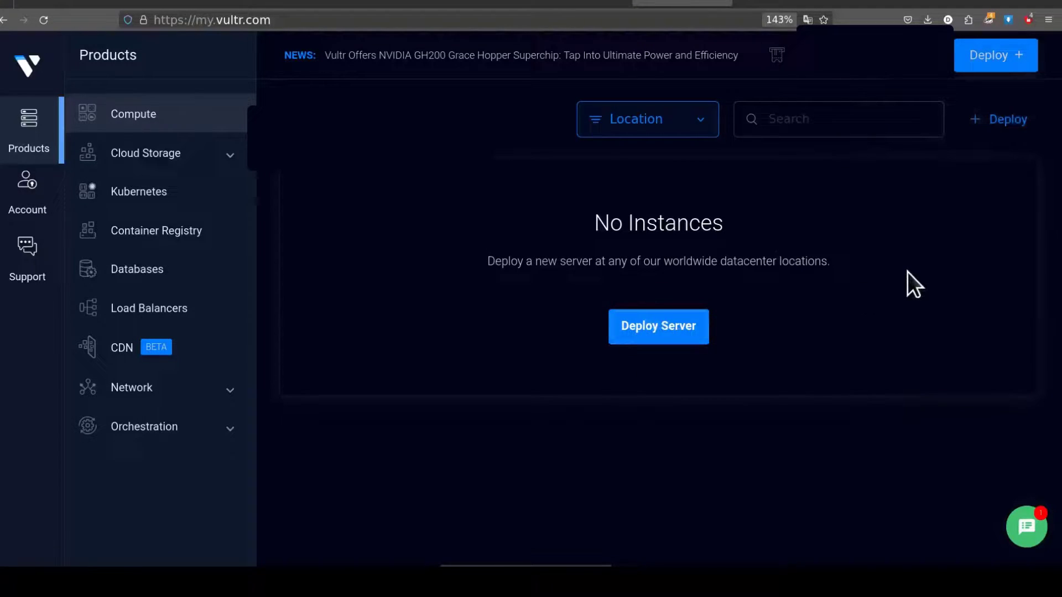
pyautogui.moveTo(757, 290)
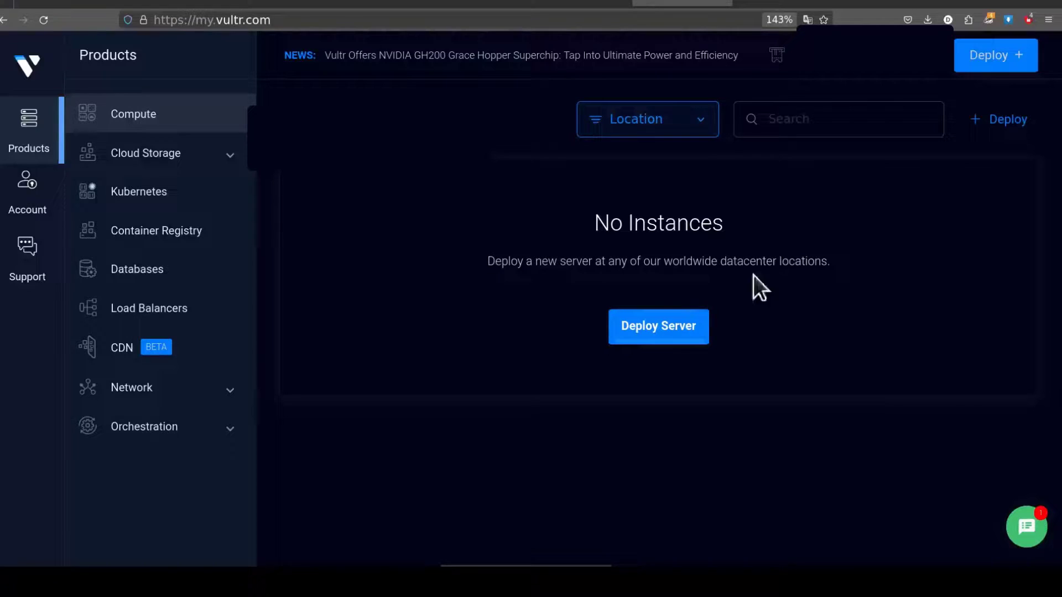
pyautogui.click(996, 56)
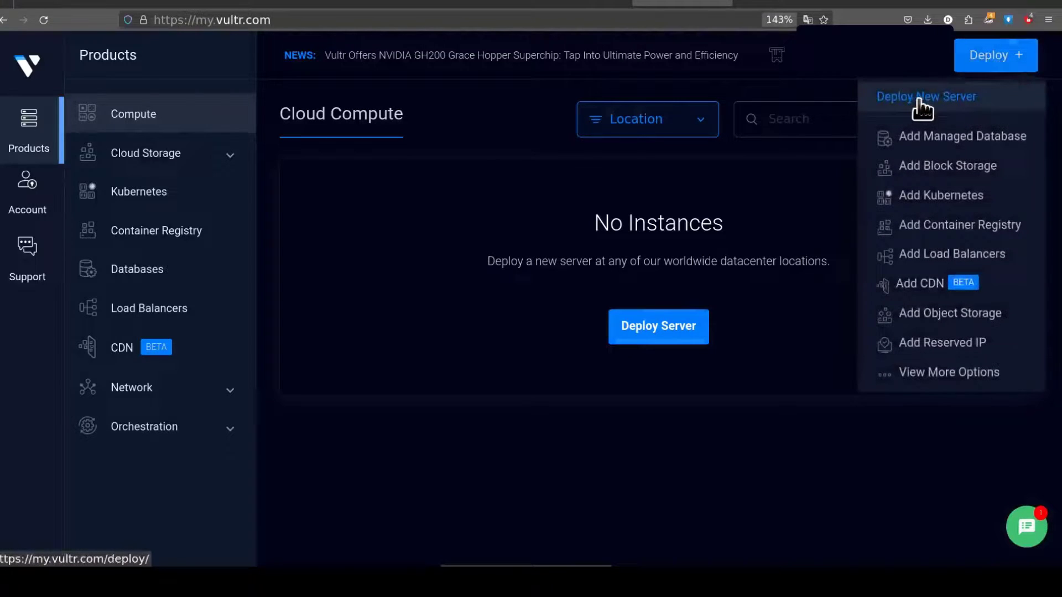
pyautogui.click(927, 95)
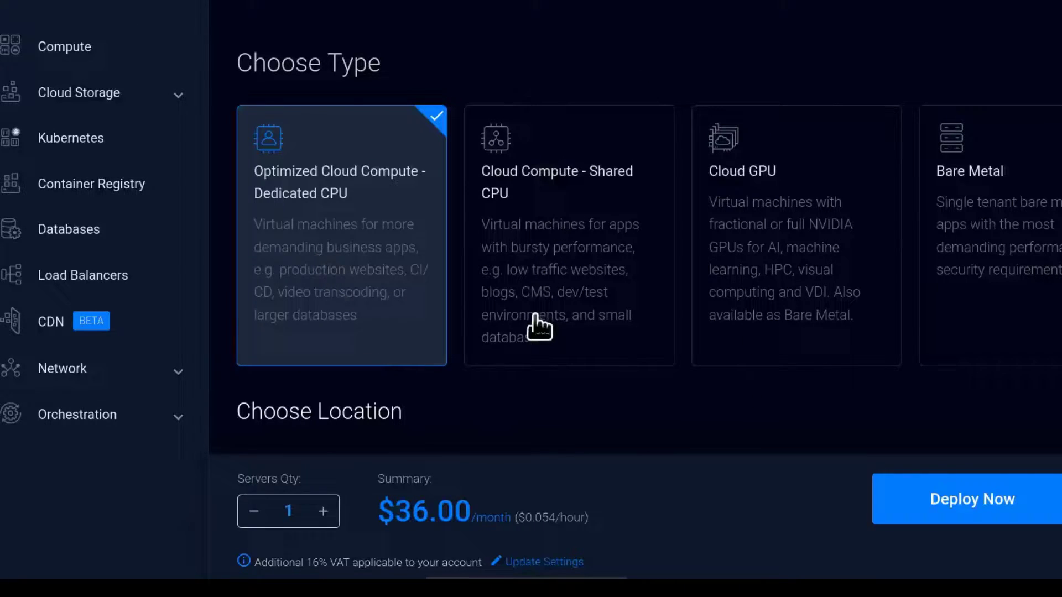
pyautogui.moveTo(545, 188)
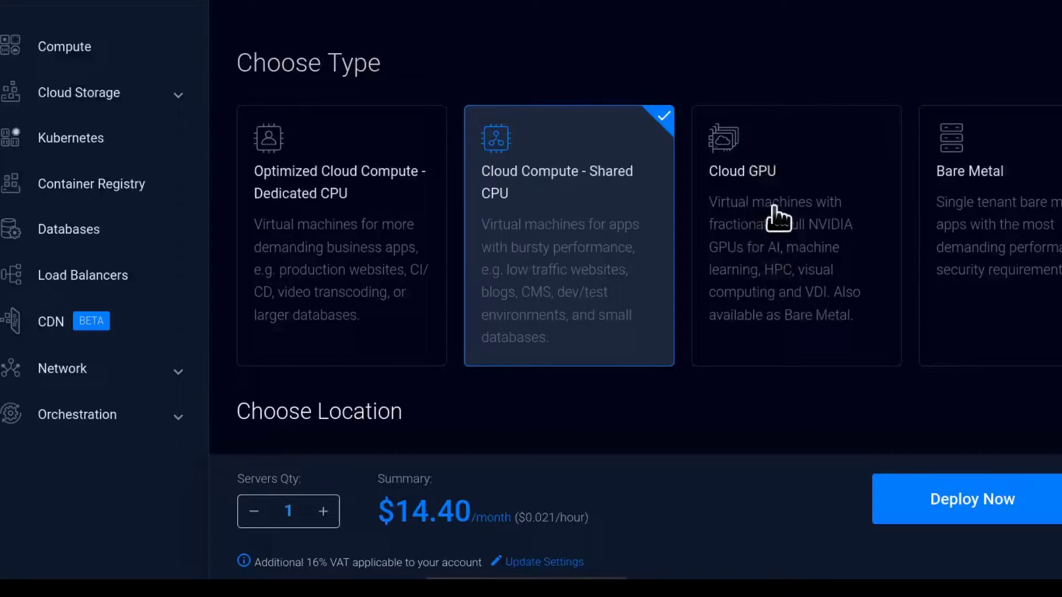
# Filter locations to the Americas and choose Chicago for the server.
pyautogui.scroll(-3)
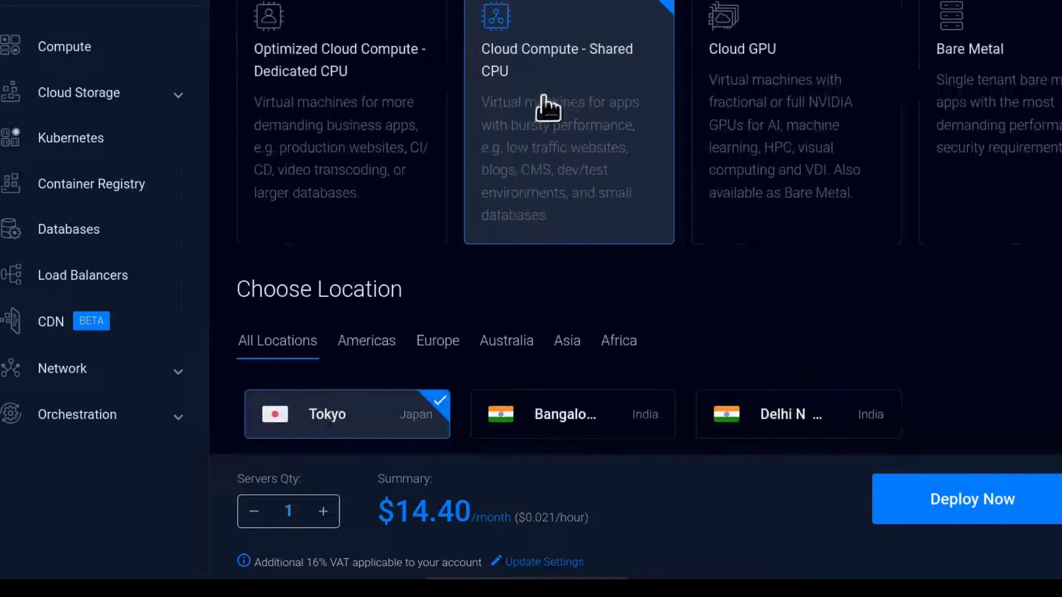
pyautogui.scroll(-3)
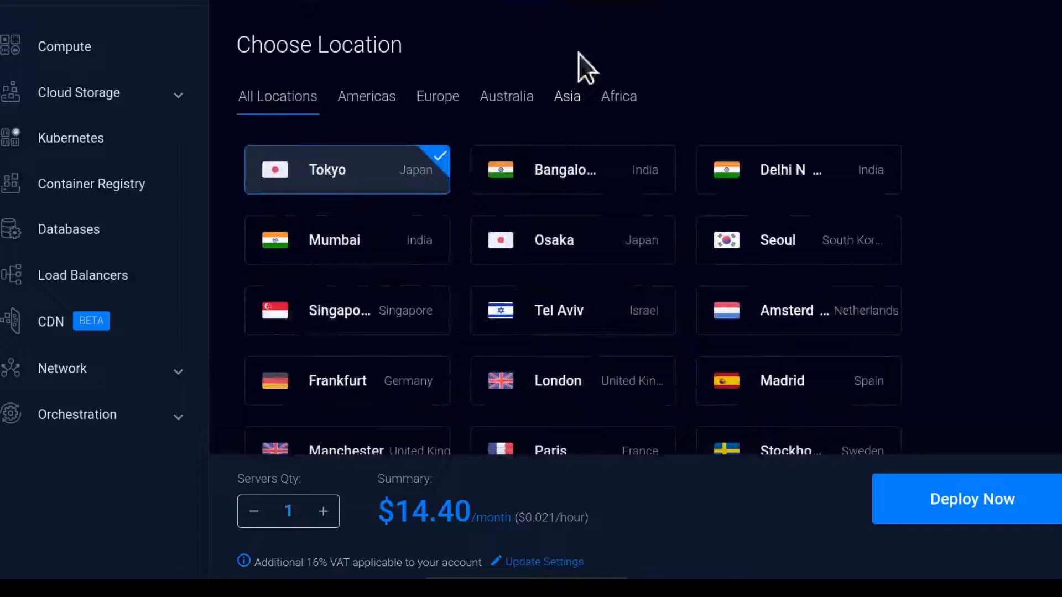
pyautogui.moveTo(331, 183)
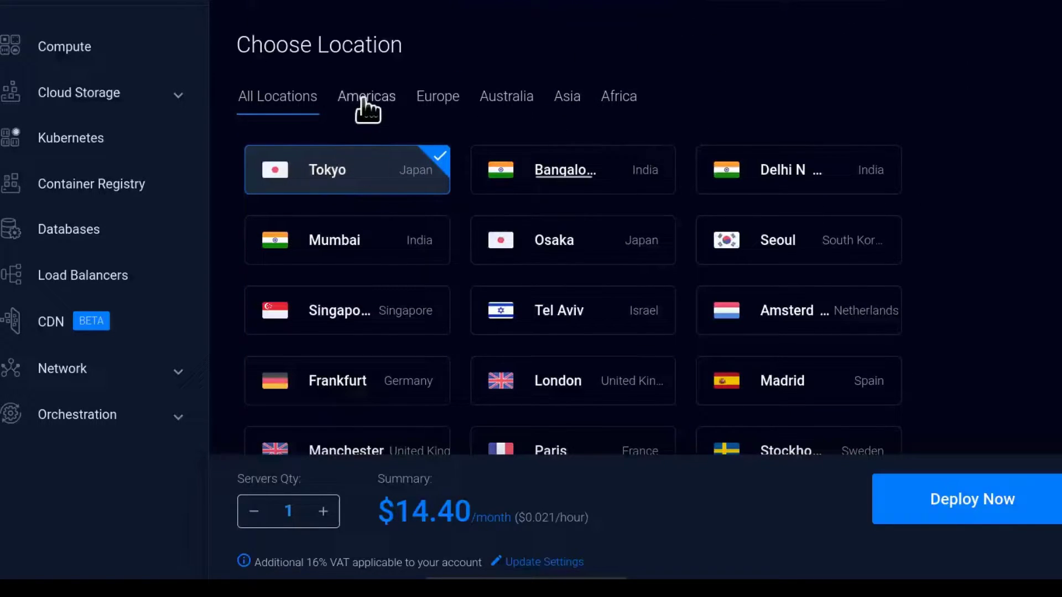
pyautogui.click(366, 96)
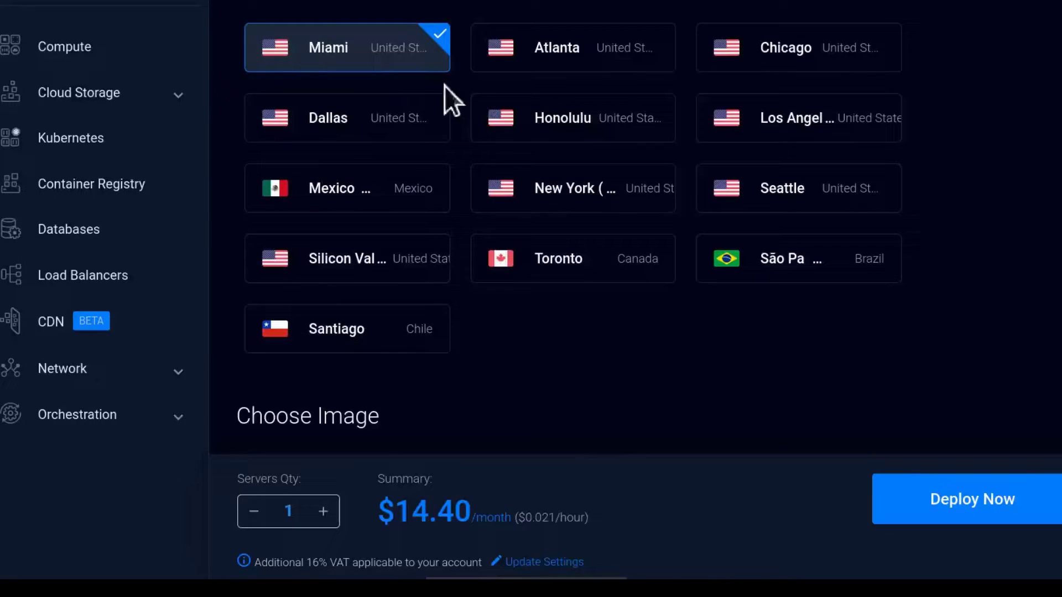
pyautogui.click(798, 47)
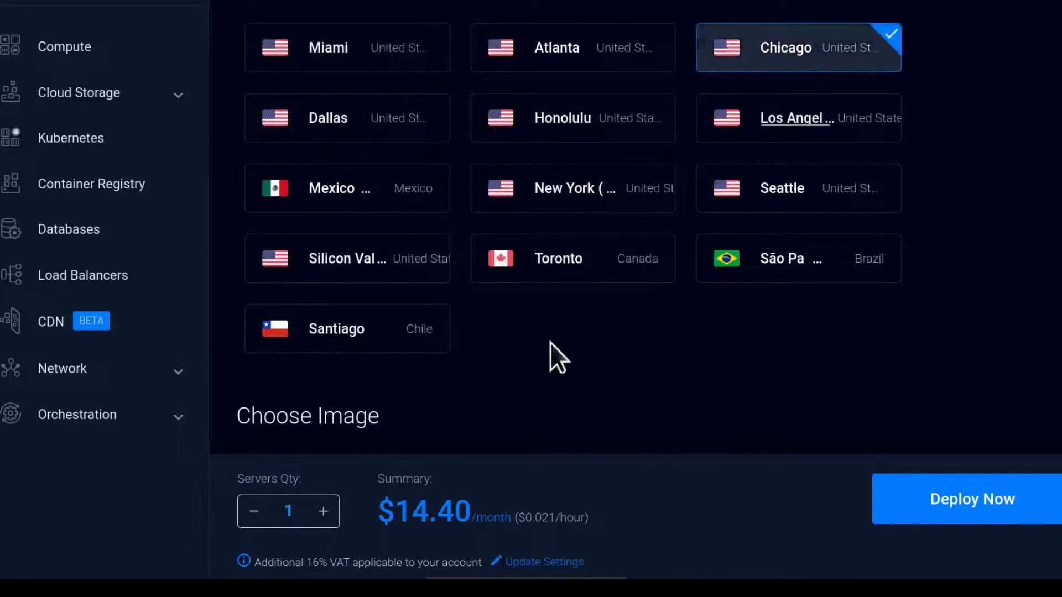
pyautogui.scroll(-3)
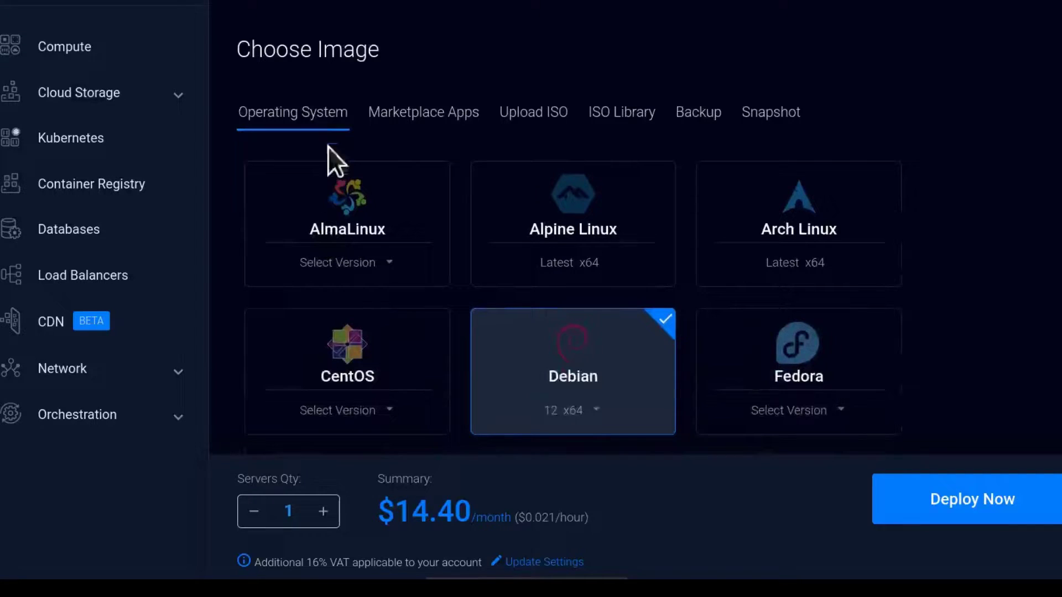
pyautogui.moveTo(335, 124)
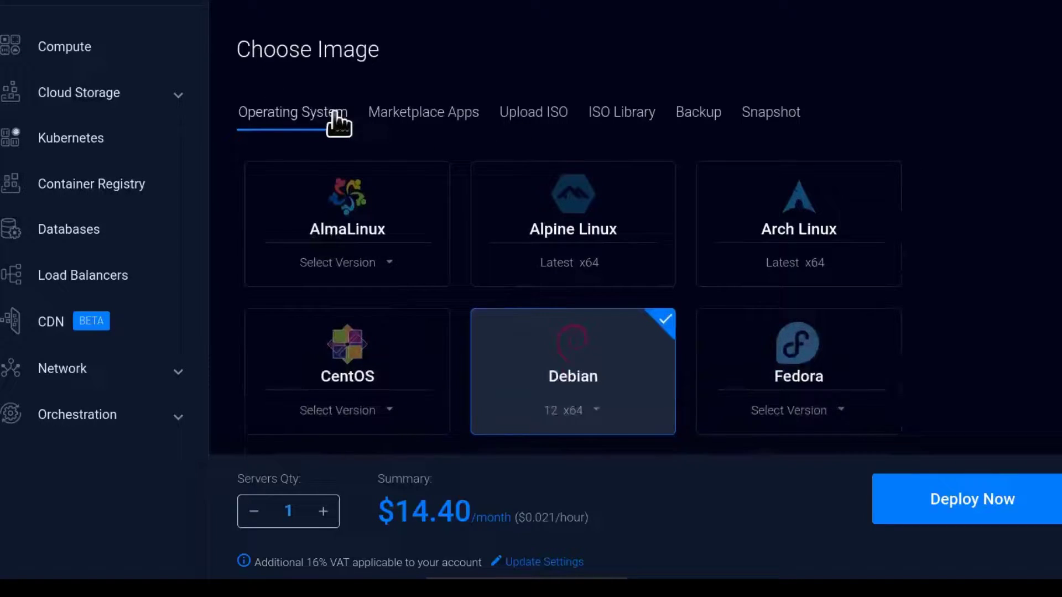
pyautogui.moveTo(393, 366)
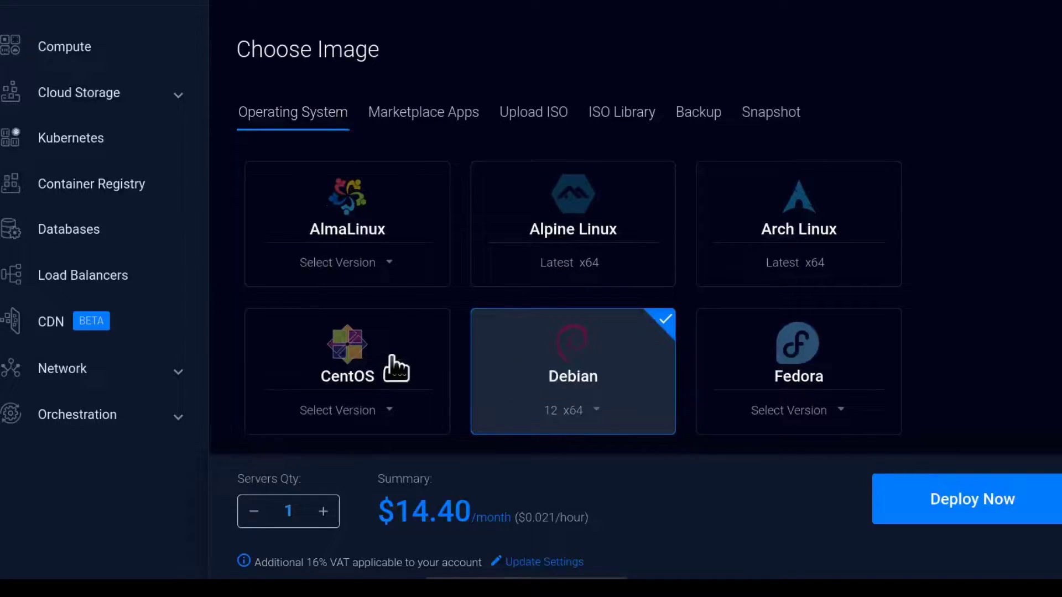
pyautogui.scroll(-3)
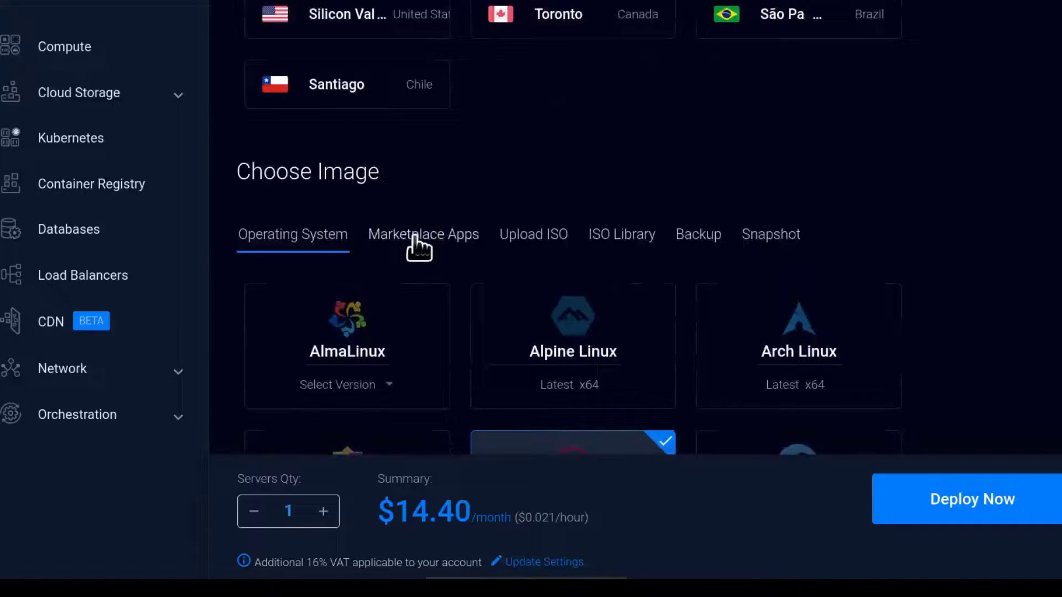
pyautogui.click(423, 234)
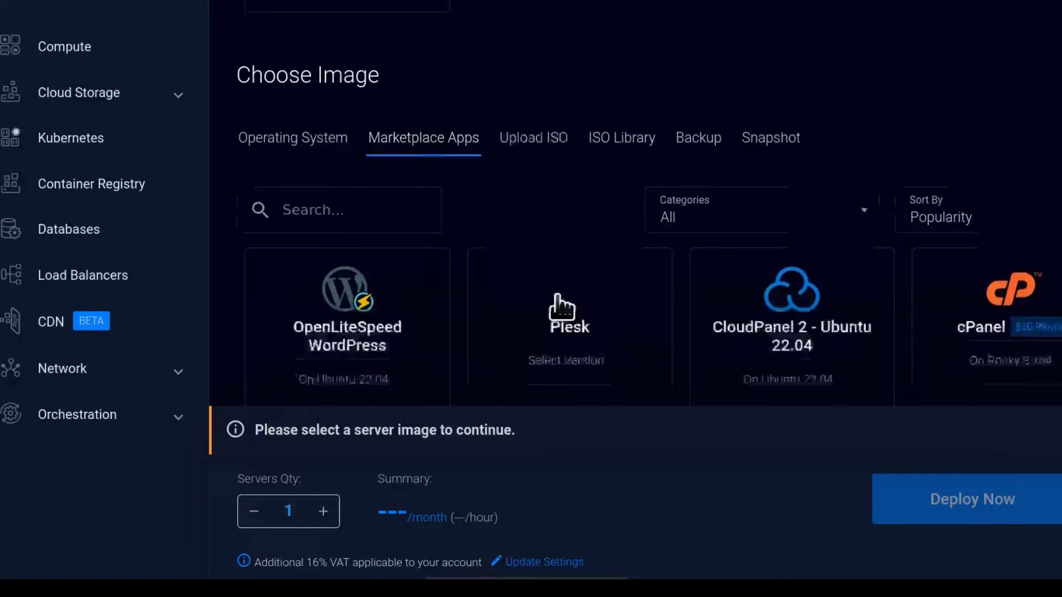
pyautogui.scroll(-3)
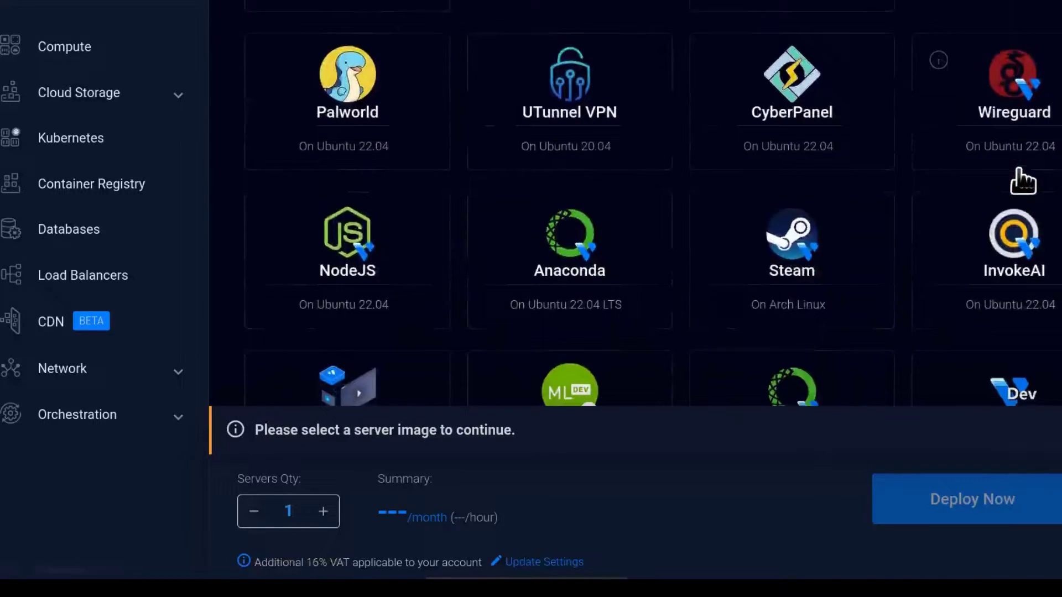
pyautogui.moveTo(847, 177)
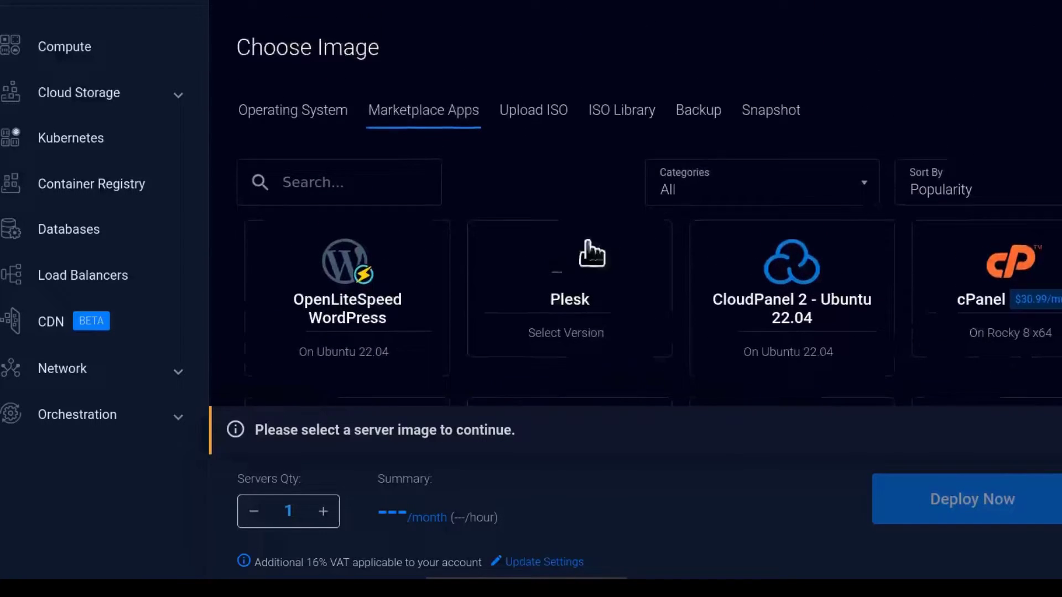
pyautogui.scroll(-3)
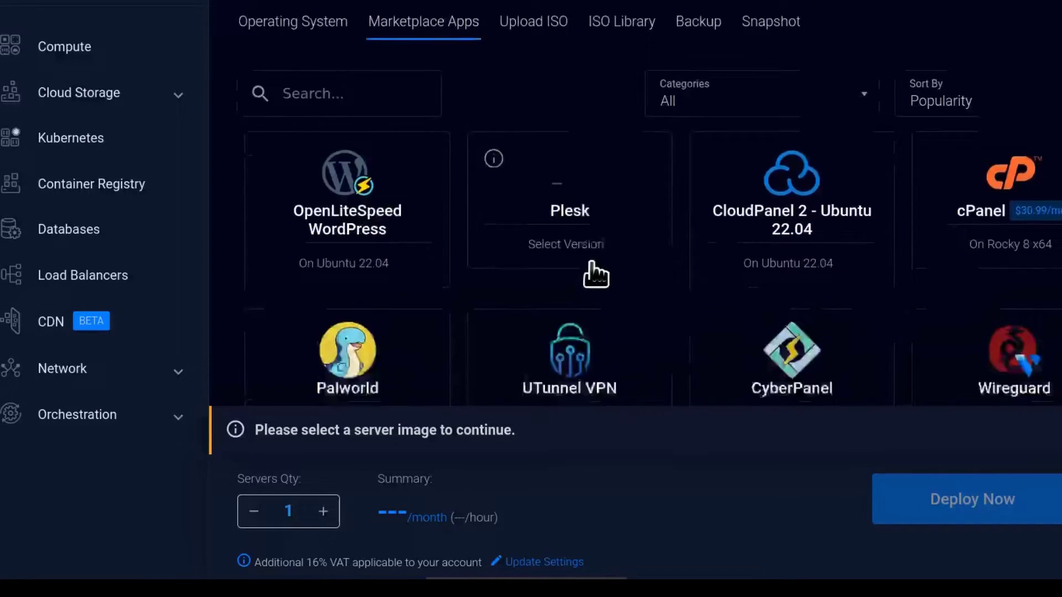
pyautogui.scroll(-3)
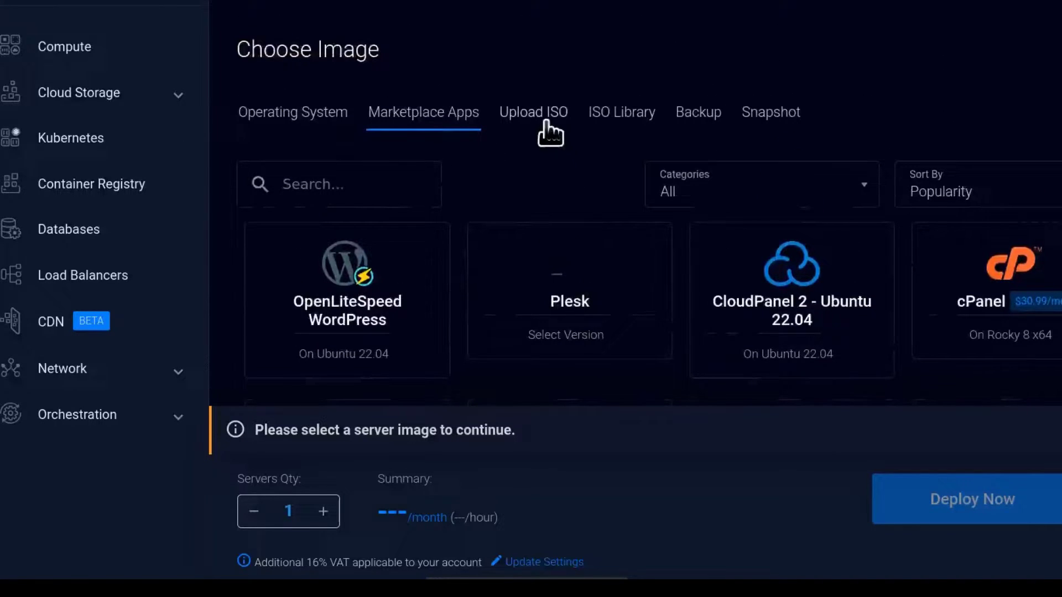
pyautogui.moveTo(617, 137)
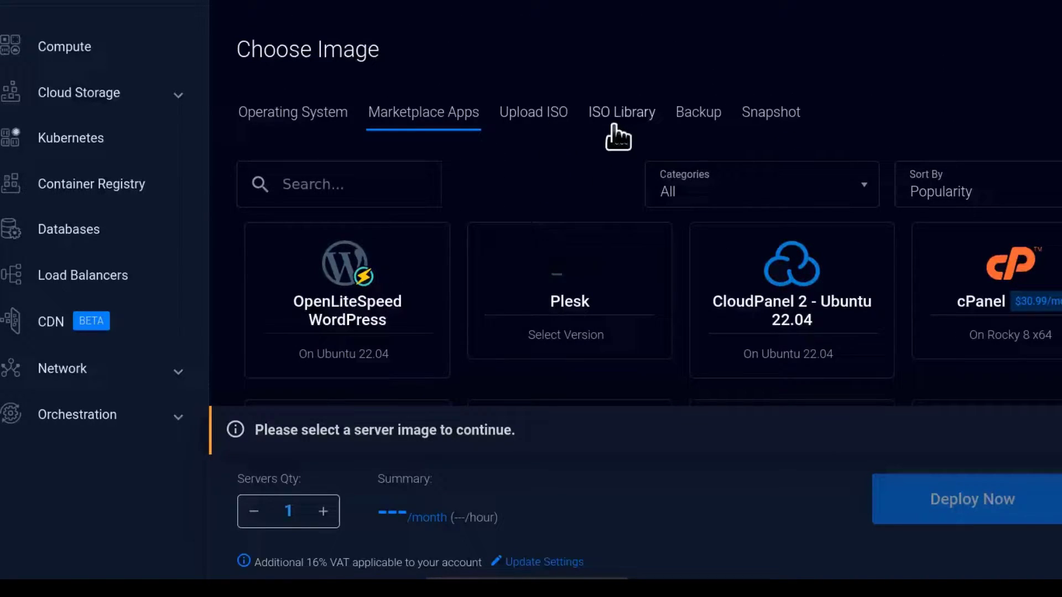
pyautogui.moveTo(754, 183)
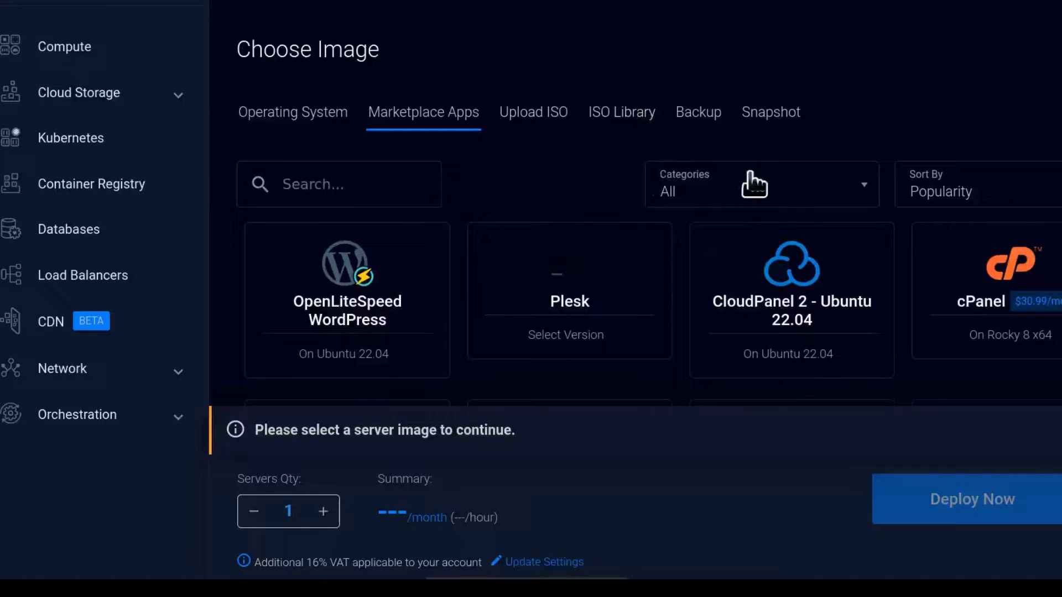
pyautogui.moveTo(694, 128)
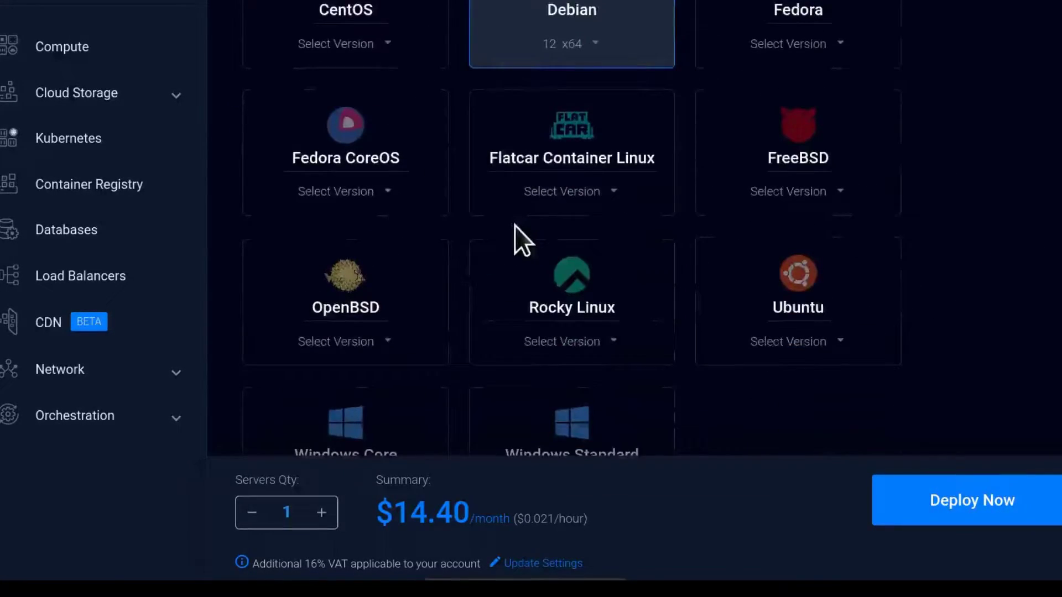
# Choose Ubuntu 22.04 LTS x64 from the Ubuntu card's version list.
pyautogui.scroll(-3)
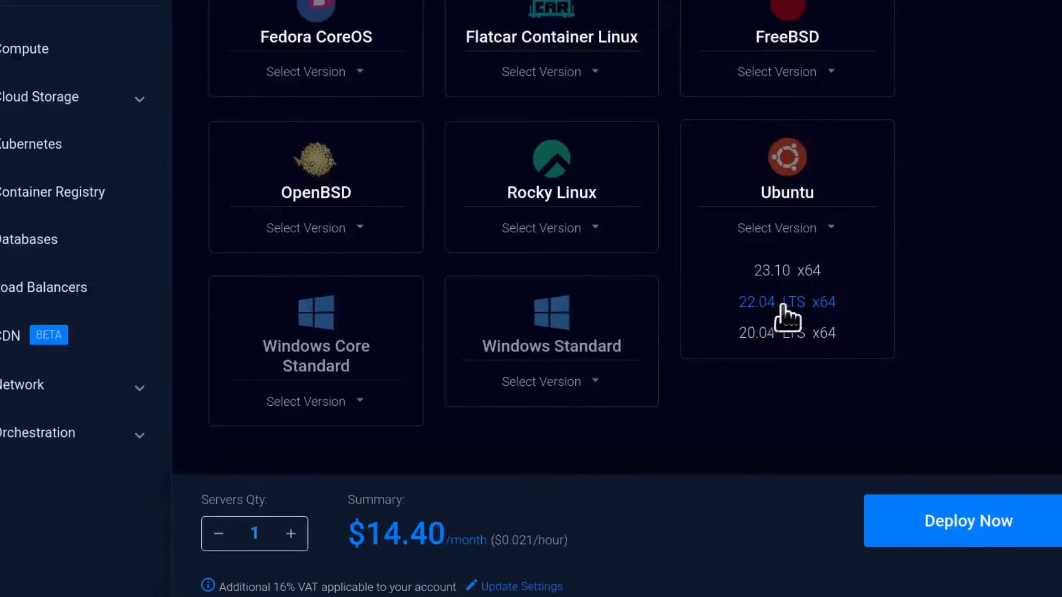
pyautogui.click(786, 301)
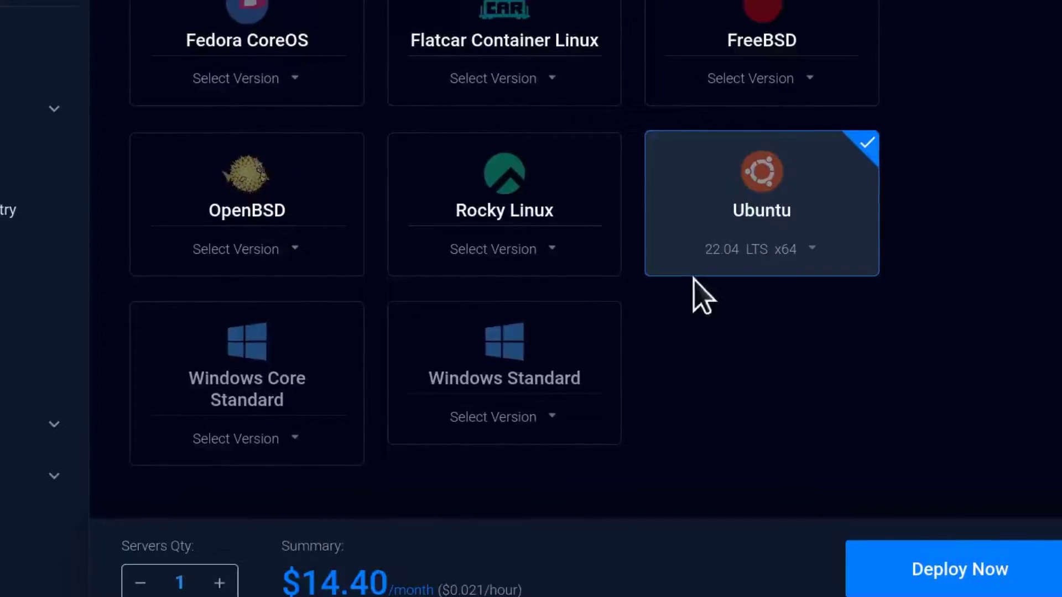
pyautogui.scroll(-3)
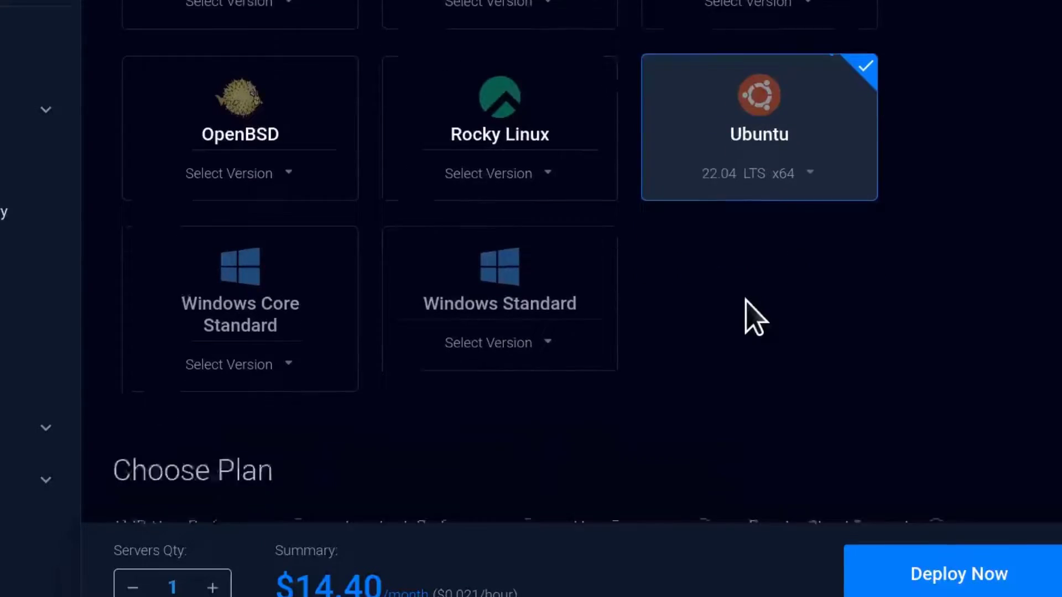
pyautogui.scroll(-3)
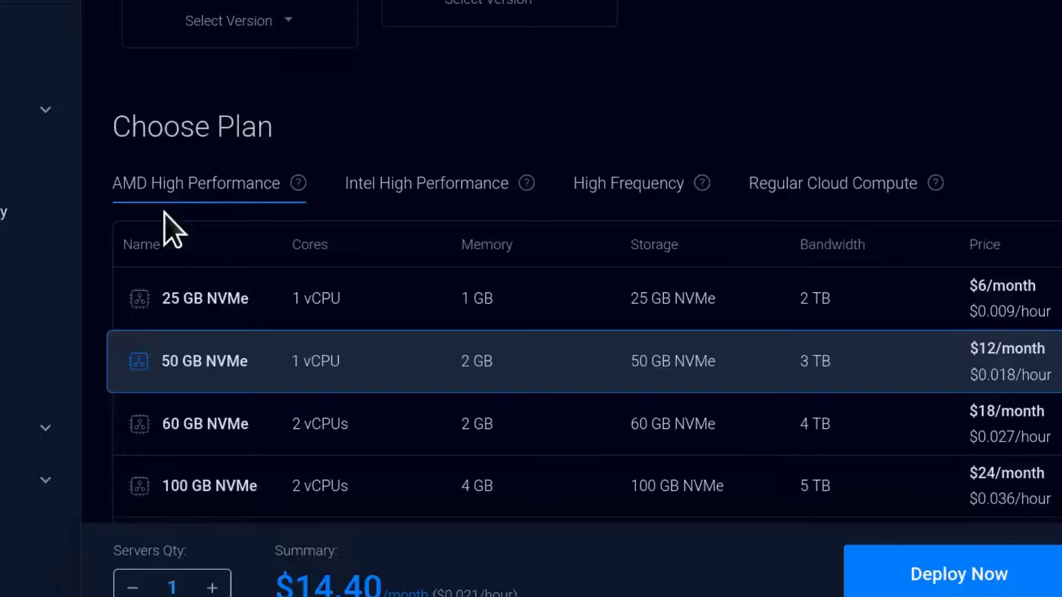
pyautogui.moveTo(135, 321)
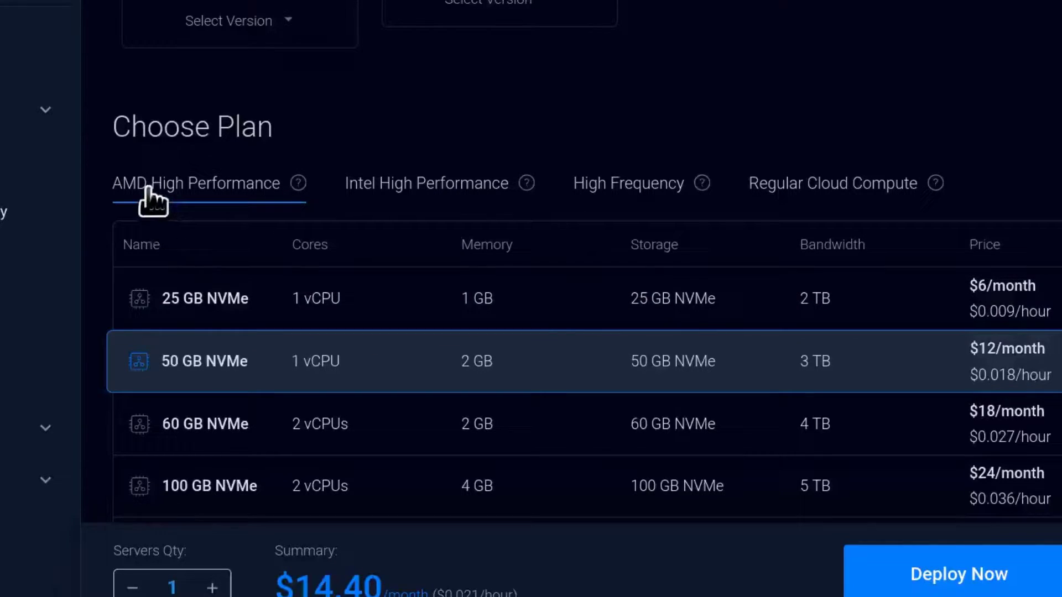
pyautogui.moveTo(427, 197)
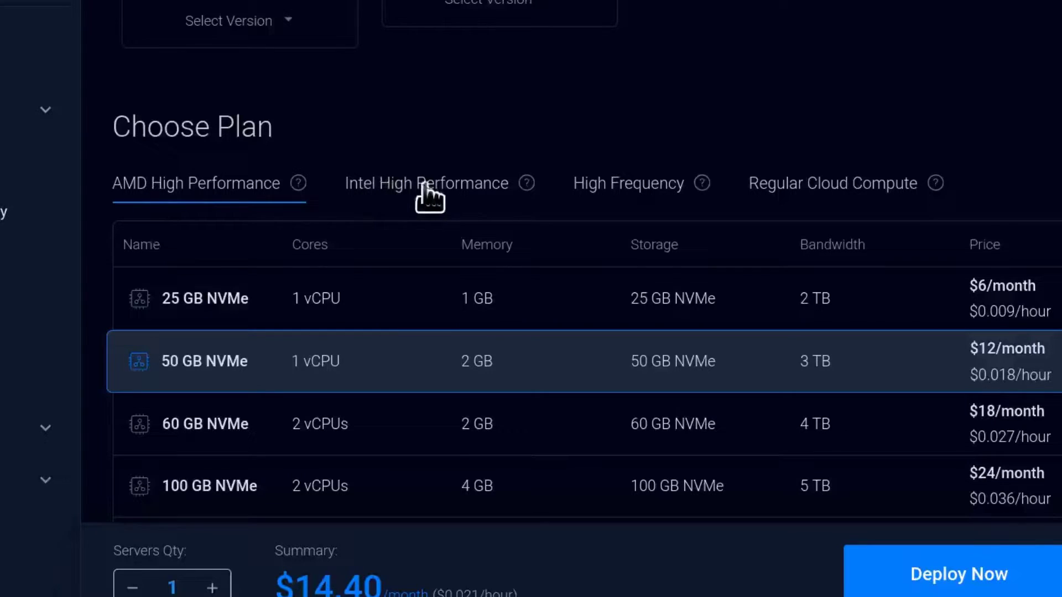
pyautogui.moveTo(837, 206)
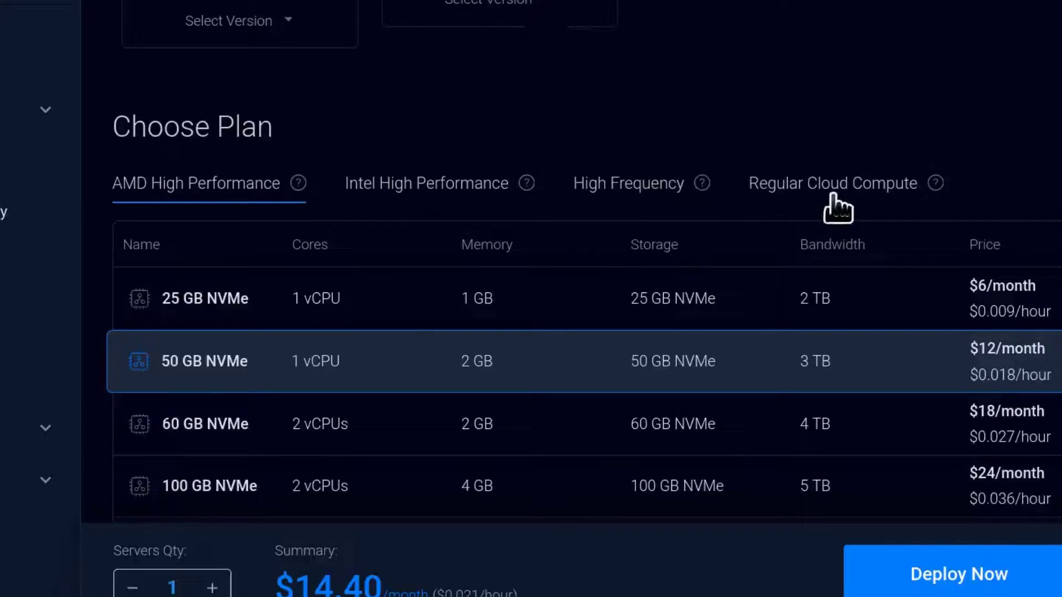
pyautogui.moveTo(502, 389)
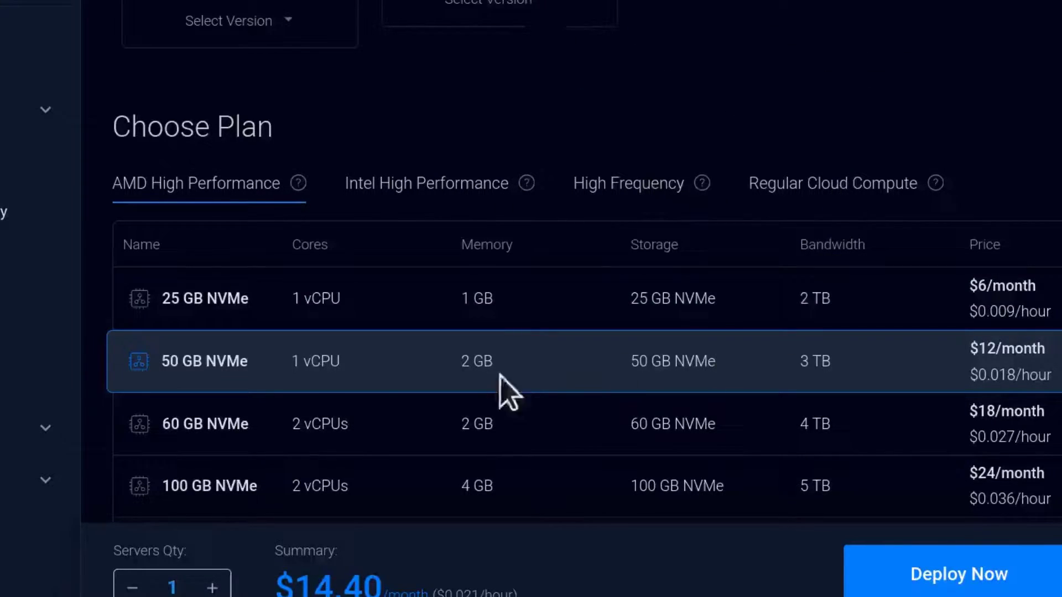
pyautogui.scroll(-3)
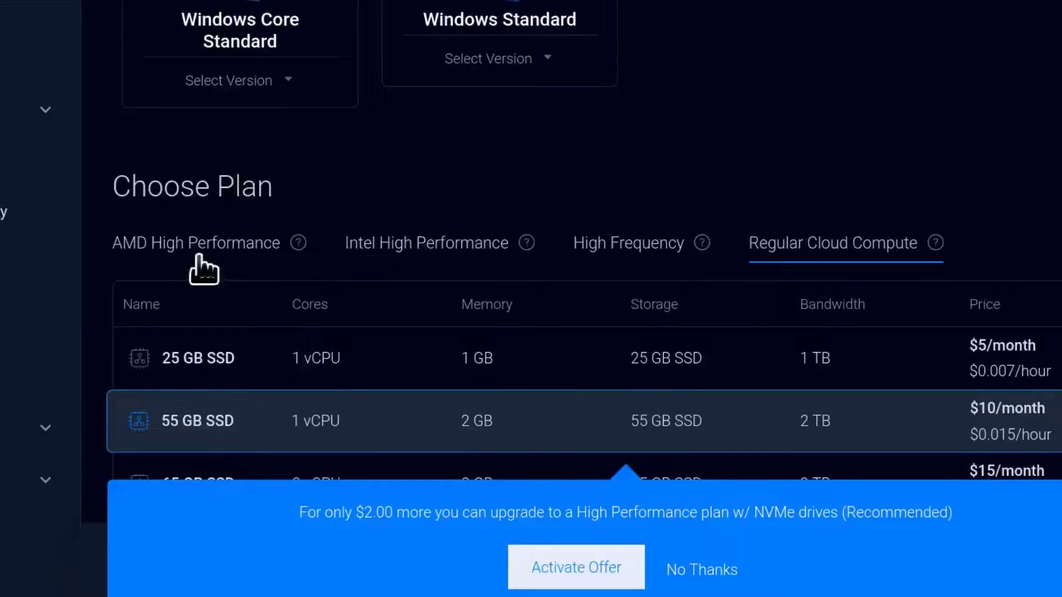
pyautogui.moveTo(190, 263)
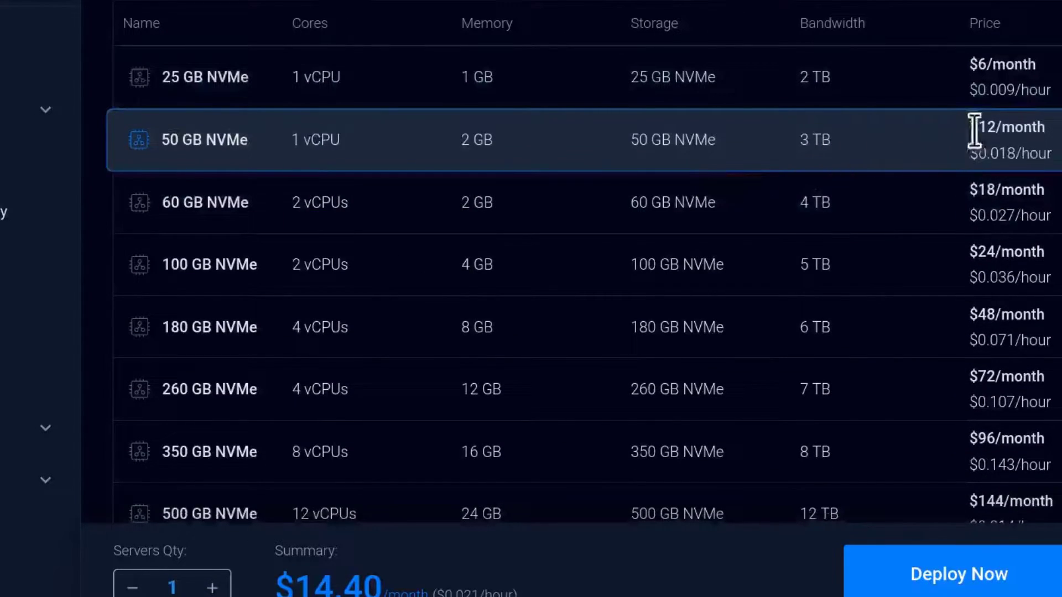
pyautogui.moveTo(430, 160)
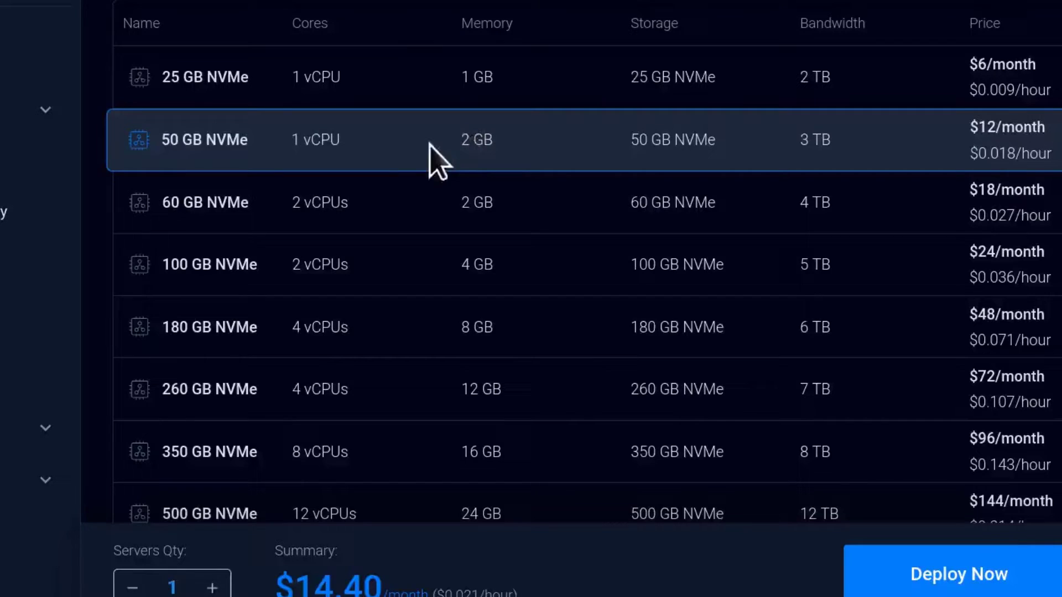
pyautogui.moveTo(378, 138)
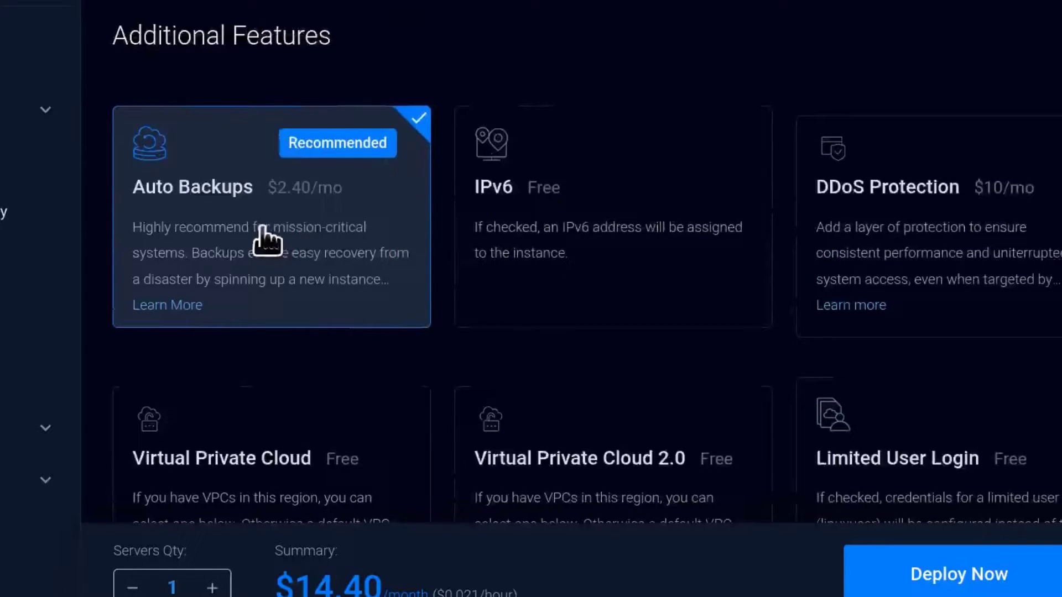
pyautogui.moveTo(288, 218)
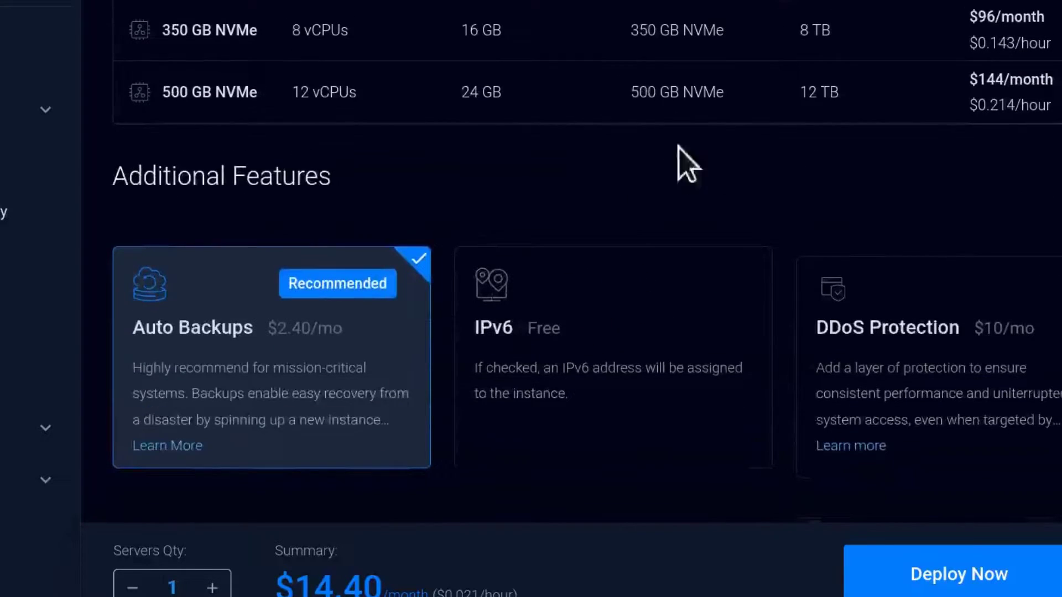
pyautogui.moveTo(314, 376)
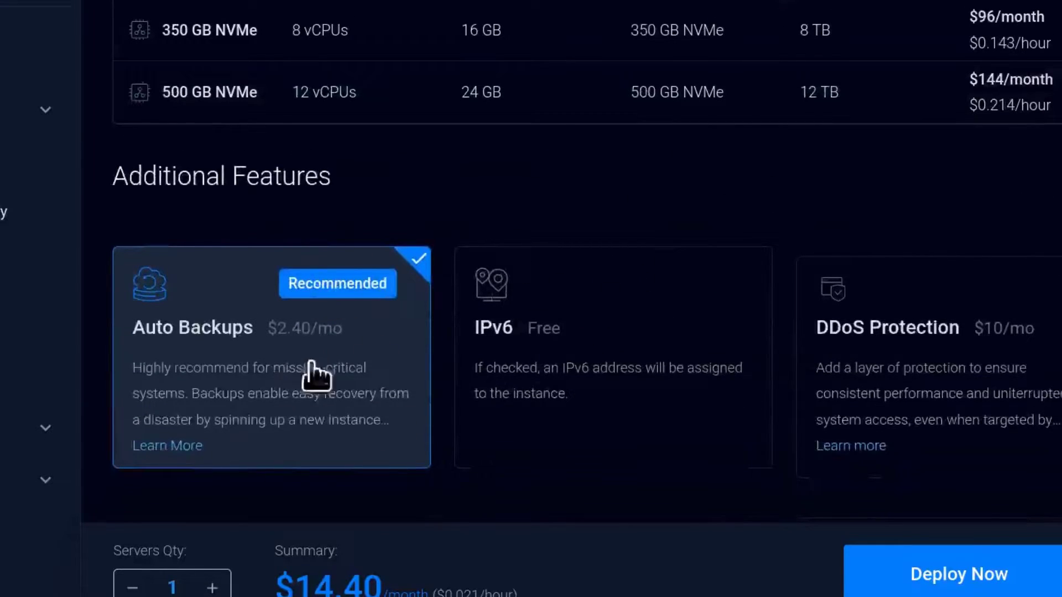
# Turn off Auto Backups and enable IPv6, bringing the summary to $12.00/month.
pyautogui.click(416, 261)
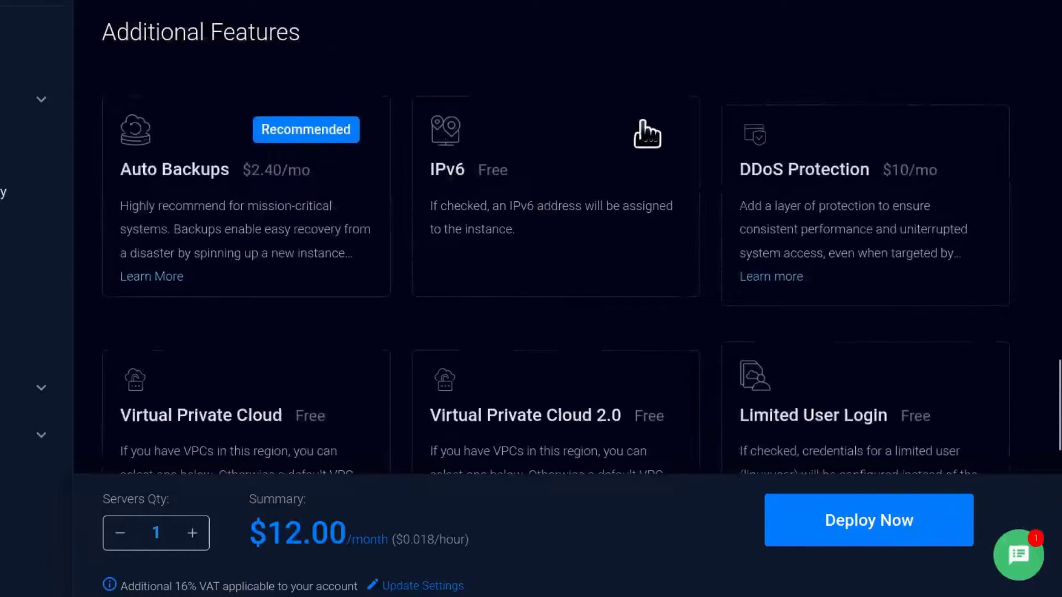
pyautogui.click(553, 199)
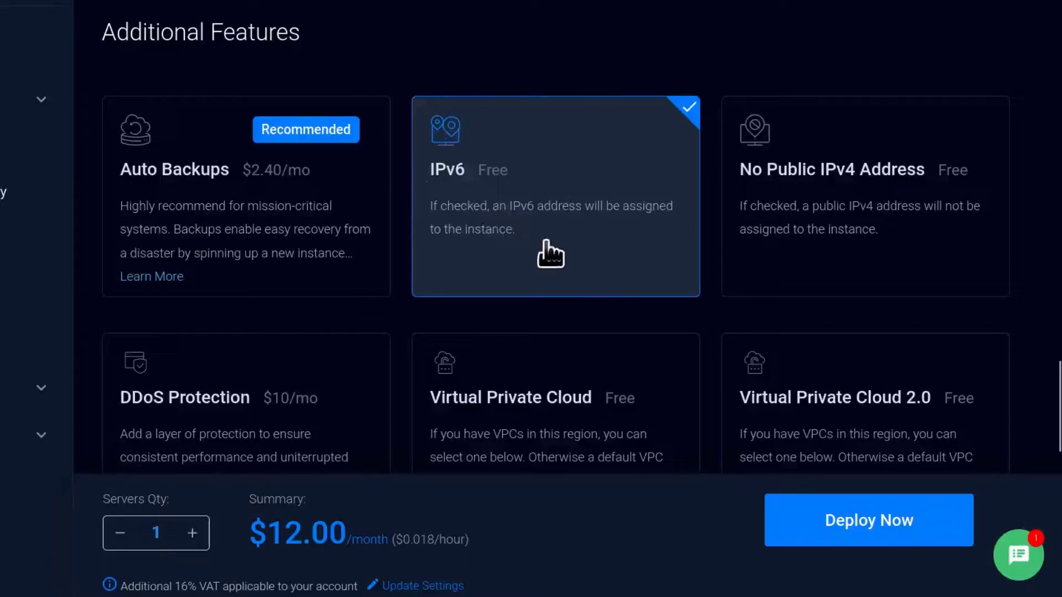
pyautogui.moveTo(1006, 316)
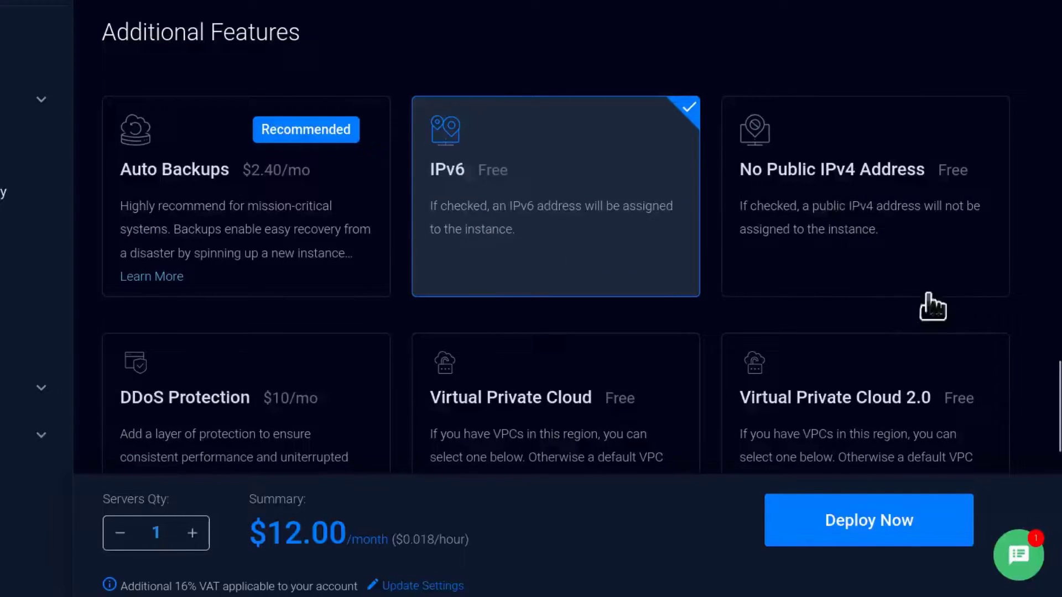
pyautogui.moveTo(994, 133)
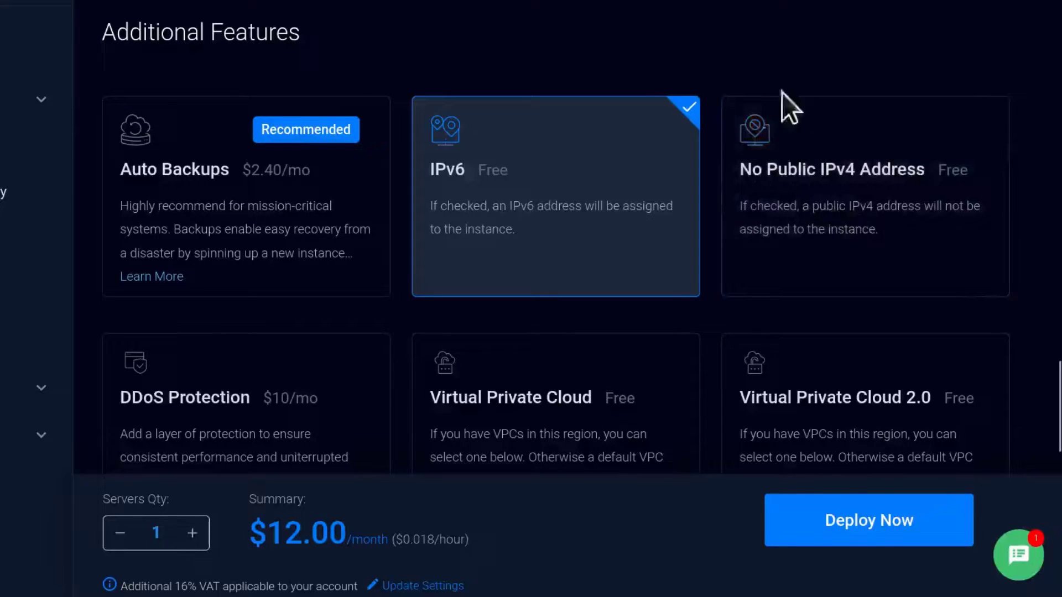
pyautogui.scroll(-3)
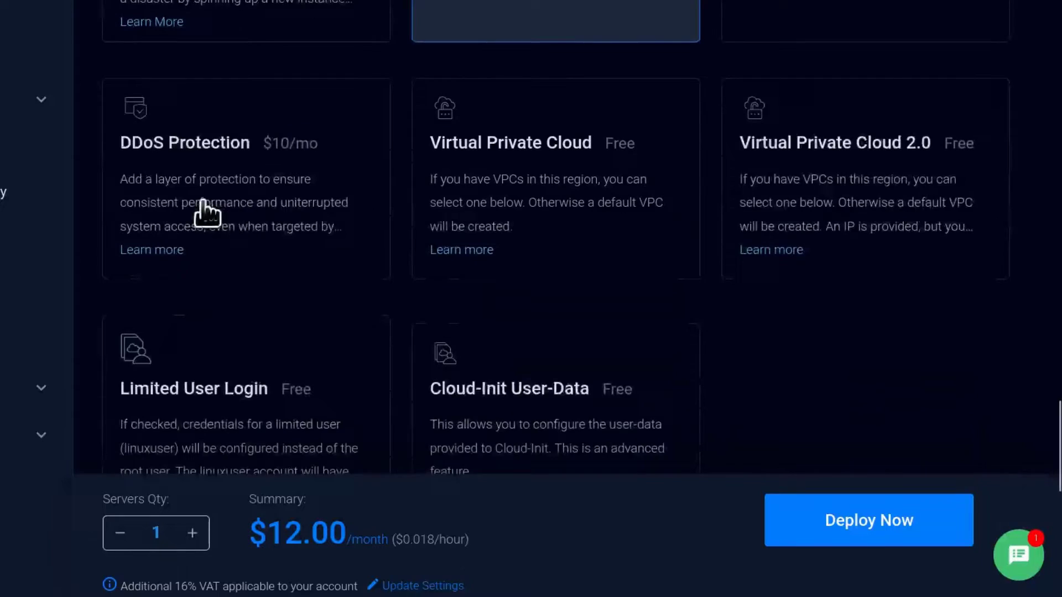
pyautogui.scroll(-3)
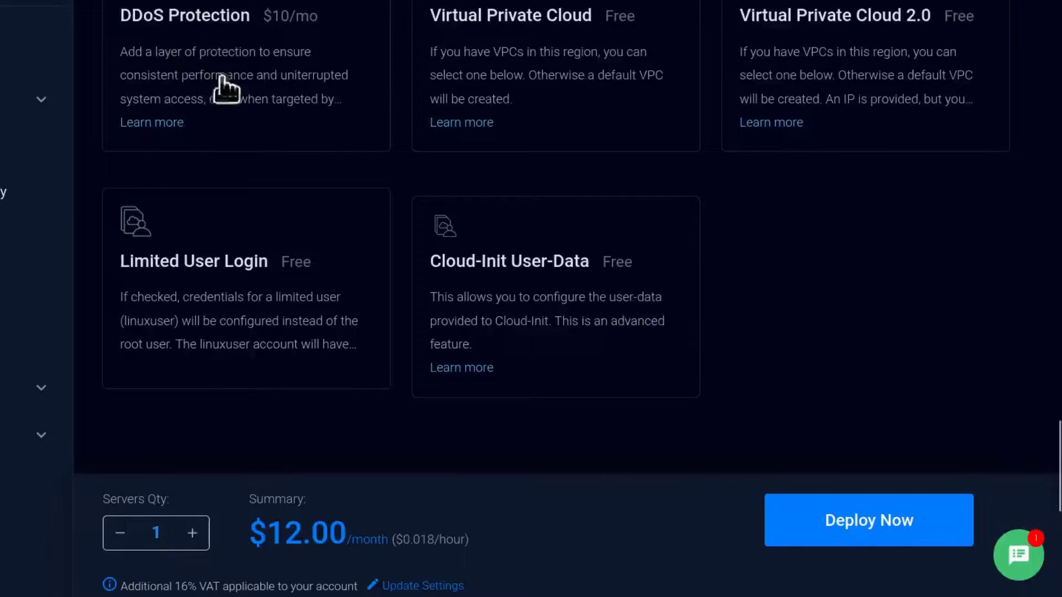
pyautogui.moveTo(583, 87)
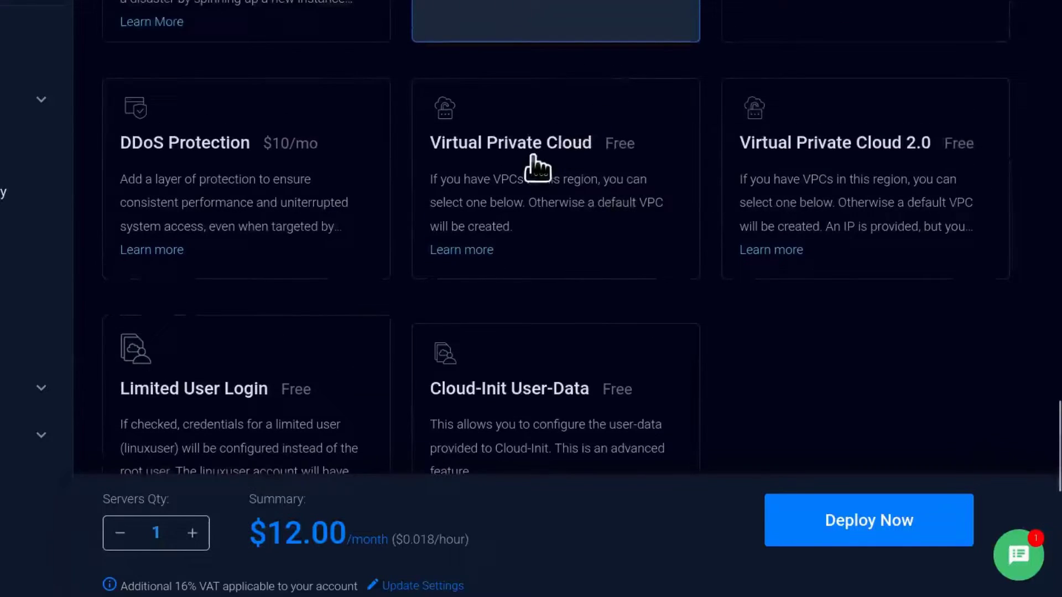
pyautogui.moveTo(567, 188)
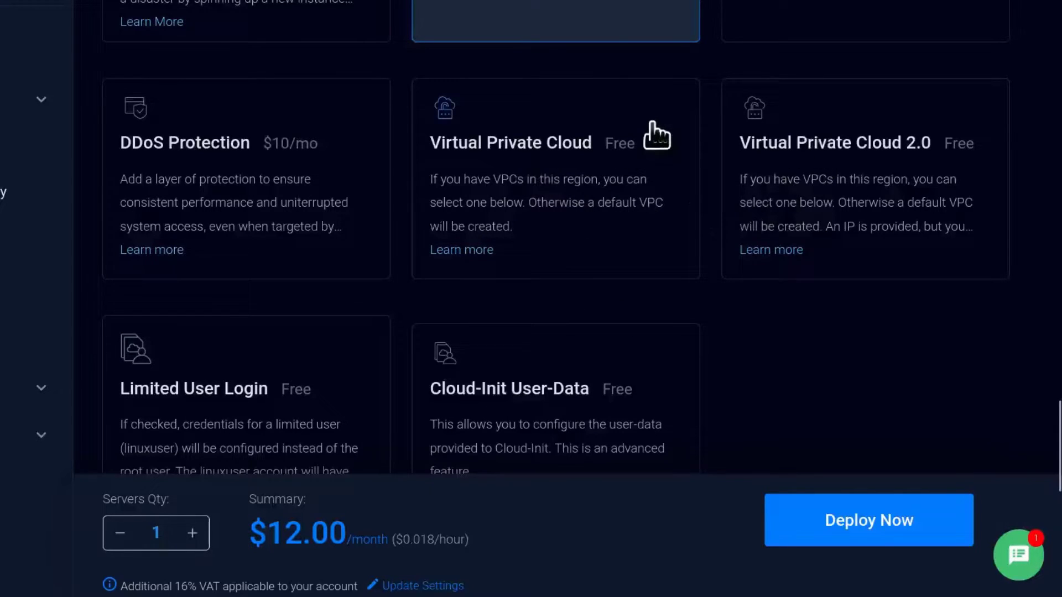
pyautogui.scroll(-3)
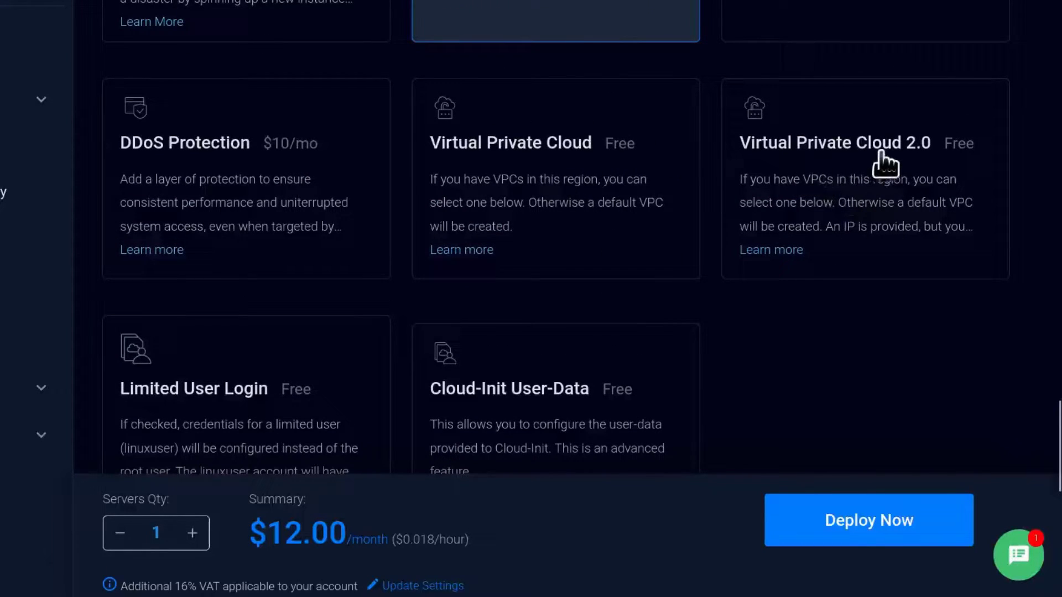
pyautogui.moveTo(898, 276)
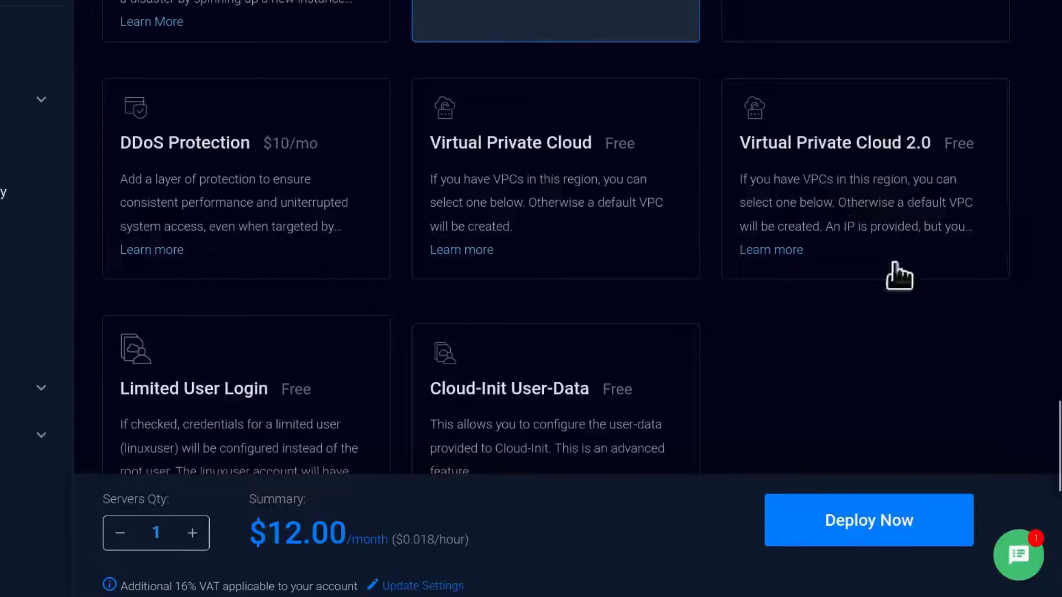
pyautogui.moveTo(924, 174)
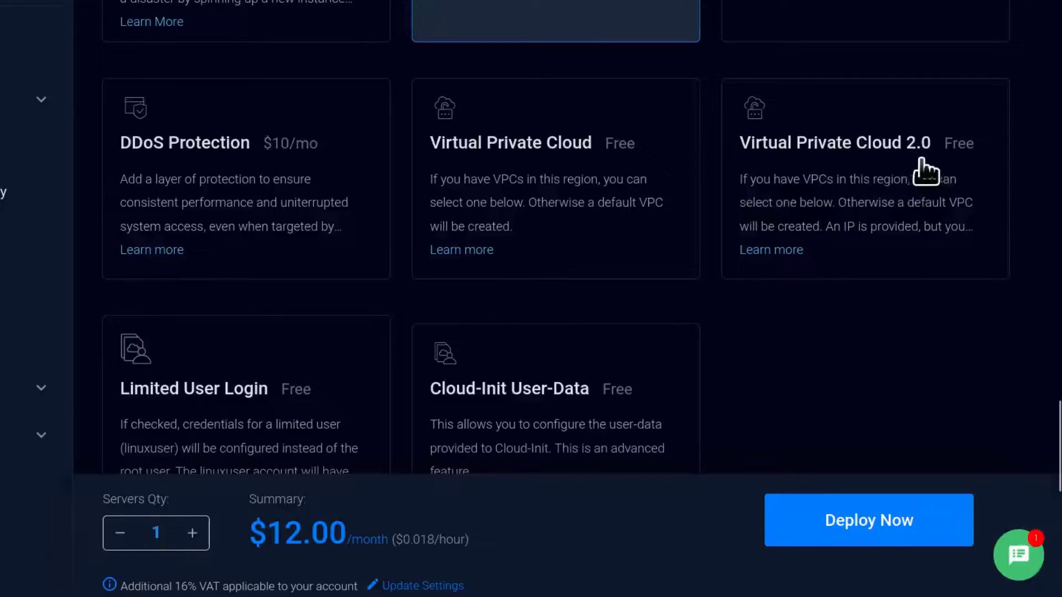
pyautogui.scroll(-3)
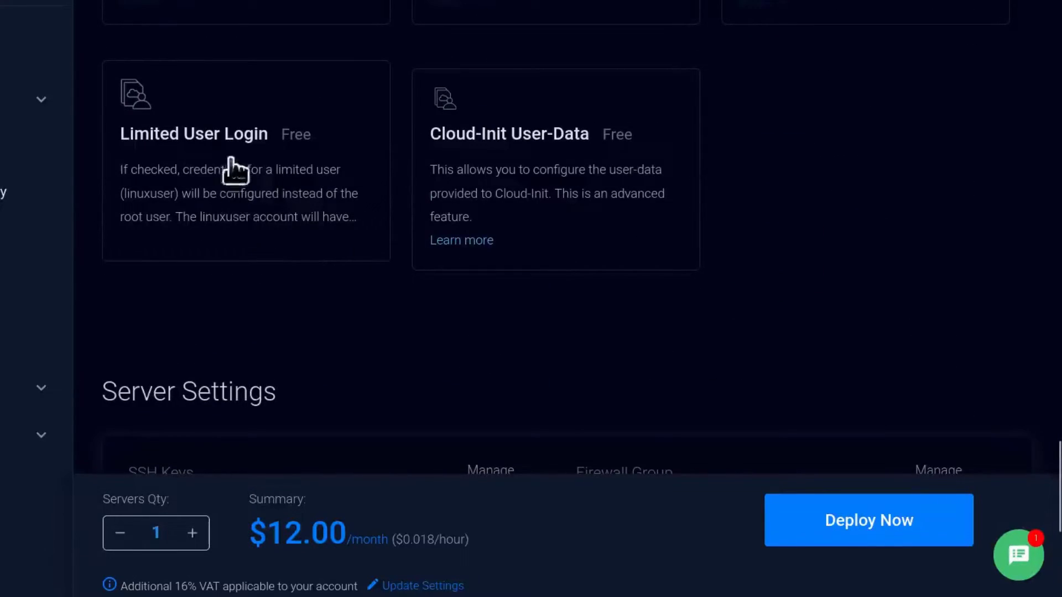
pyautogui.click(246, 165)
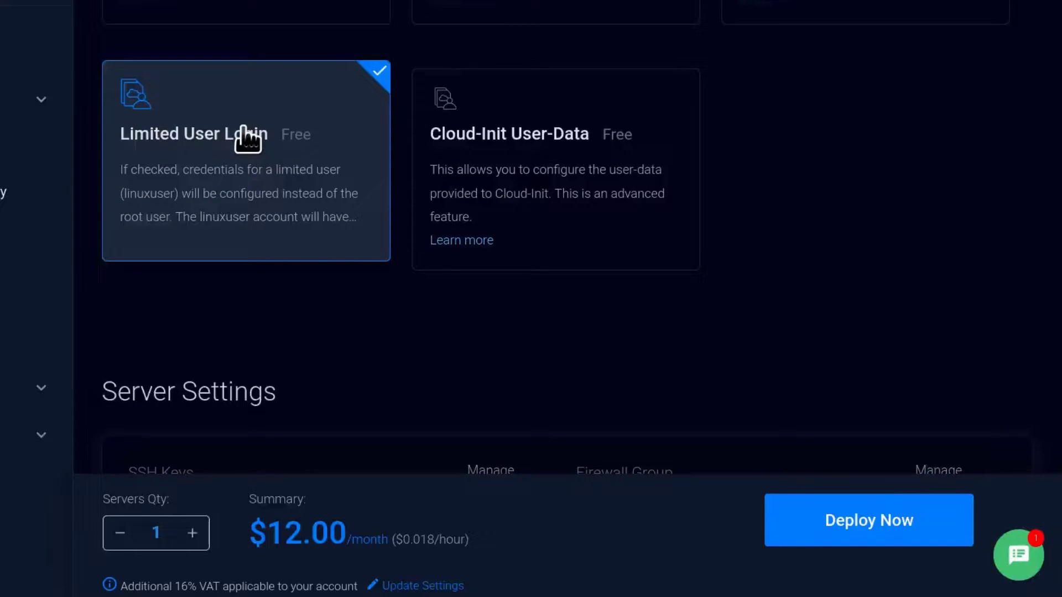
pyautogui.click(246, 149)
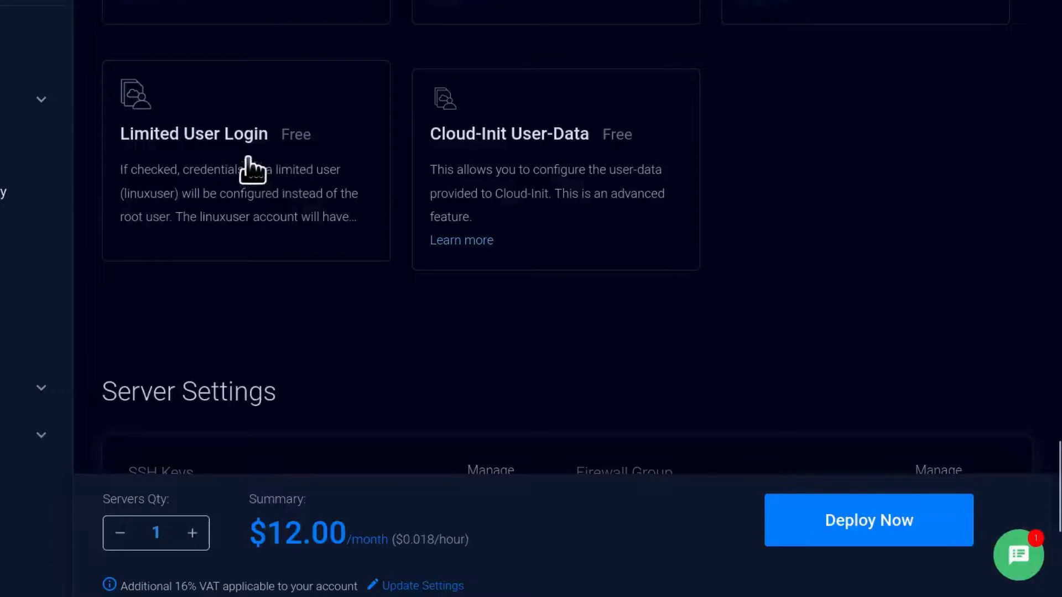
pyautogui.moveTo(668, 75)
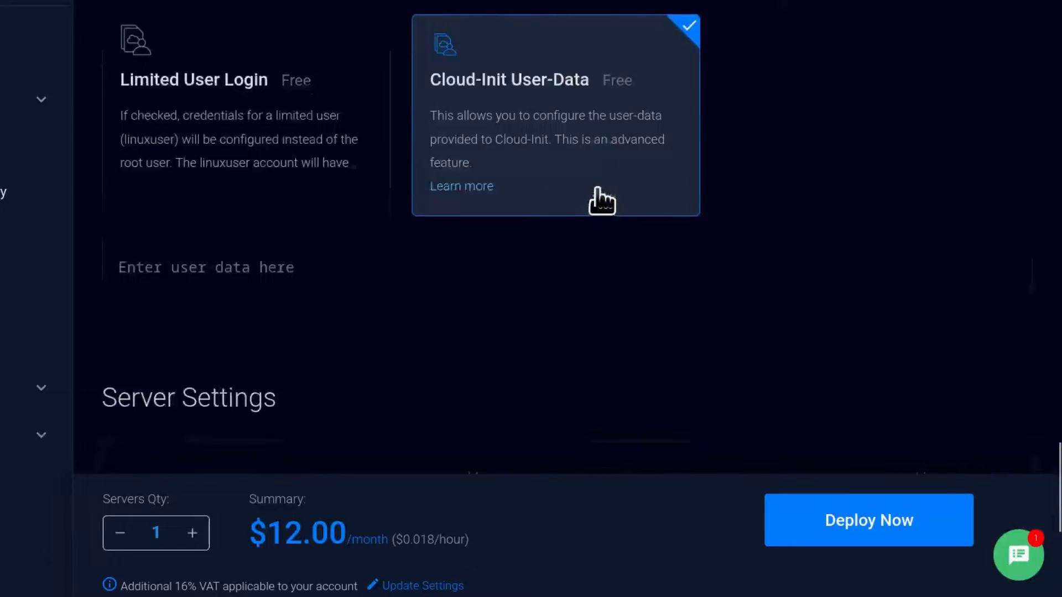
pyautogui.scroll(-3)
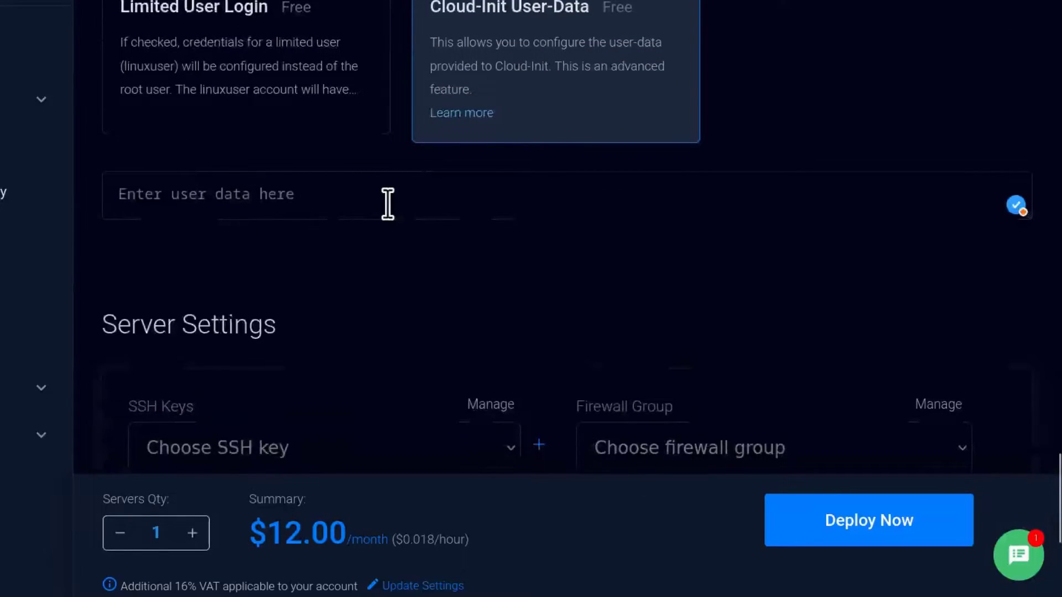
pyautogui.moveTo(418, 230)
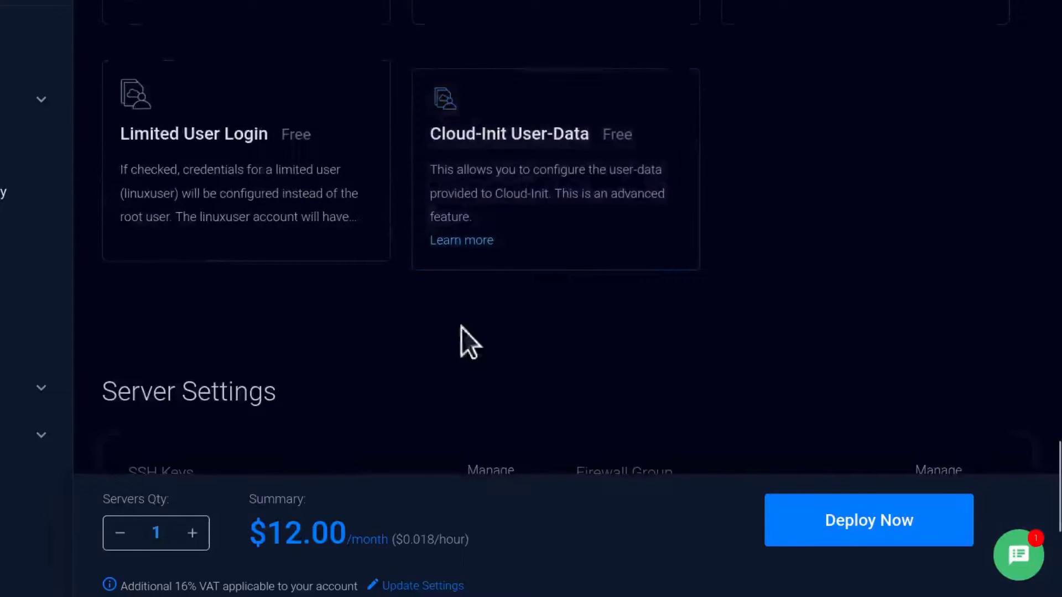
pyautogui.moveTo(601, 194)
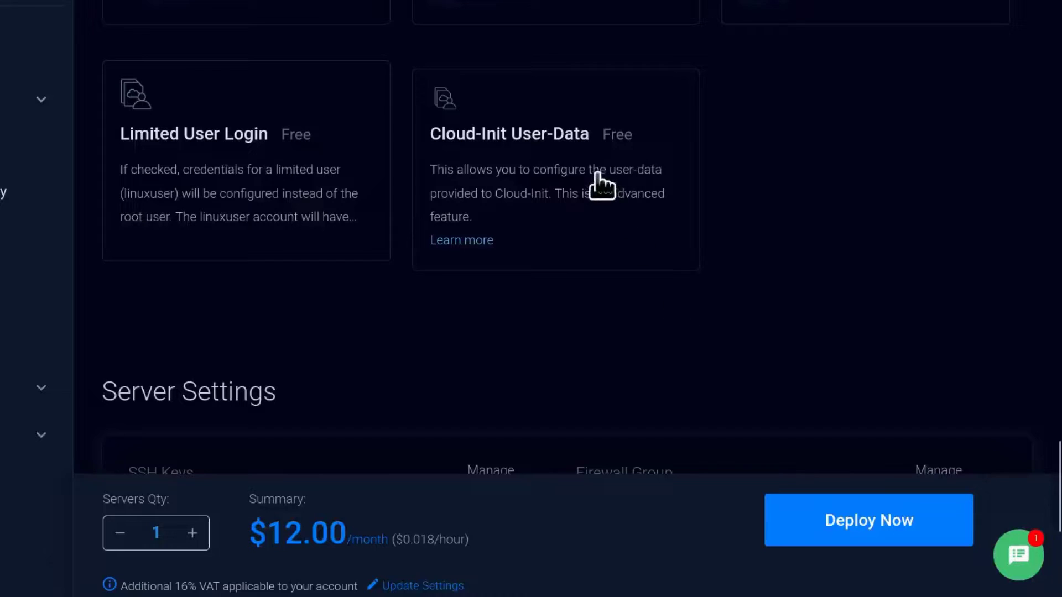
pyautogui.scroll(-3)
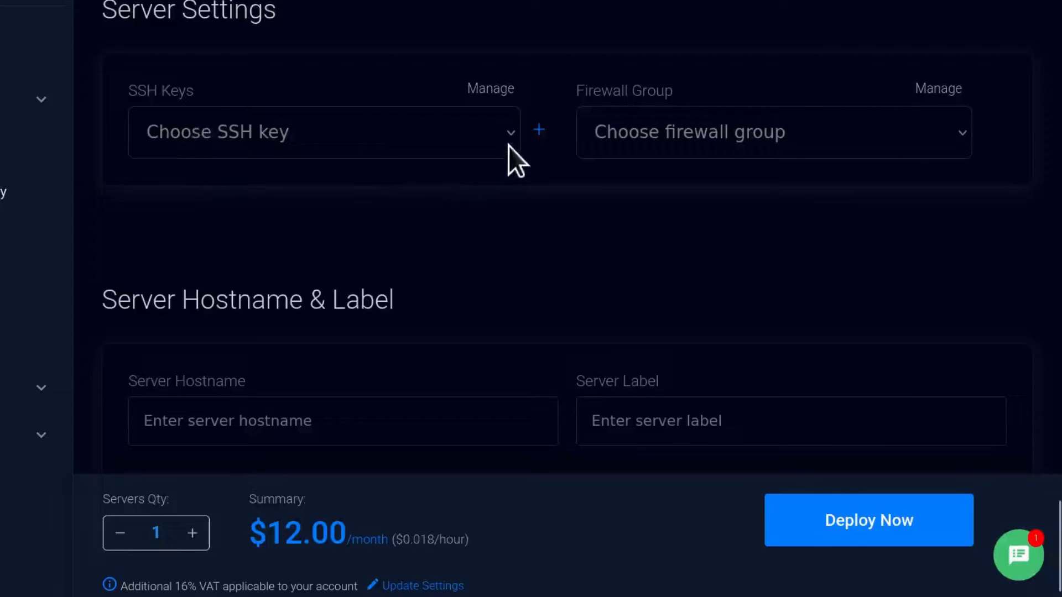
# Select the newedd SSH key for the server and leave Firewall Group unset.
pyautogui.click(323, 132)
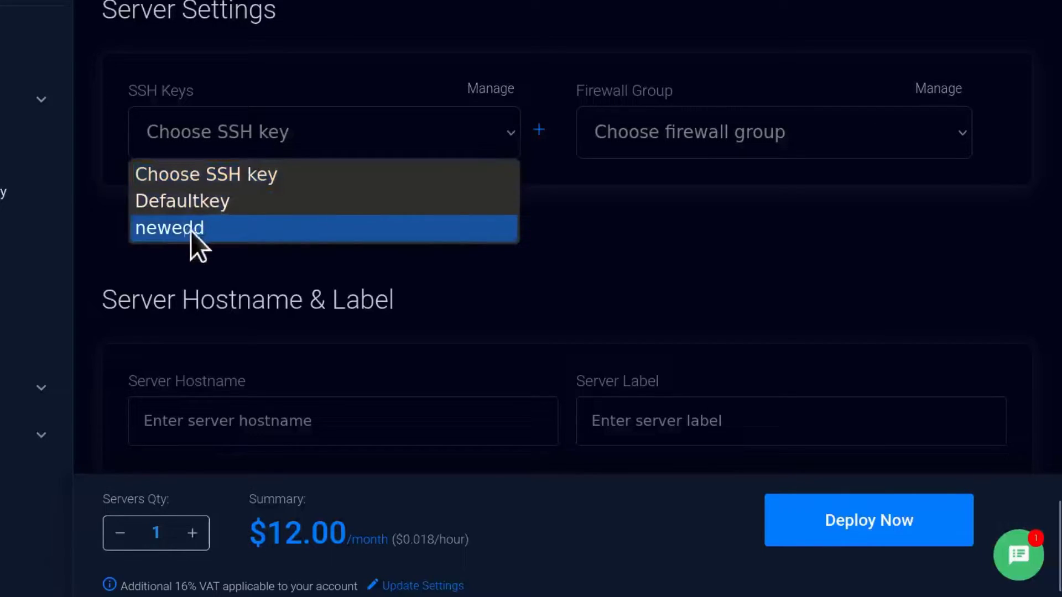
pyautogui.click(170, 227)
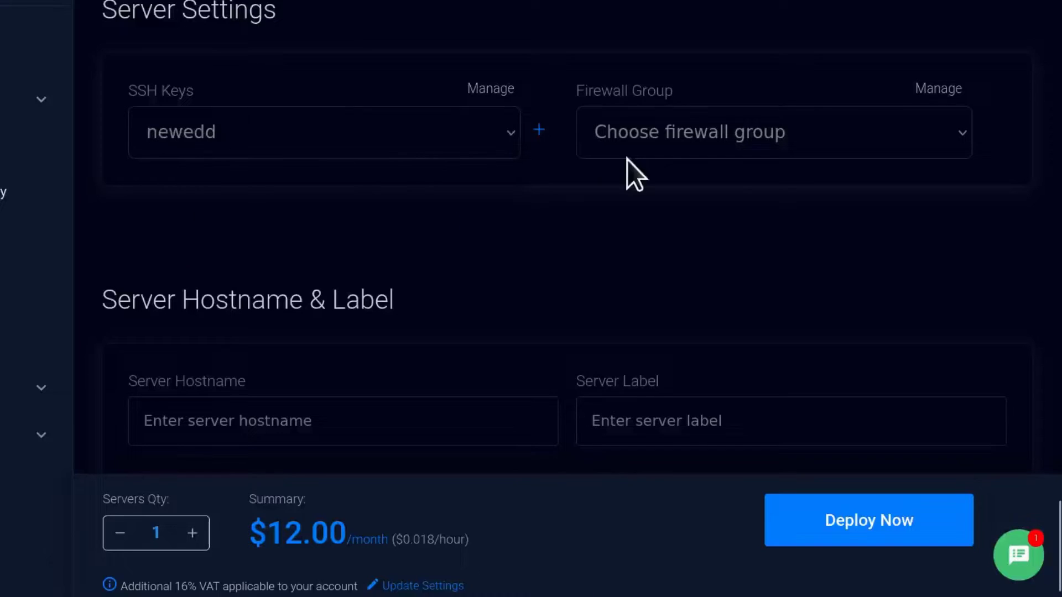
pyautogui.click(772, 131)
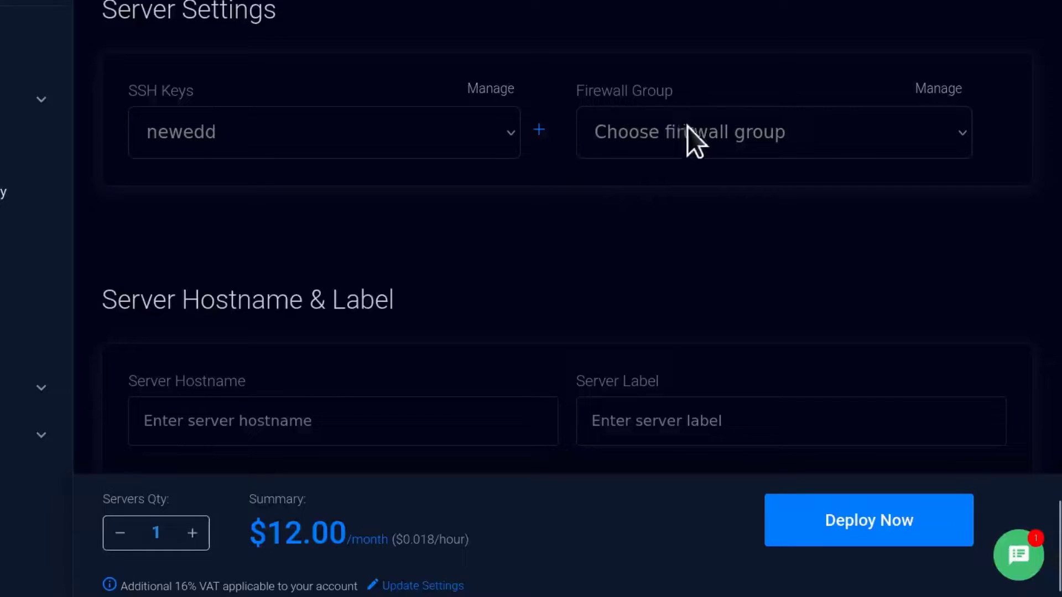
pyautogui.click(772, 132)
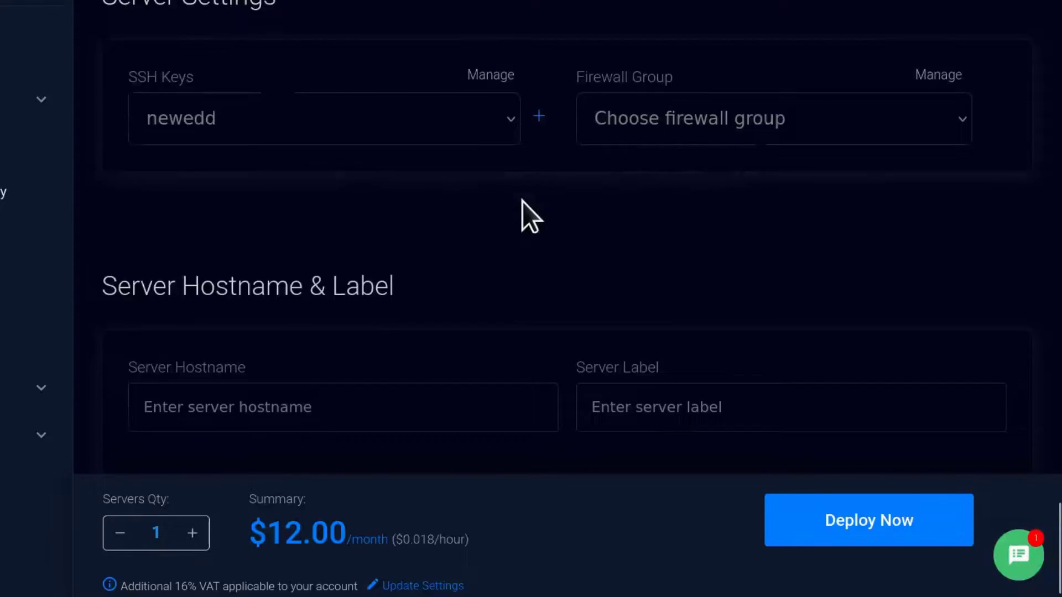
# Set the Server Hostname to sample34, letting the label auto-fill as sample34.
pyautogui.scroll(-3)
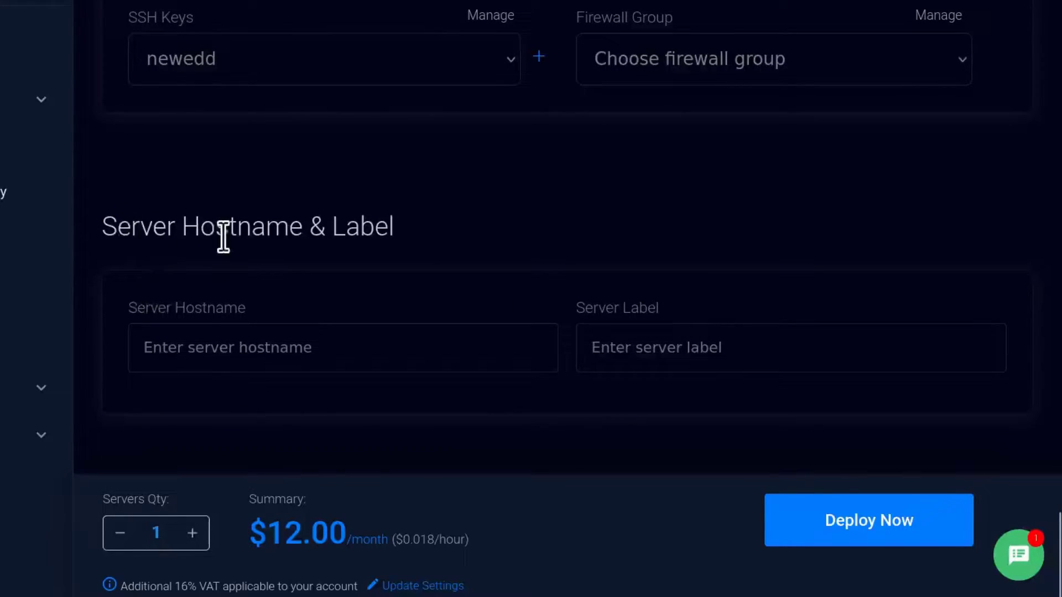
pyautogui.click(287, 347)
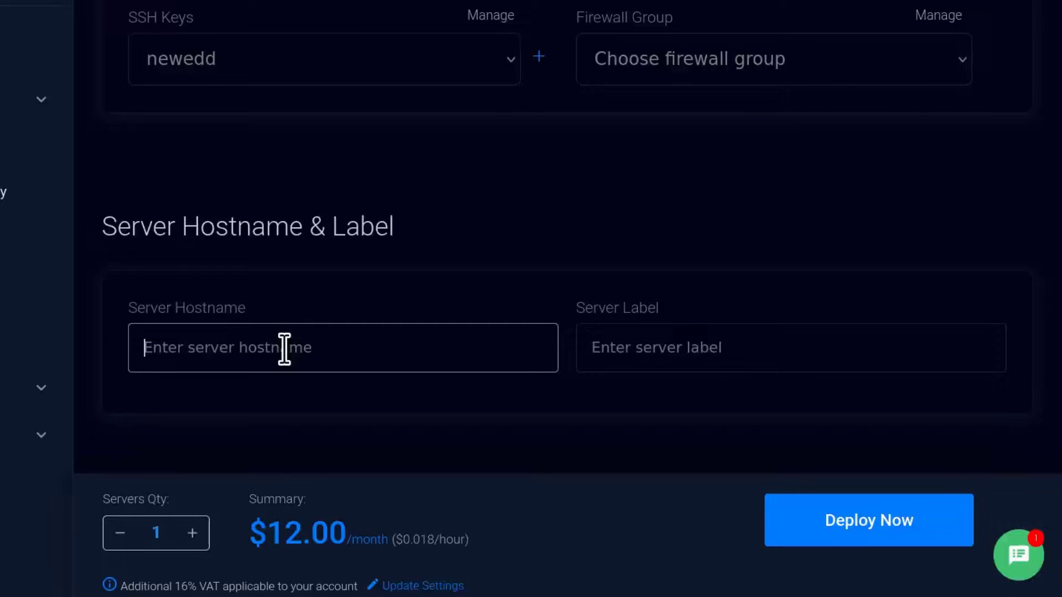
pyautogui.moveTo(242, 356)
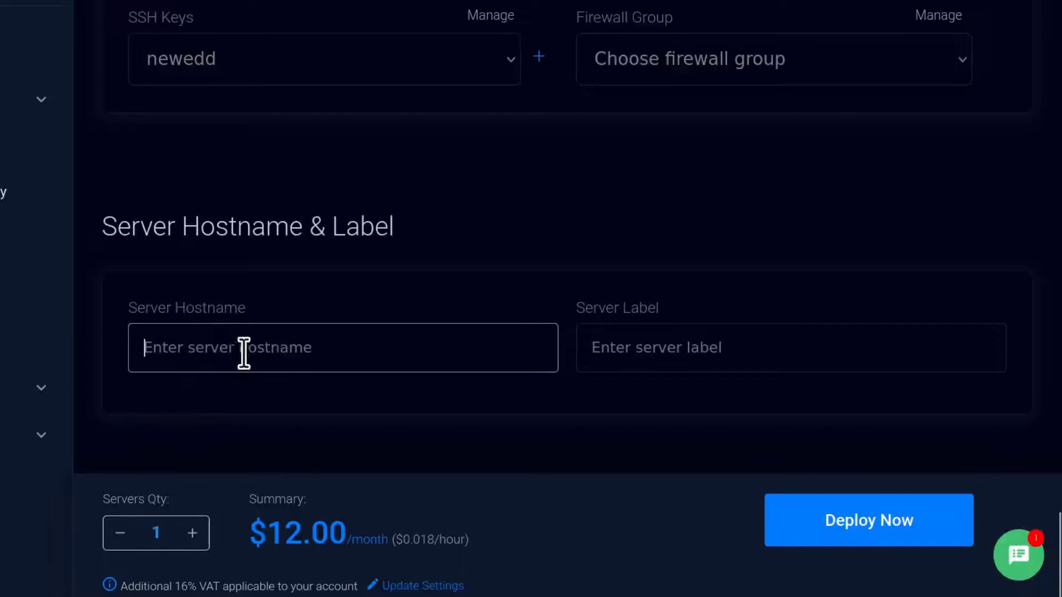
pyautogui.write('sample34')
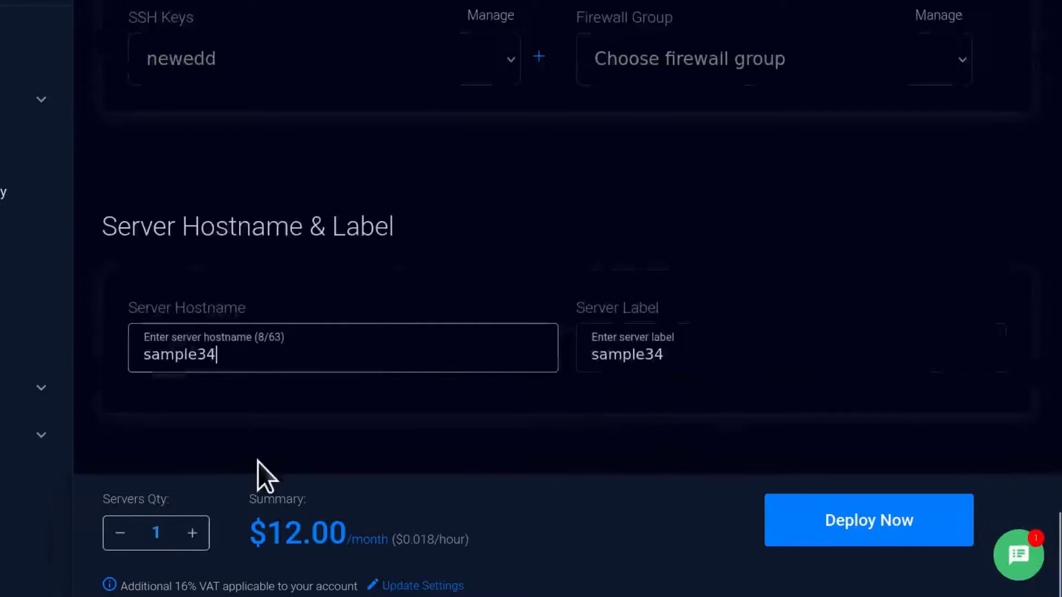
pyautogui.scroll(-3)
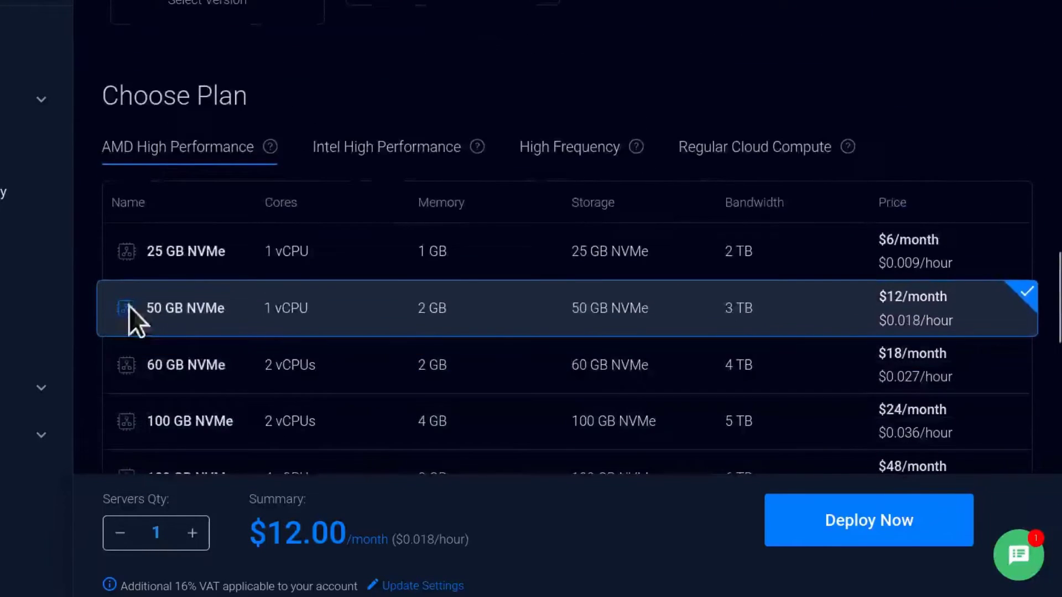
pyautogui.moveTo(499, 370)
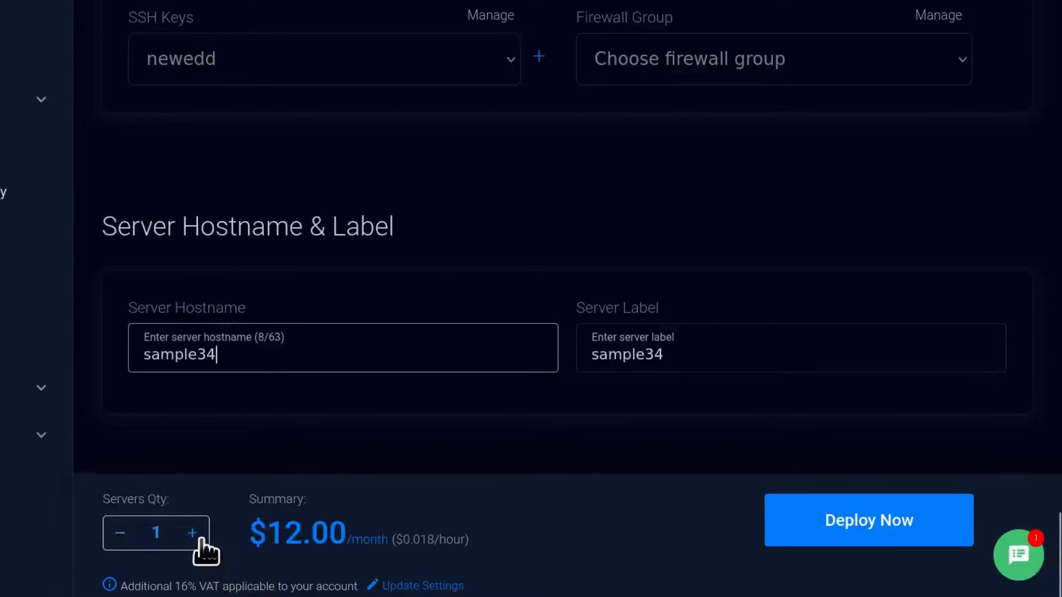
pyautogui.moveTo(451, 540)
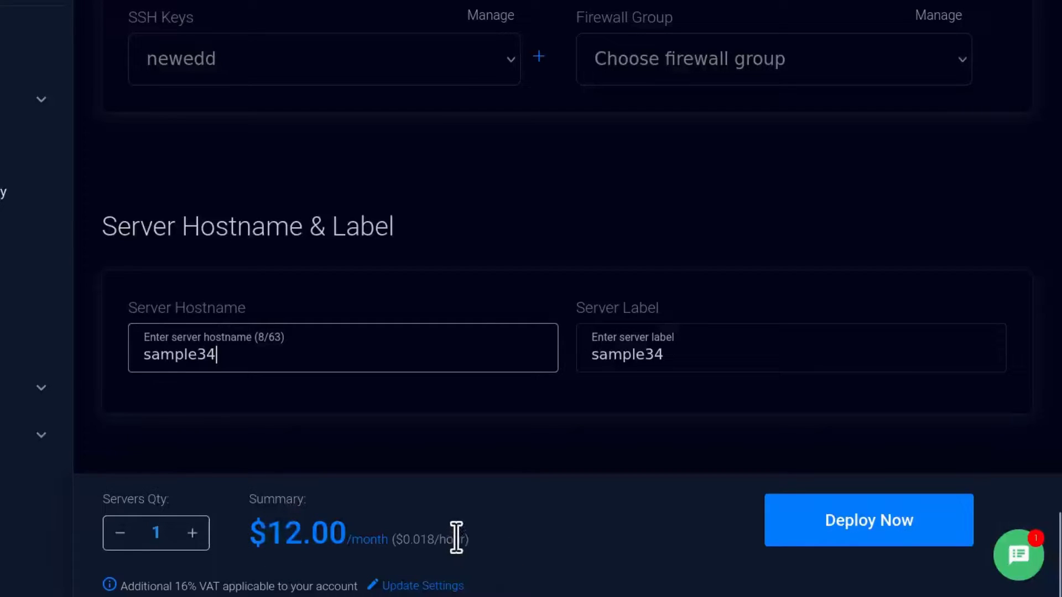
pyautogui.moveTo(877, 537)
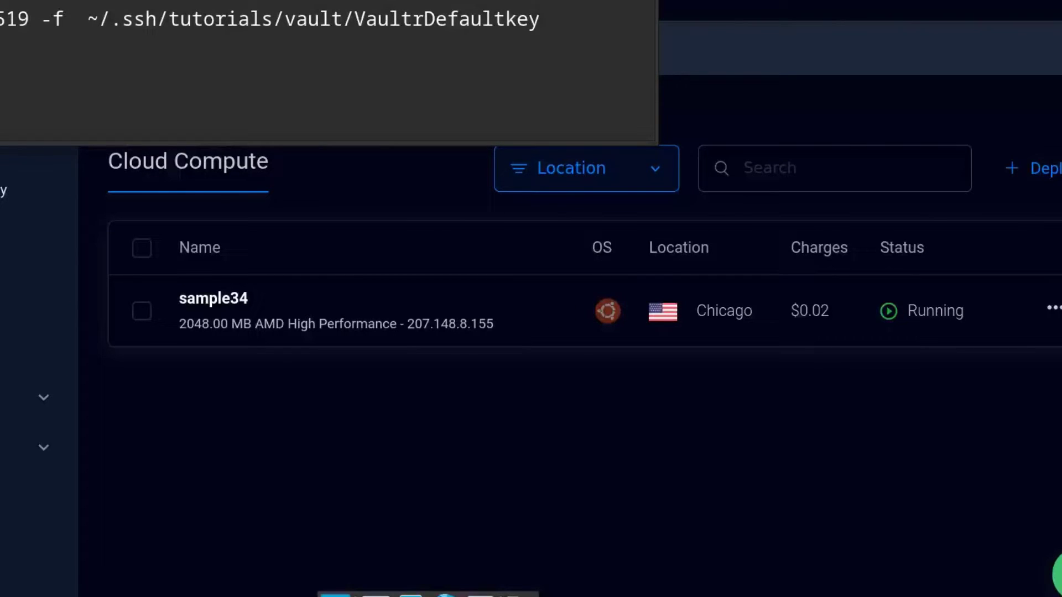
pyautogui.write('ssh')
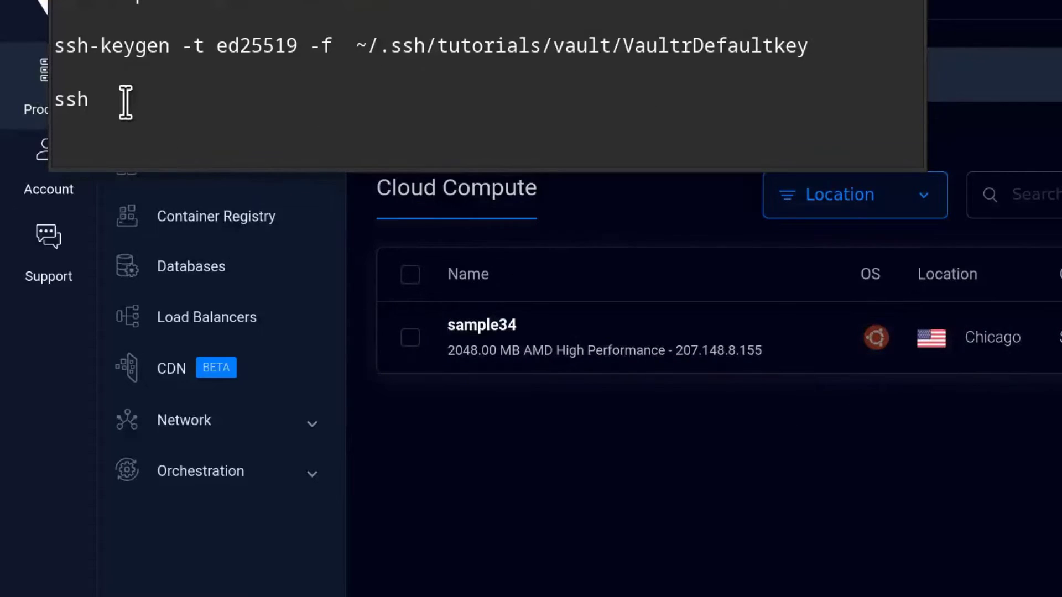
pyautogui.write('roo')
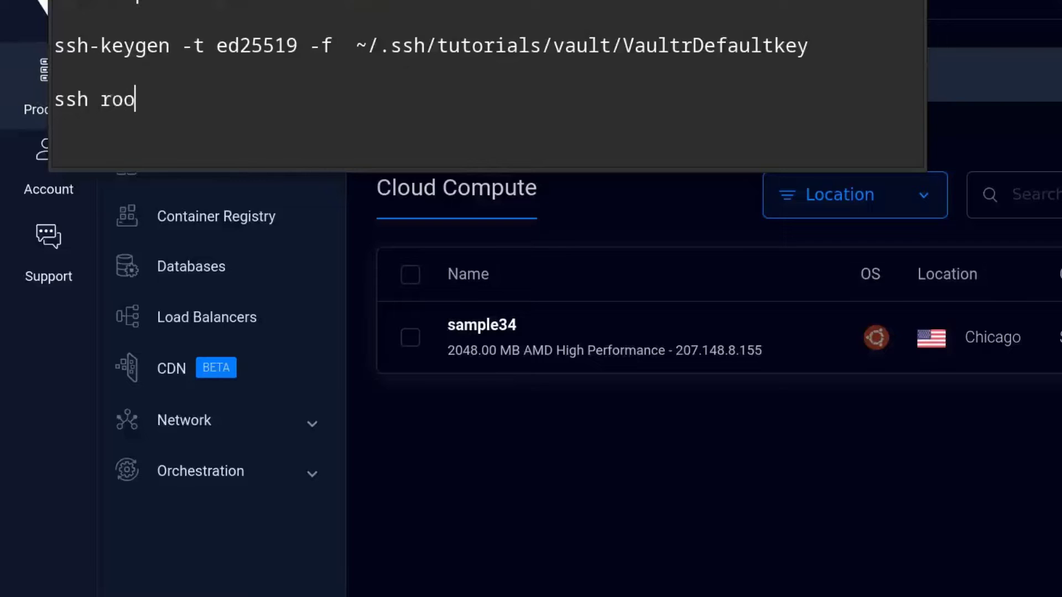
pyautogui.write('t@')
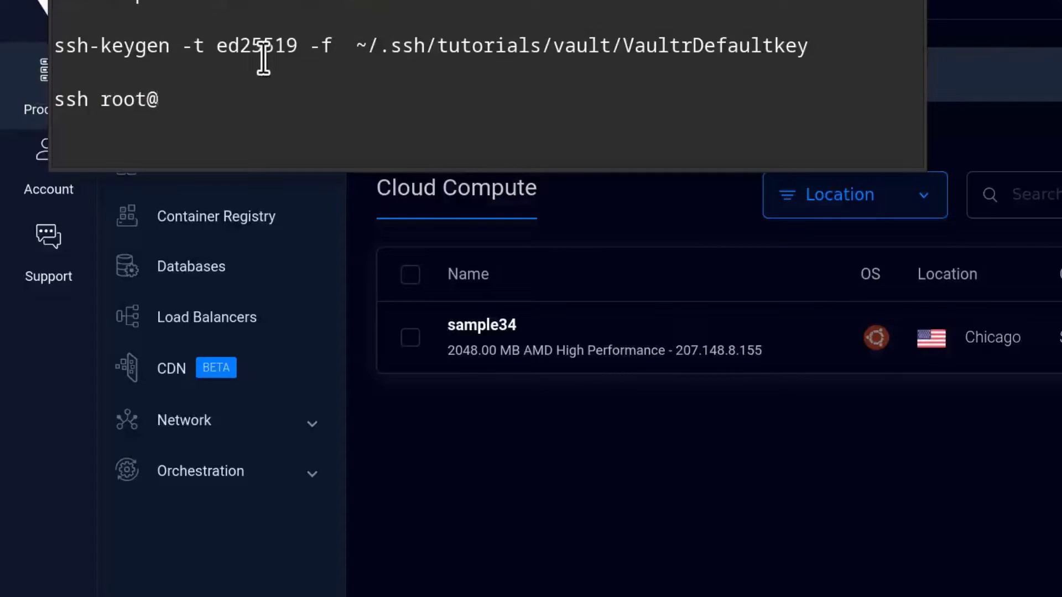
pyautogui.write('207.148.8.155')
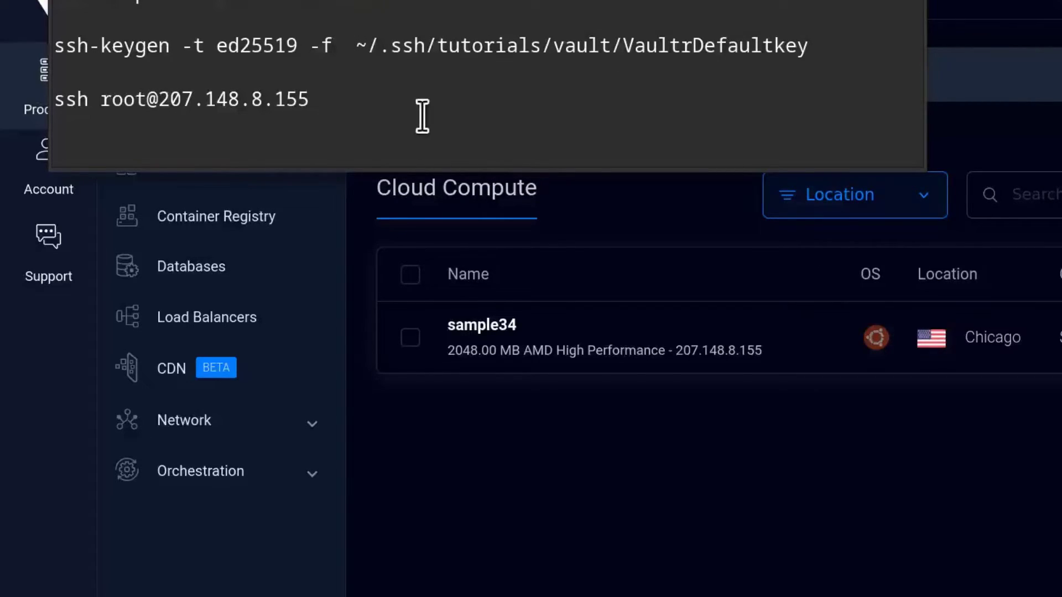
pyautogui.write('-i')
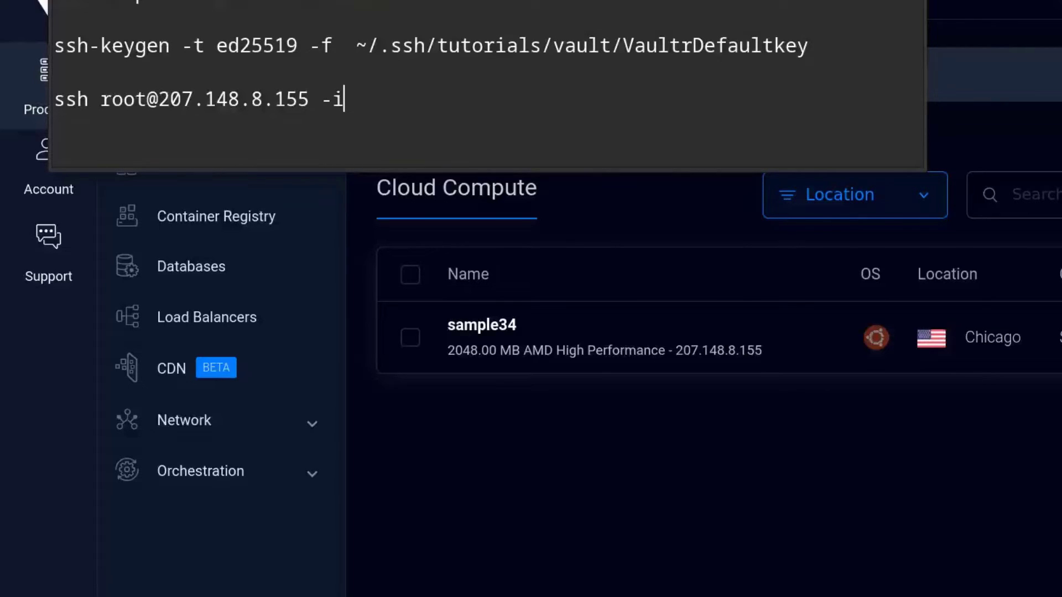
pyautogui.write('" "')
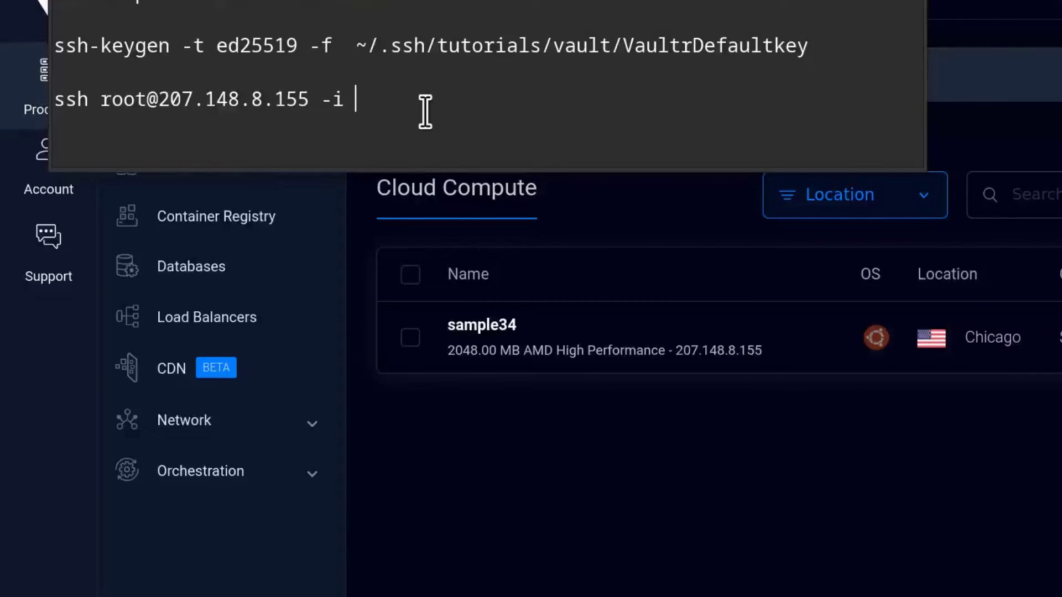
# Add the key path ~/.ssh/tutorials/vault/VaultrDefaultkey copied from the ssh-keygen line.
pyautogui.moveTo(358, 46); pyautogui.dragTo(467, 46)
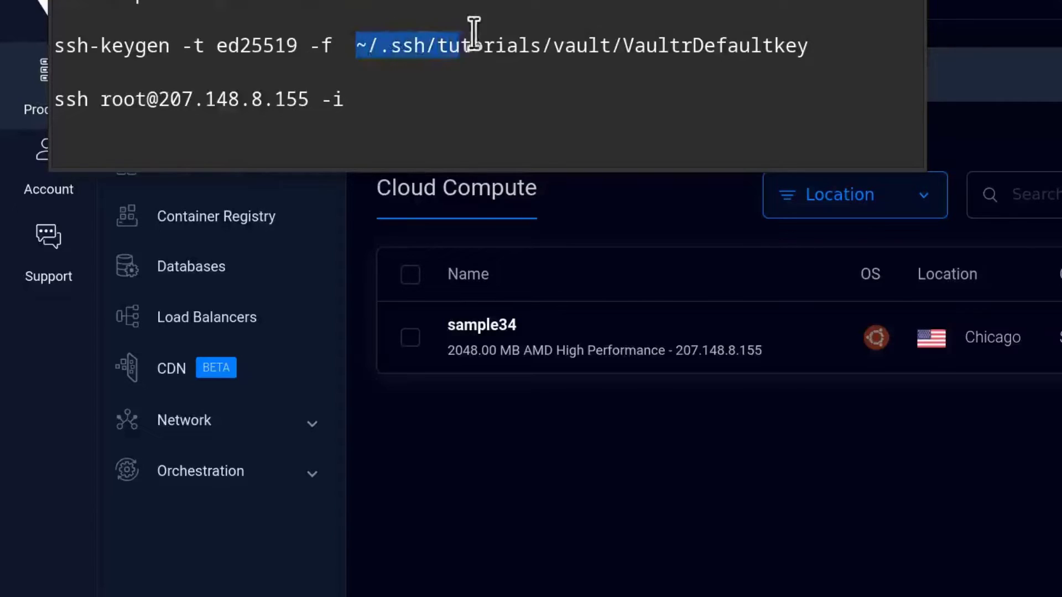
pyautogui.moveTo(466, 46); pyautogui.dragTo(766, 45)
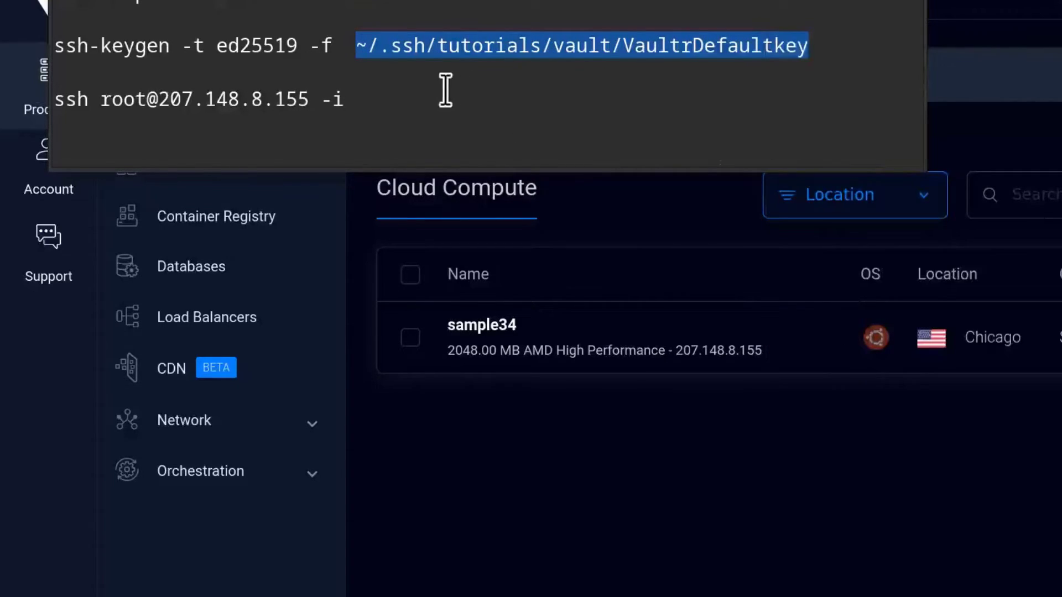
pyautogui.write('~/.ssh/tutorials/vault/VaultrDefaultkey')
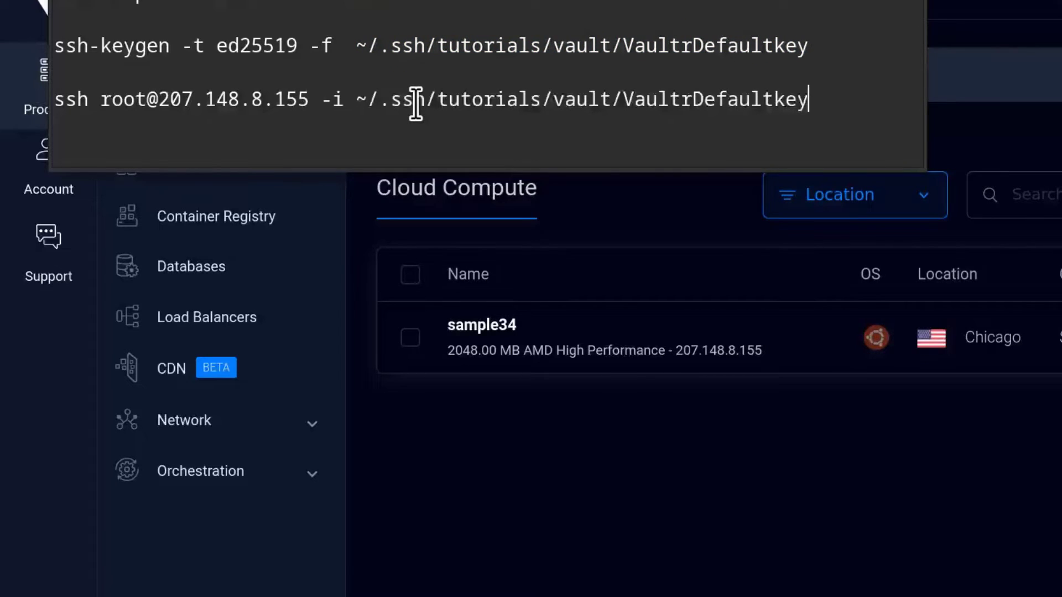
pyautogui.moveTo(60, 99)
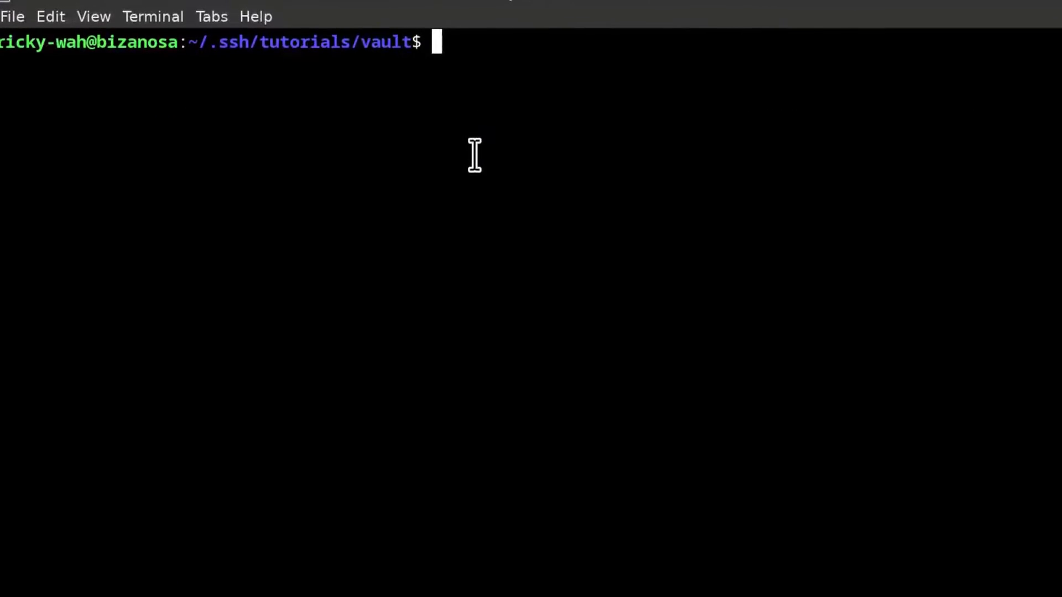
pyautogui.write('ssh root@207.148.8.155 -i ~/.ssh/tutorials/vault/VaultrDefaultke')
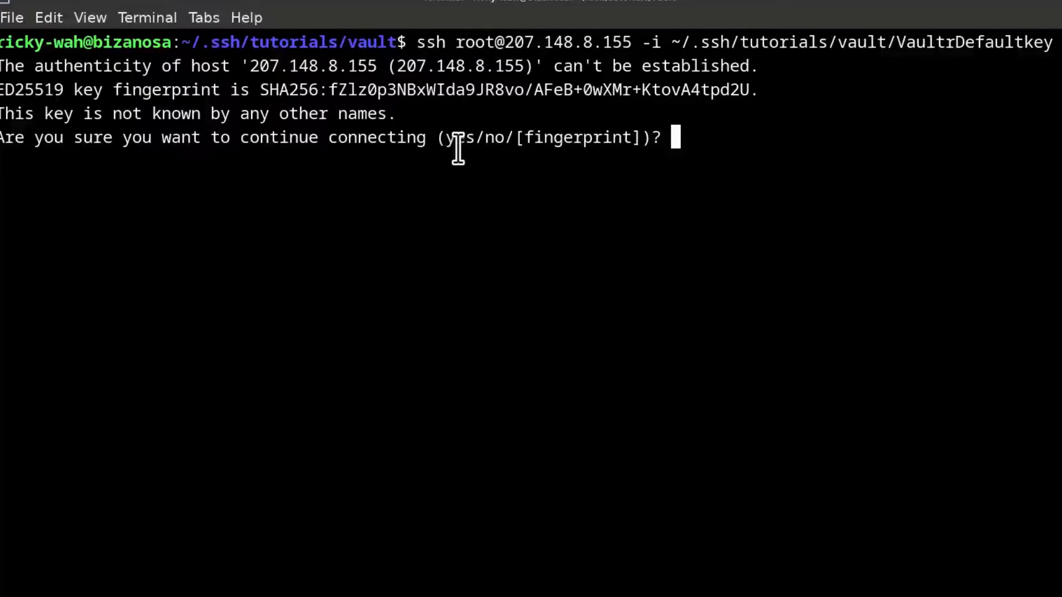
pyautogui.write('yes')
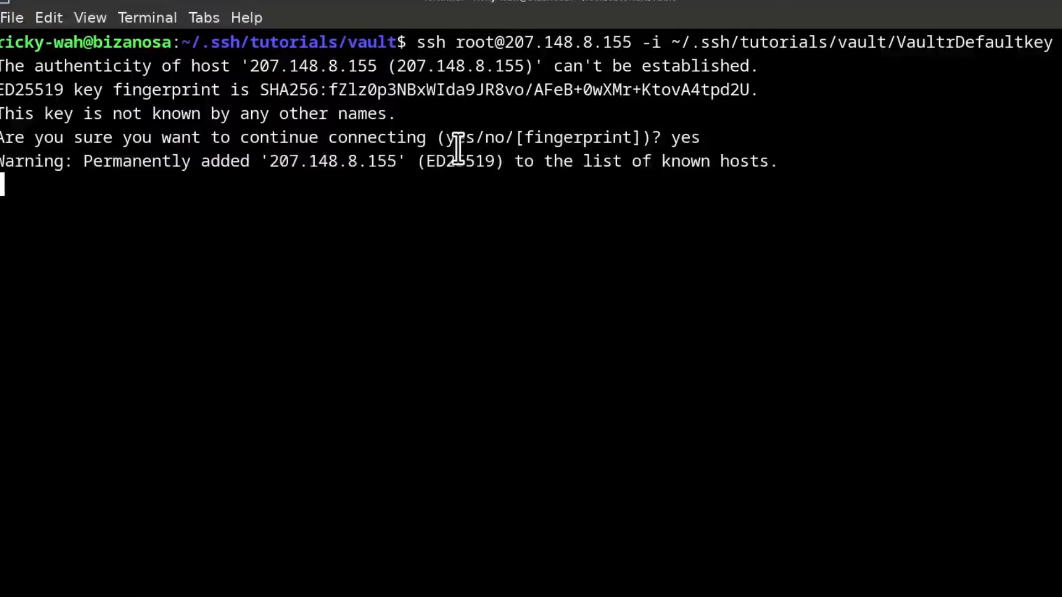
pyautogui.press('Return')
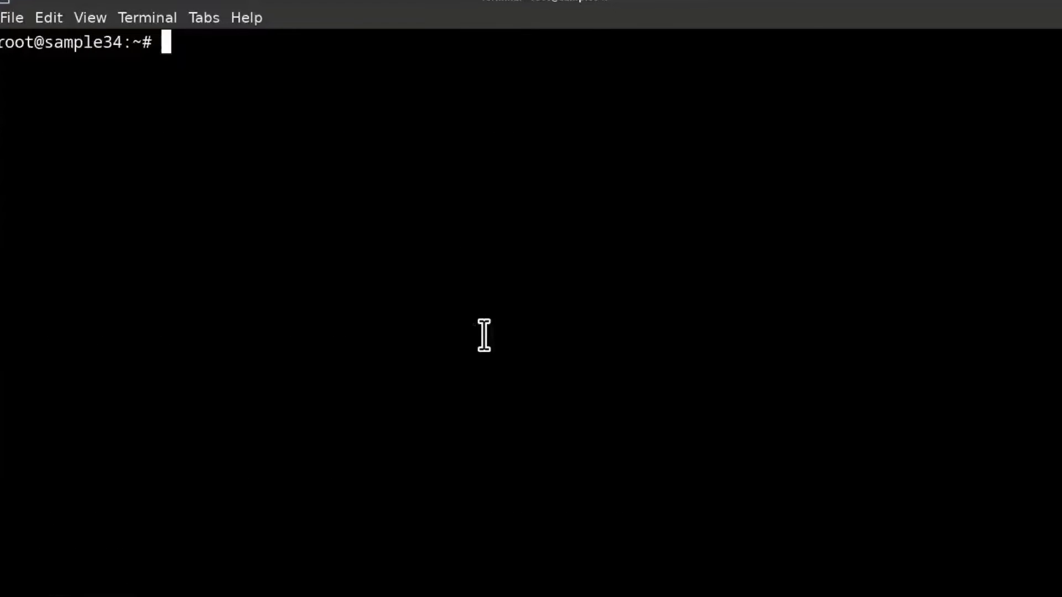
# Run hostnamectl and highlight the reported kernel name in the host details.
pyautogui.write('ho')
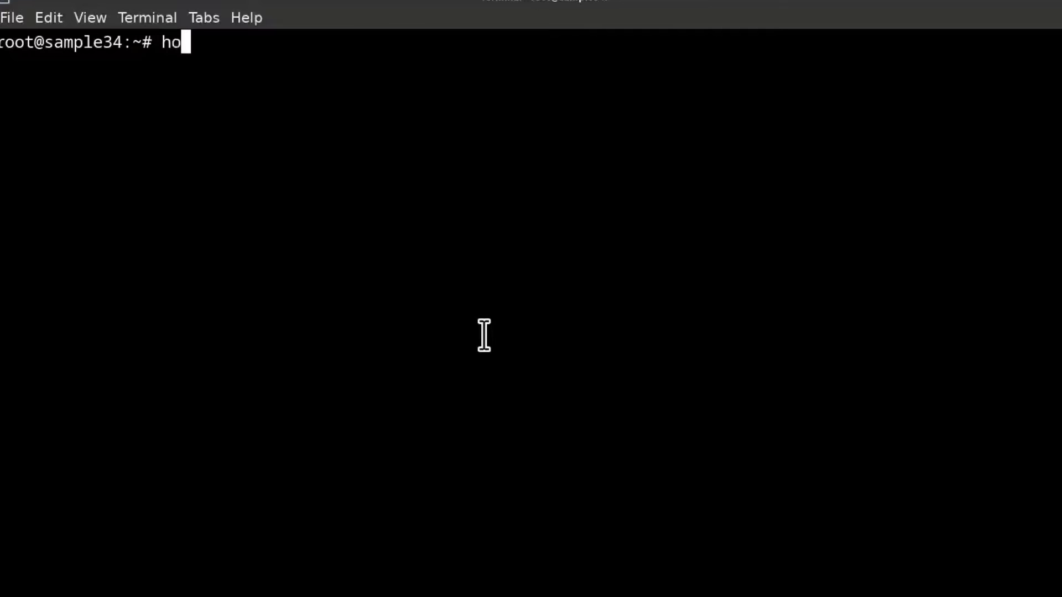
pyautogui.write('stan')
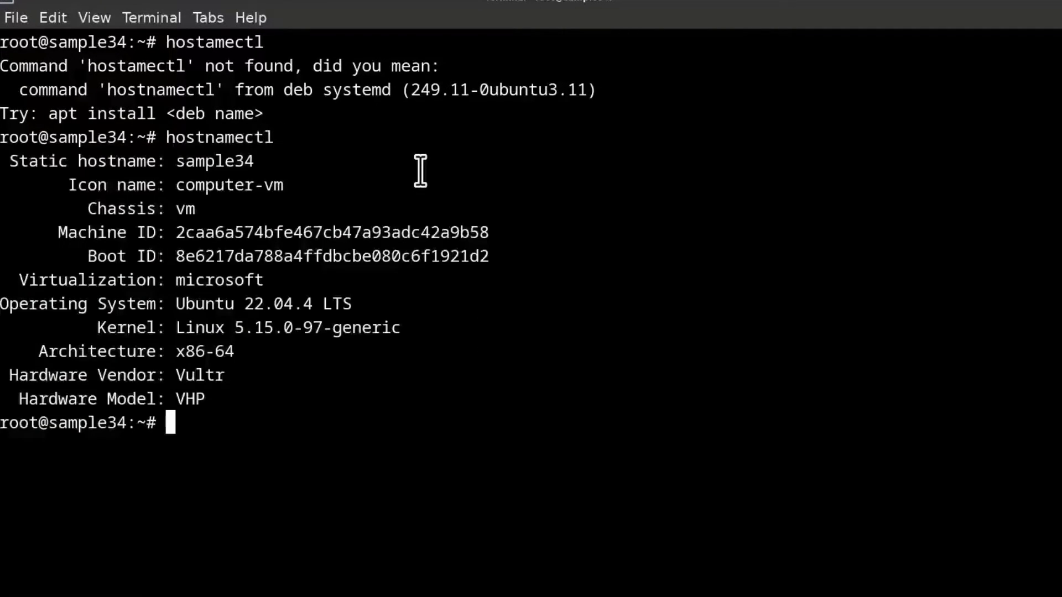
pyautogui.moveTo(199, 166)
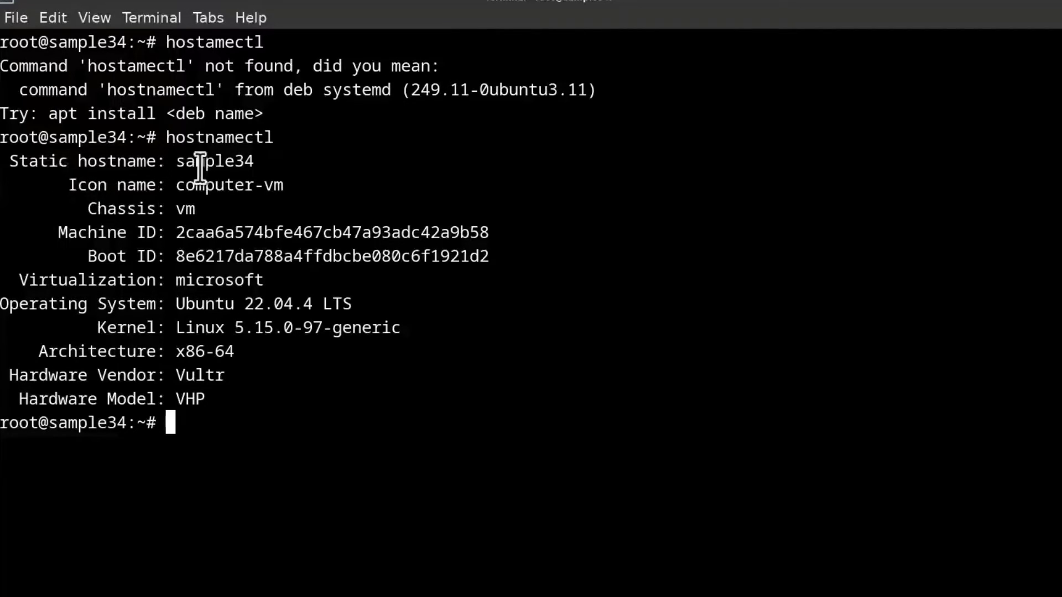
pyautogui.moveTo(209, 208)
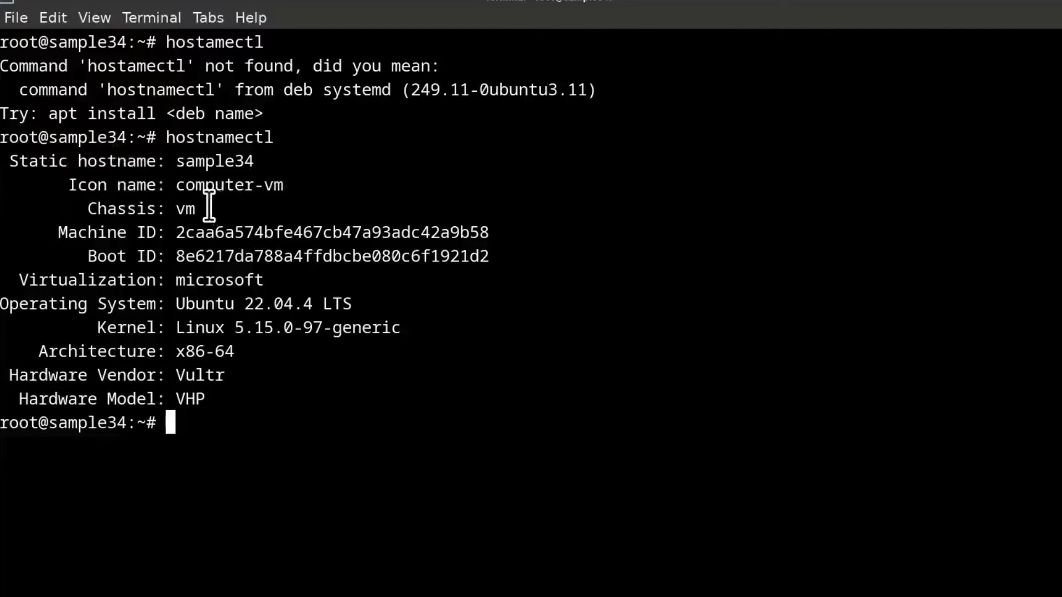
pyautogui.moveTo(257, 190)
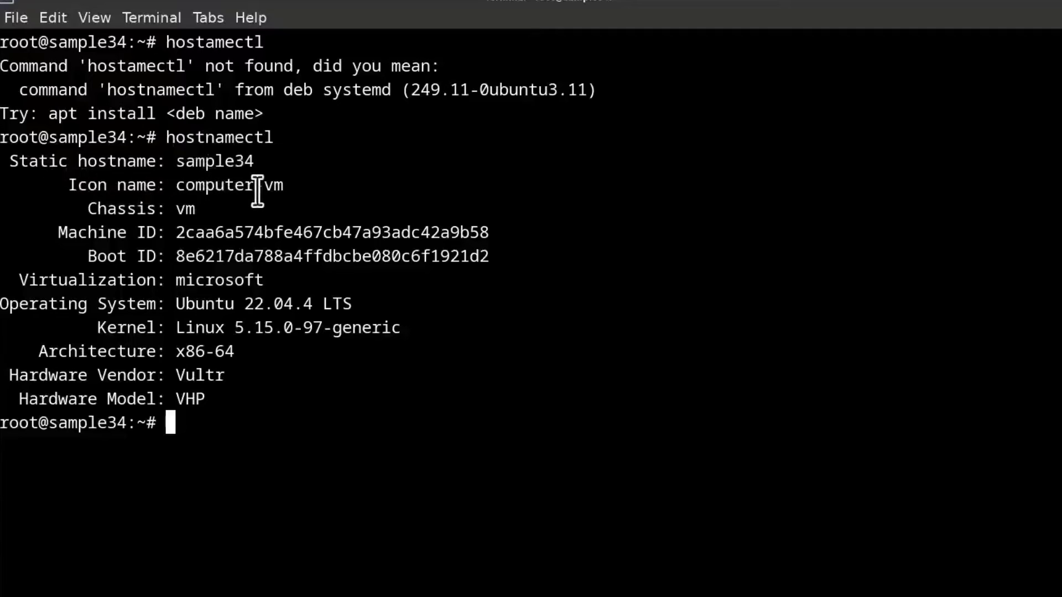
pyautogui.moveTo(126, 265)
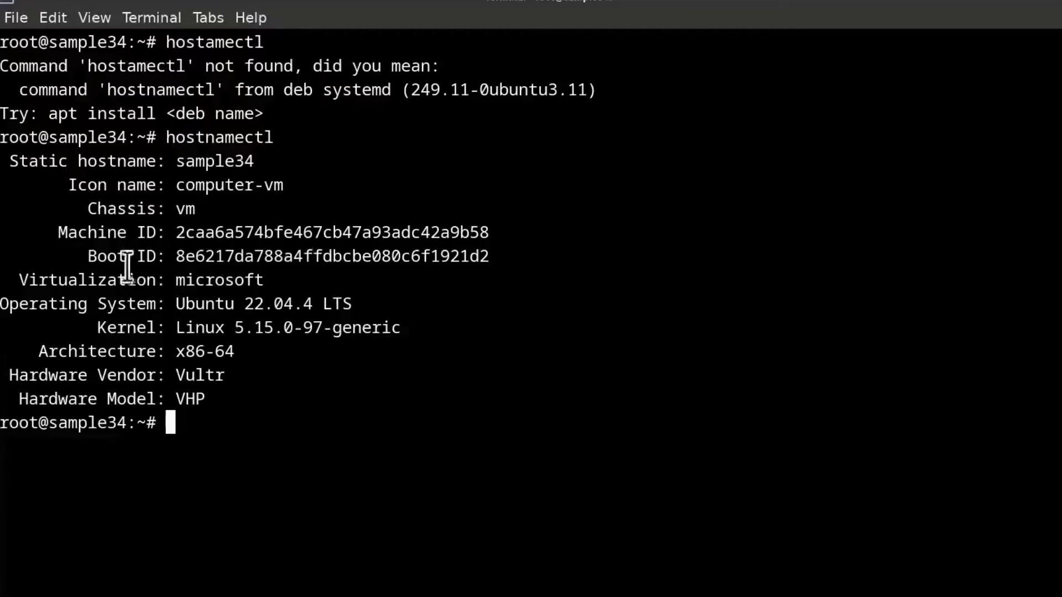
pyautogui.moveTo(182, 280)
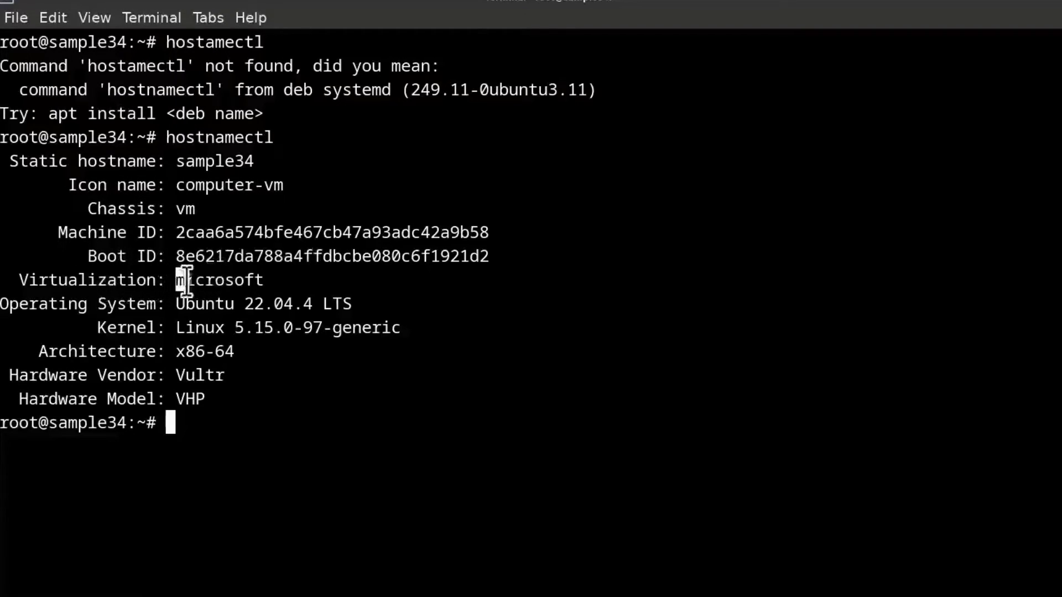
pyautogui.moveTo(166, 311)
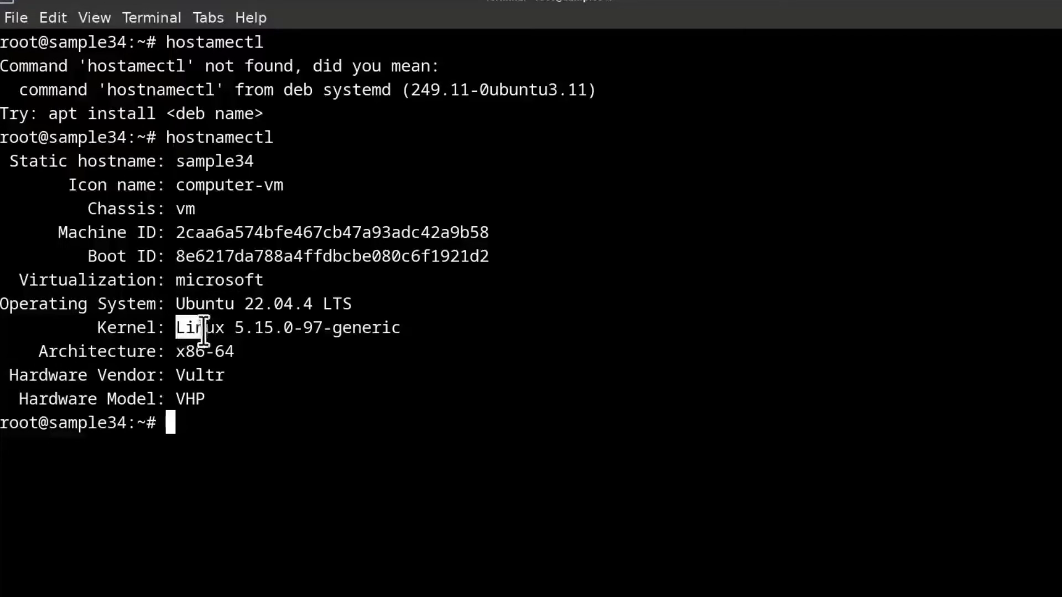
pyautogui.moveTo(176, 327); pyautogui.dragTo(283, 328)
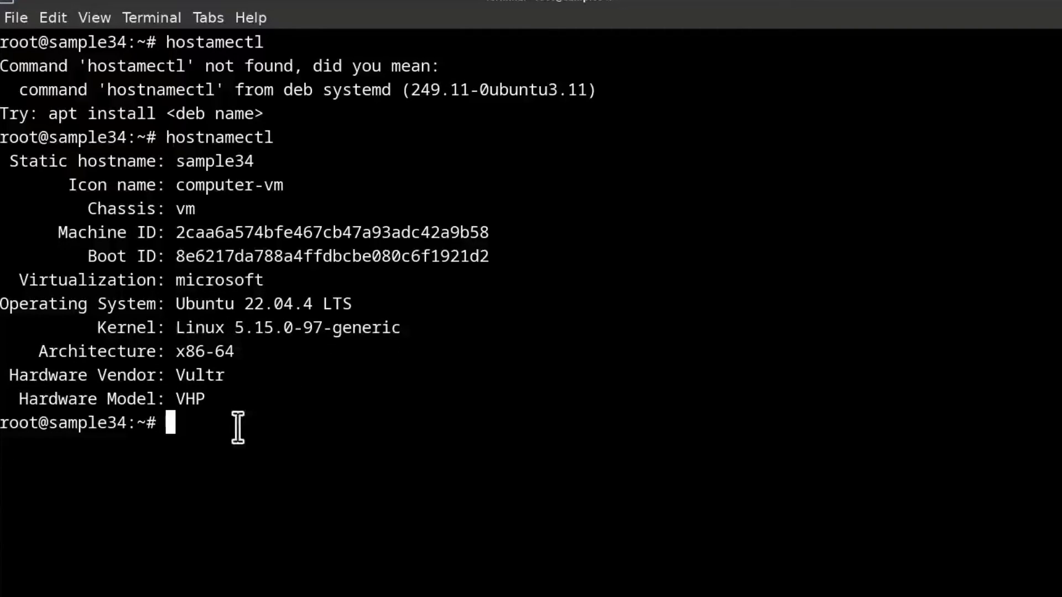
pyautogui.moveTo(201, 419)
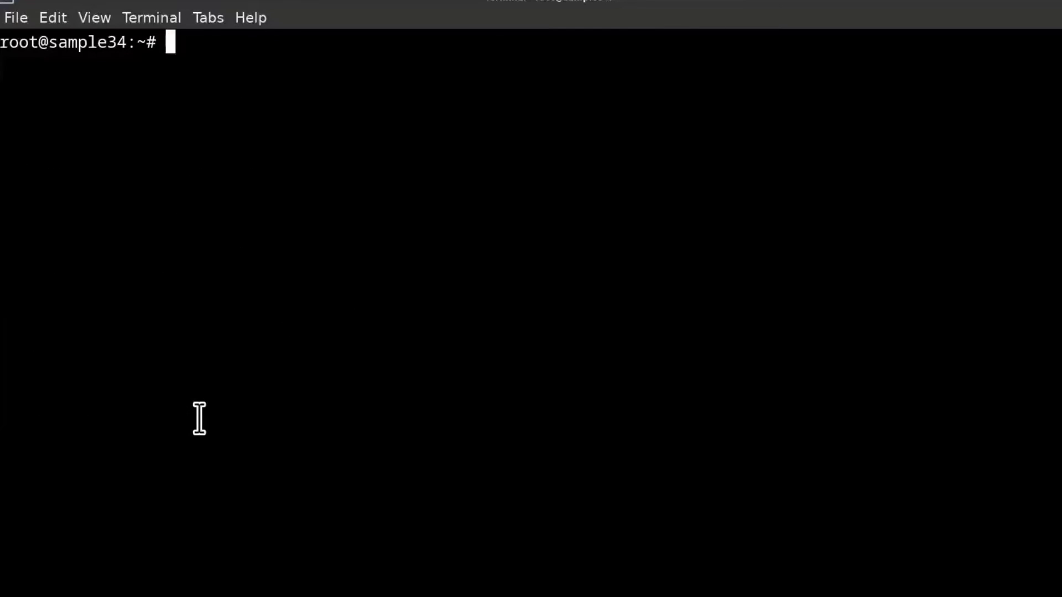
# Run apt update to refresh the server's package lists.
pyautogui.write('apt u')
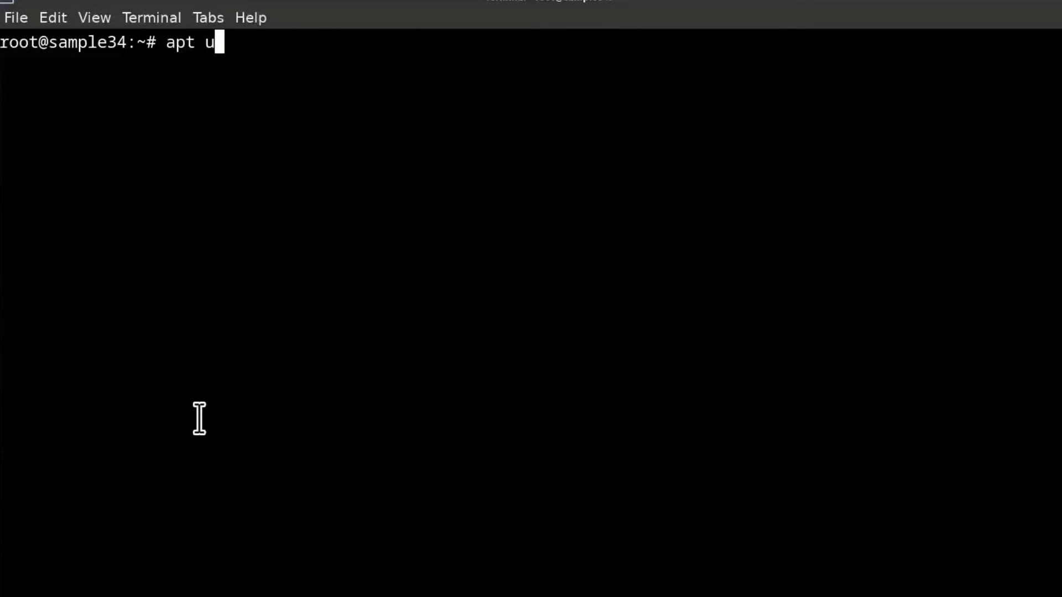
pyautogui.write('pdate')
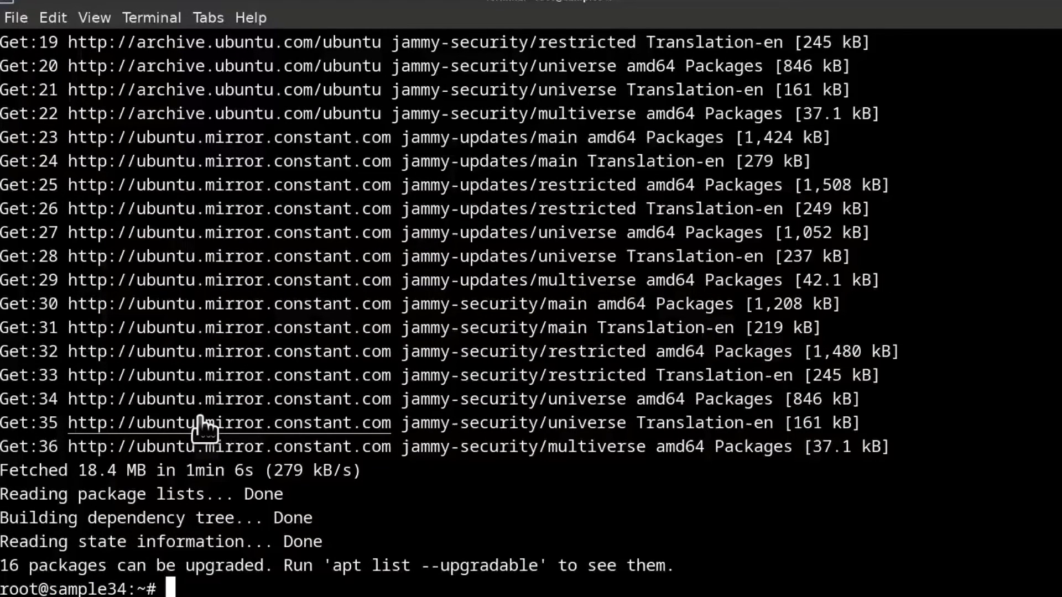
# Run apt upgrade and accept restarting the listed services in the dialog.
pyautogui.write('a')
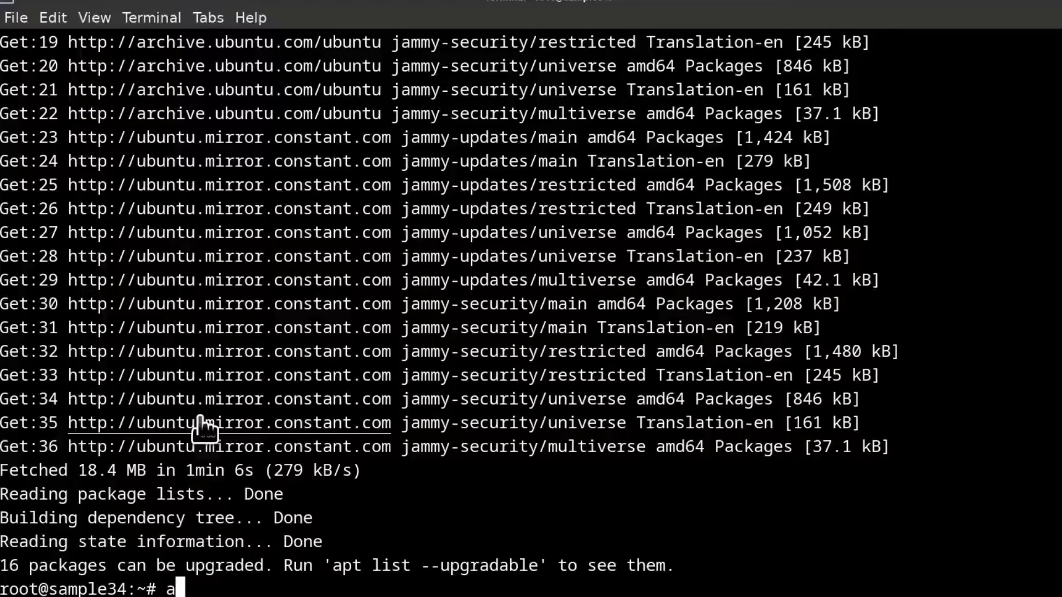
pyautogui.write('pt u')
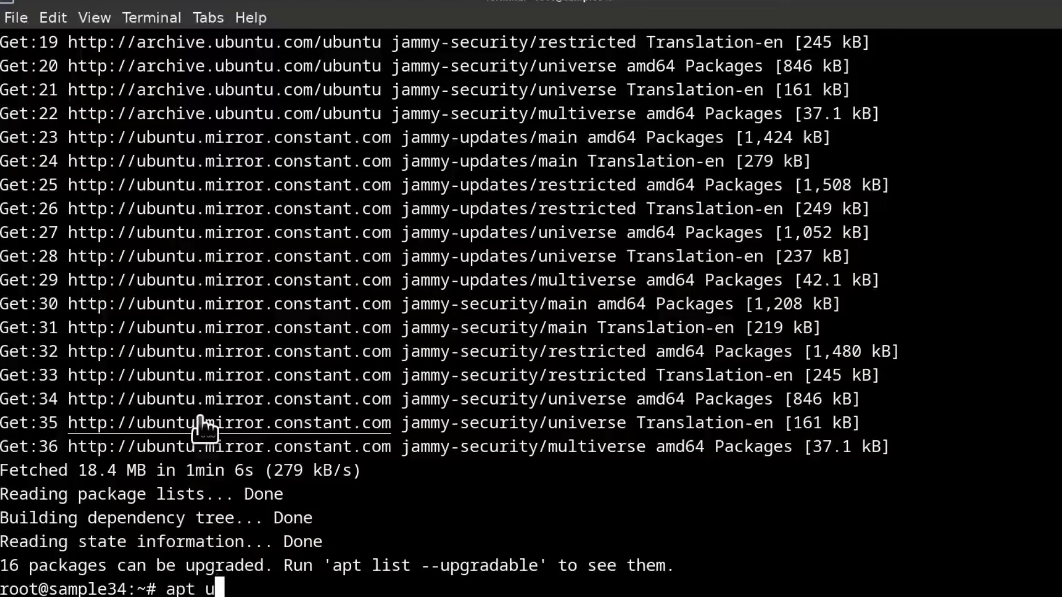
pyautogui.write('pgrad')
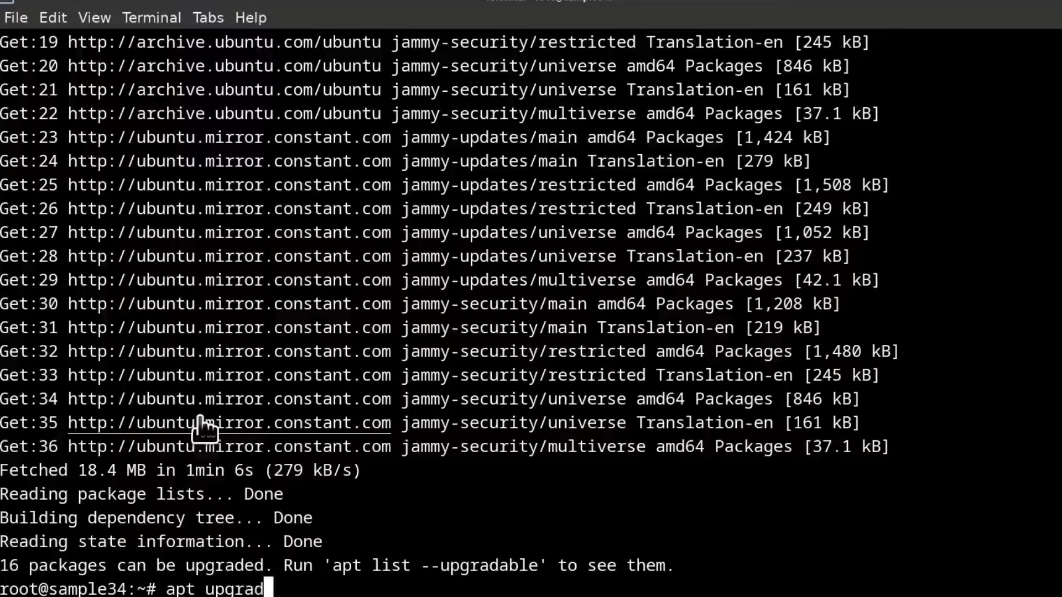
pyautogui.press('Return')
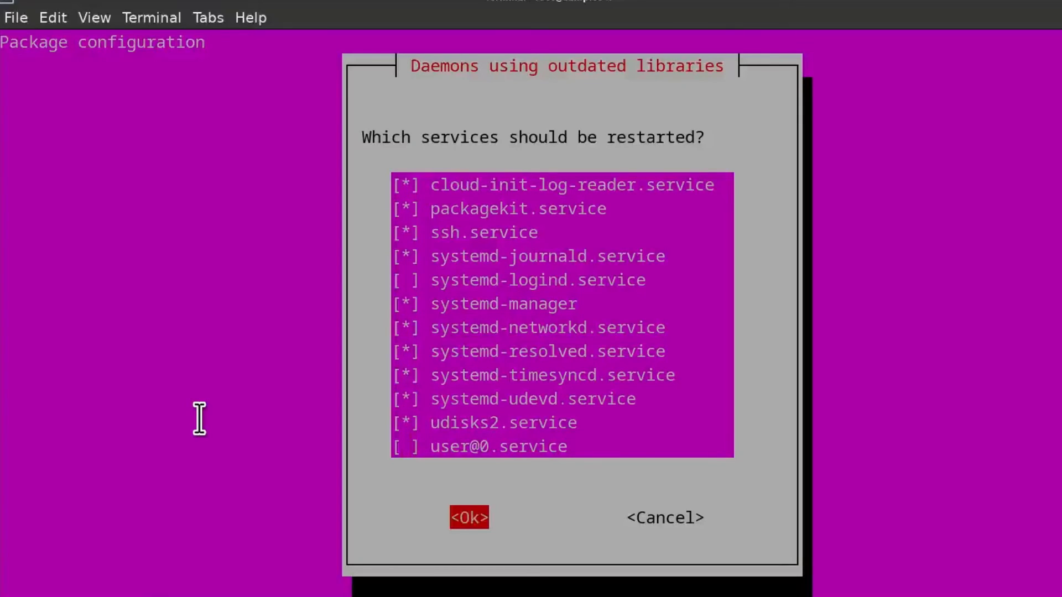
pyautogui.click(469, 518)
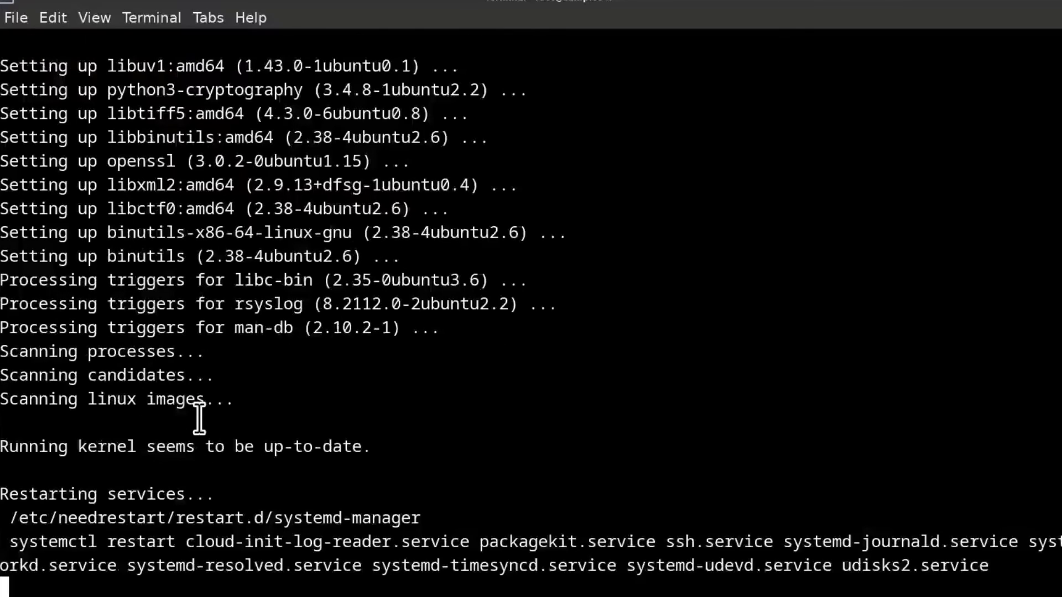